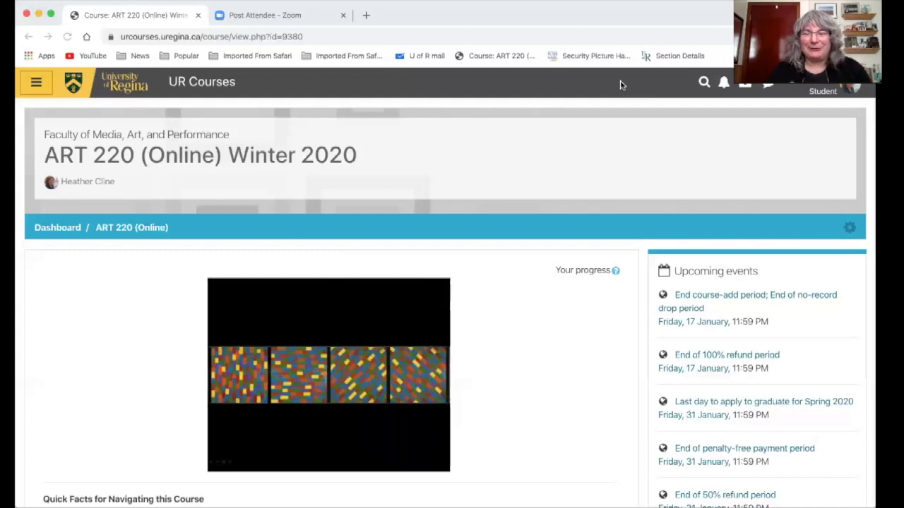
- Locate and open the ART 220 Course Outline syllabus PDF from the course page
scroll(down, 3)
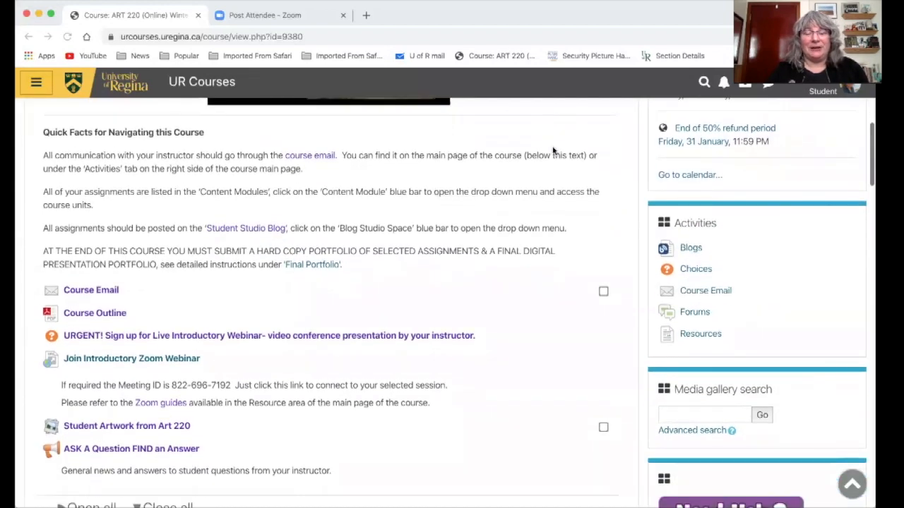
scroll(down, 3)
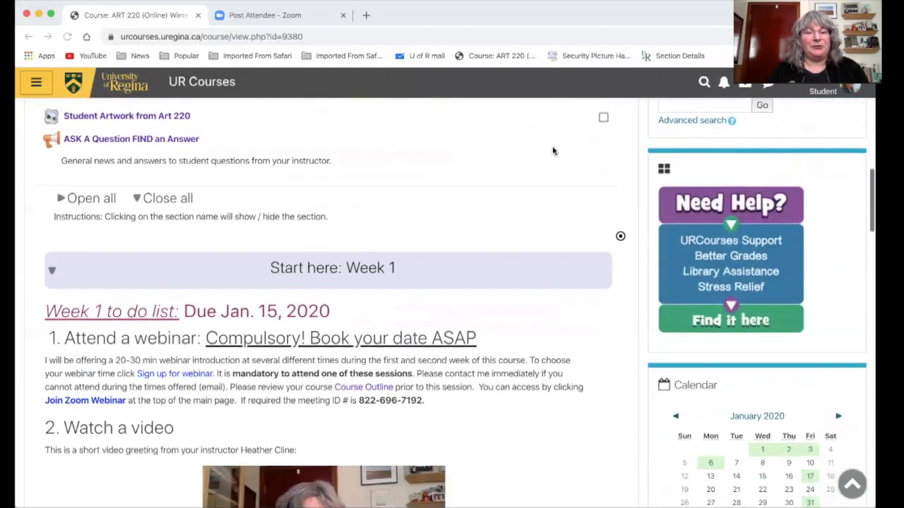
scroll(down, 3)
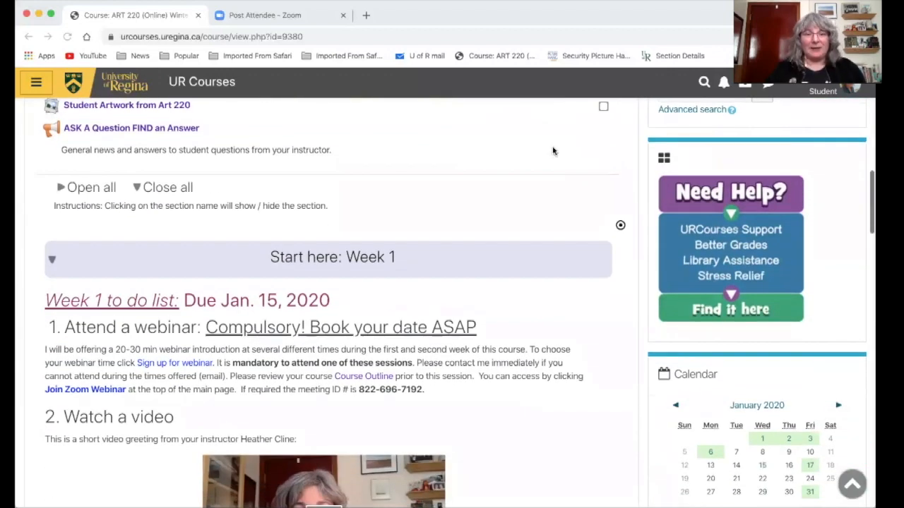
scroll(up, 3)
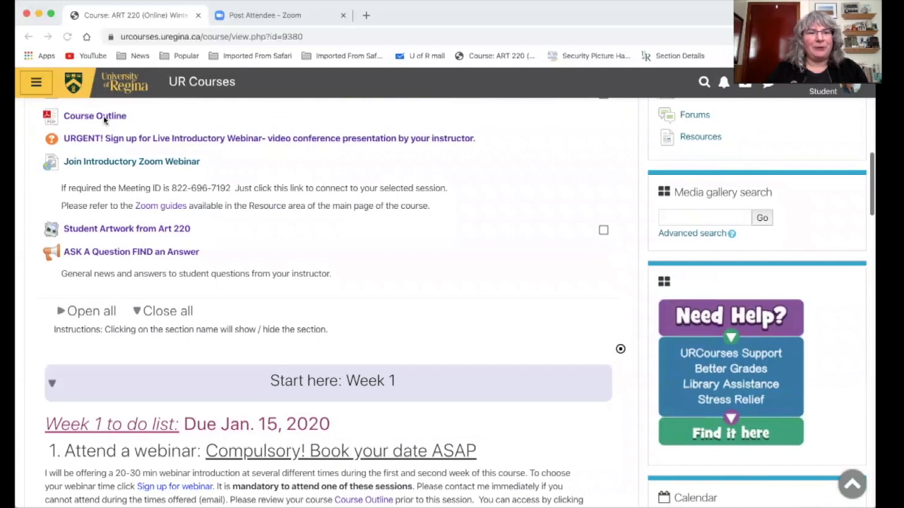
click(95, 115)
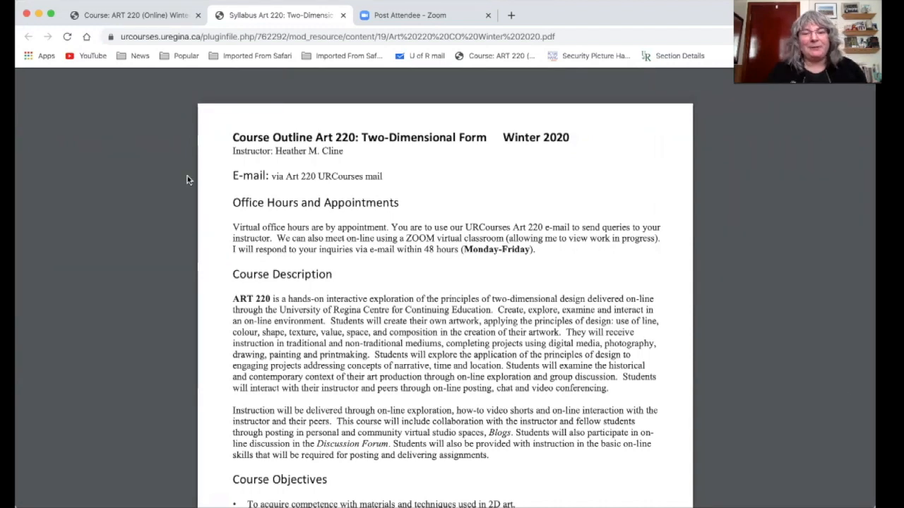
- Review the syllabus assignment schedule and due dates
scroll(down, 3)
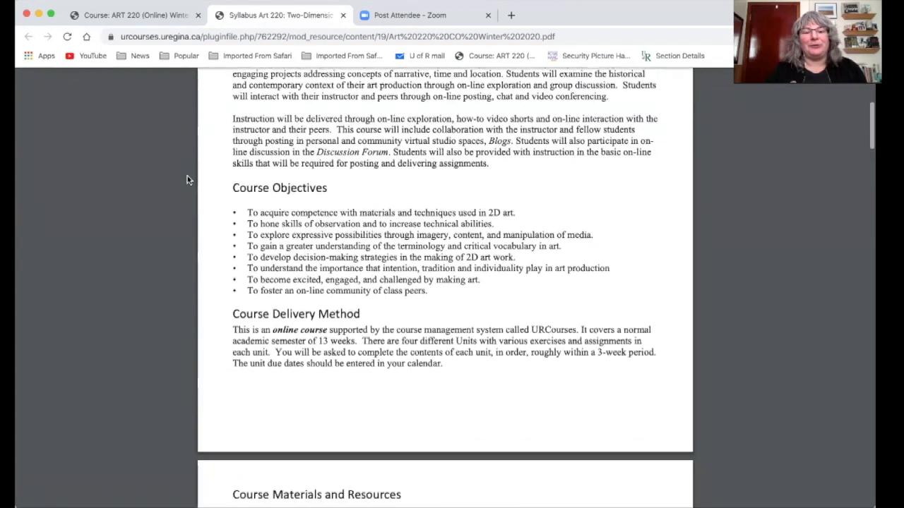
scroll(down, 3)
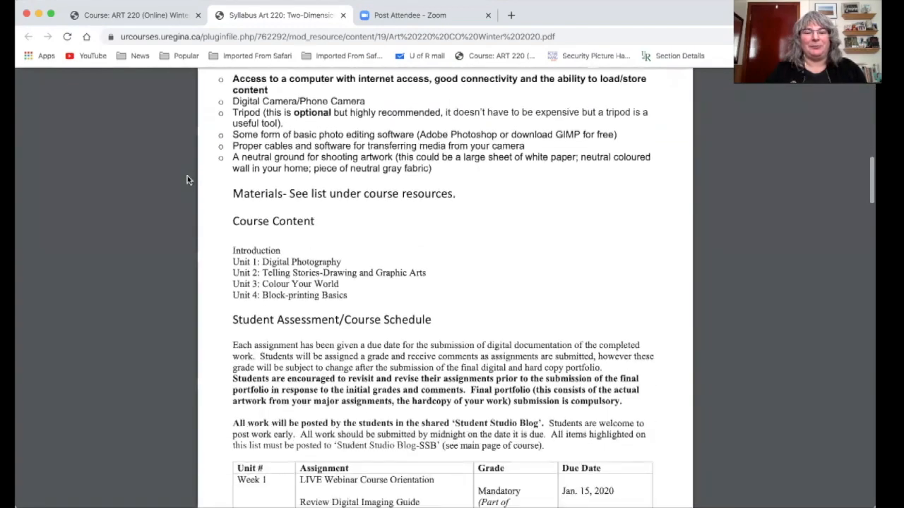
scroll(down, 3)
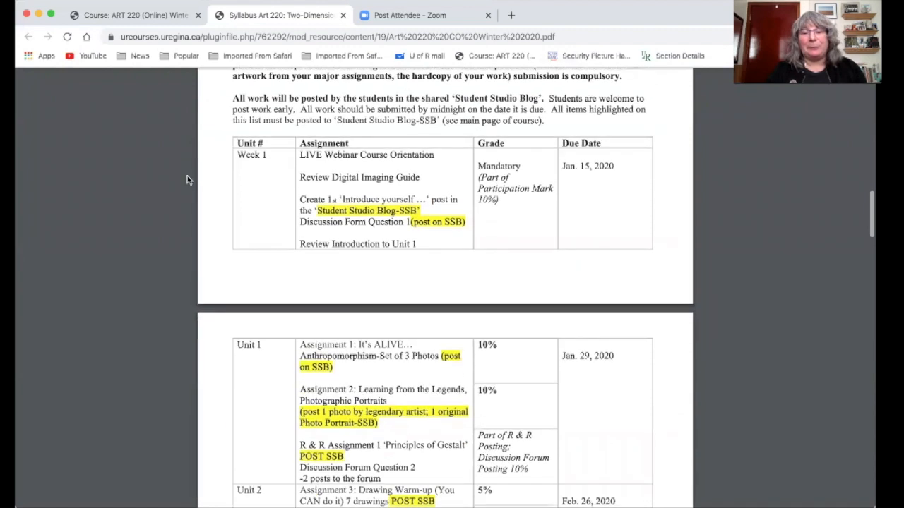
scroll(down, 3)
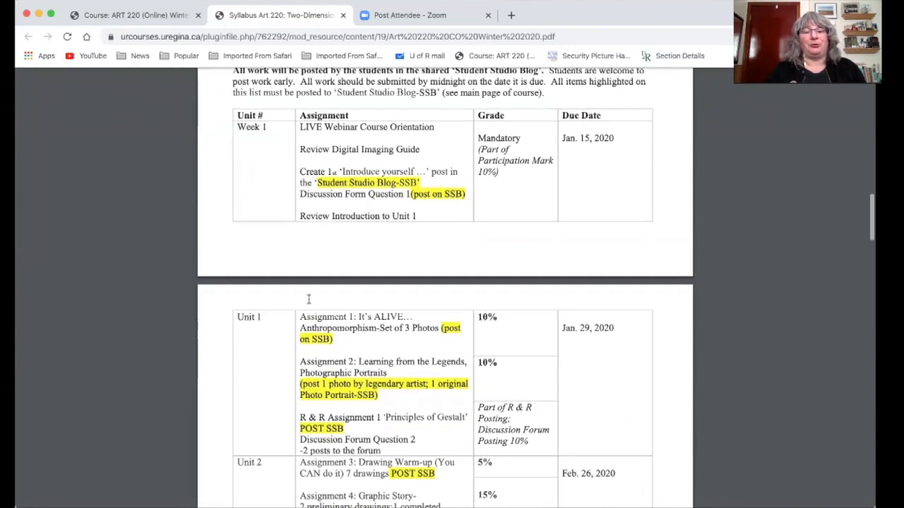
mouse_move(412, 305)
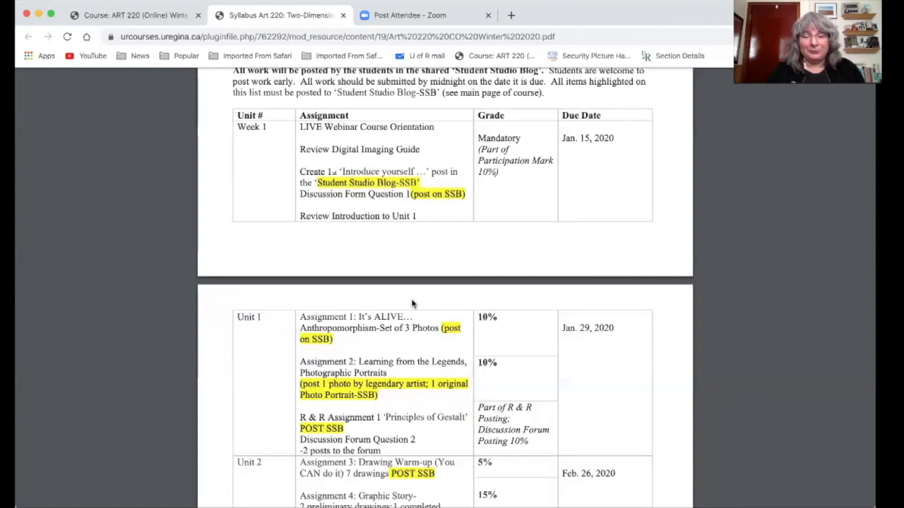
scroll(down, 3)
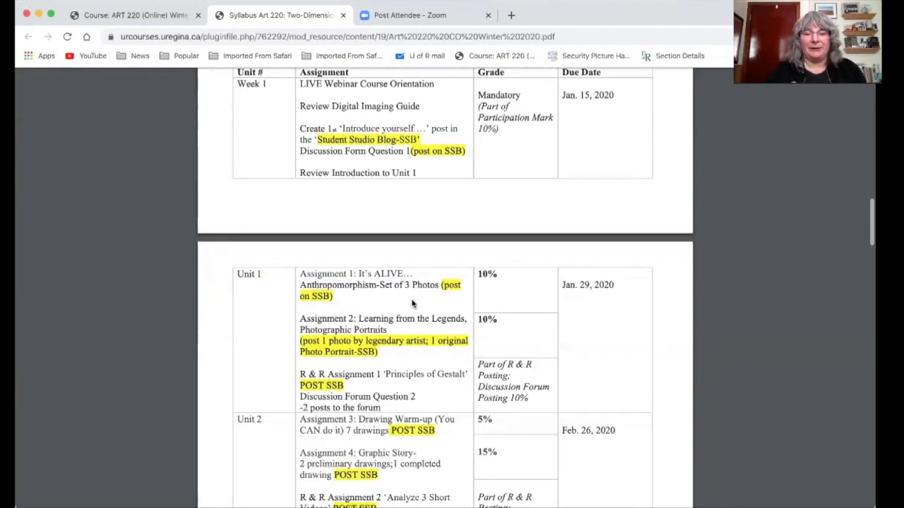
scroll(down, 3)
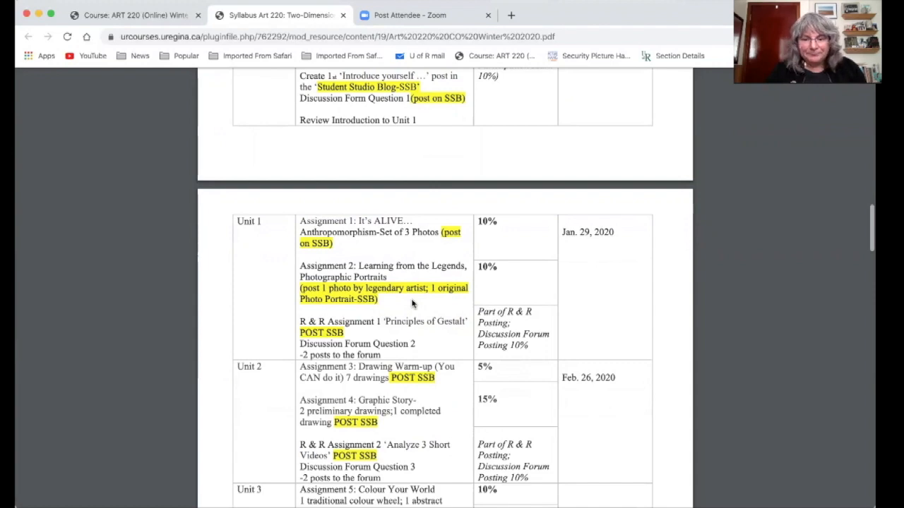
- Review the portfolio requirements and late-work policy sections of the syllabus
scroll(down, 3)
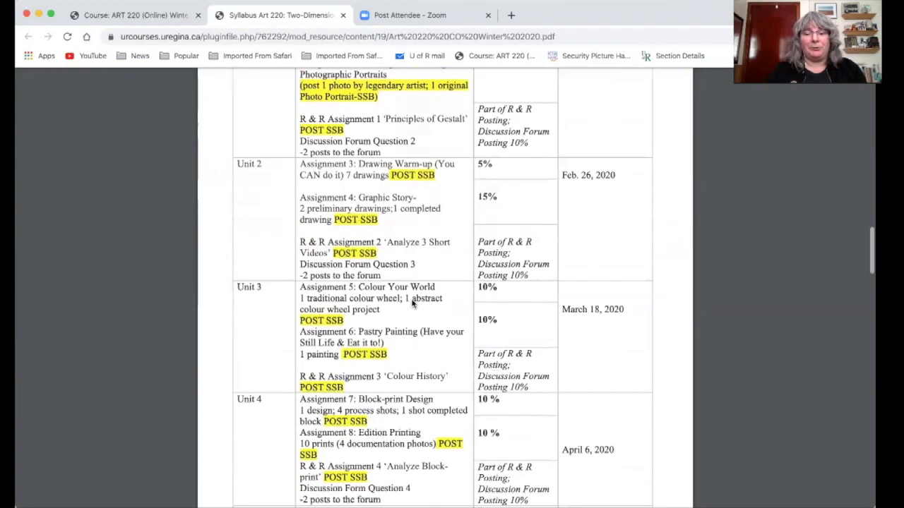
scroll(down, 3)
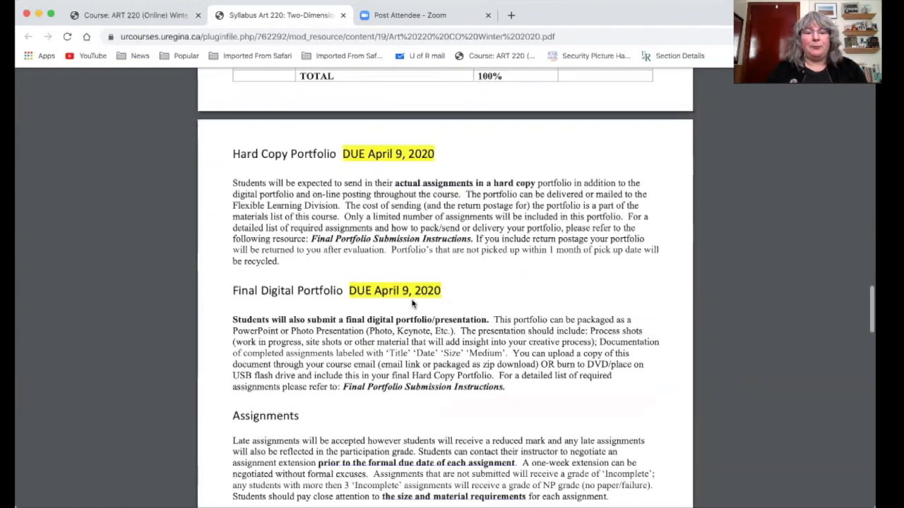
scroll(down, 3)
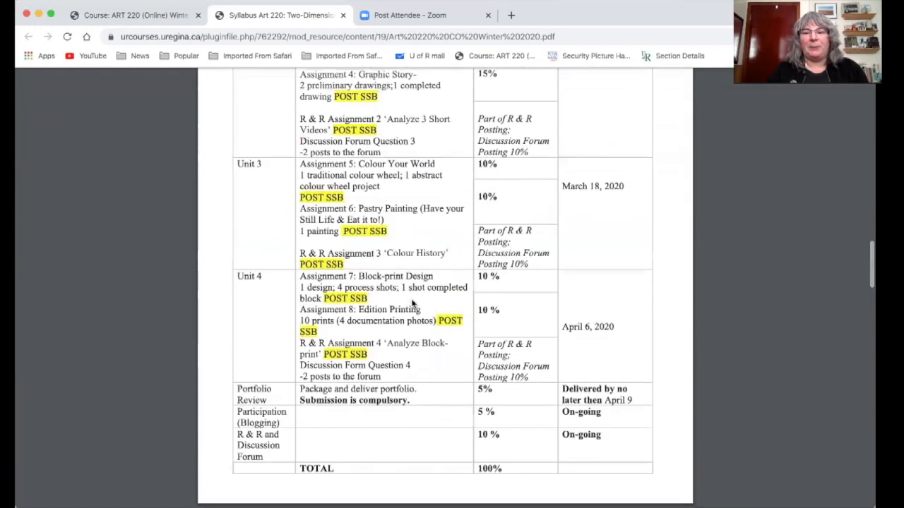
scroll(down, 3)
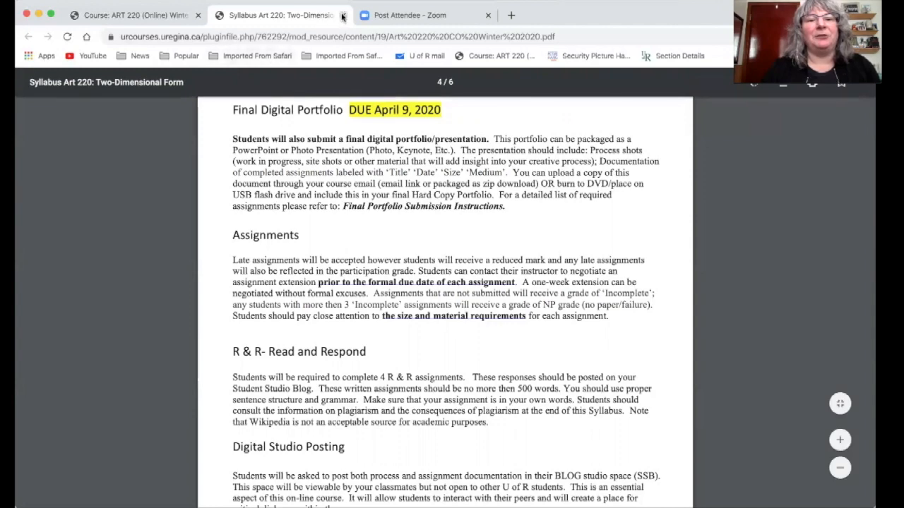
- Close the syllabus tab and scroll the ART 220 page through the Week 1 to-do list
click(342, 15)
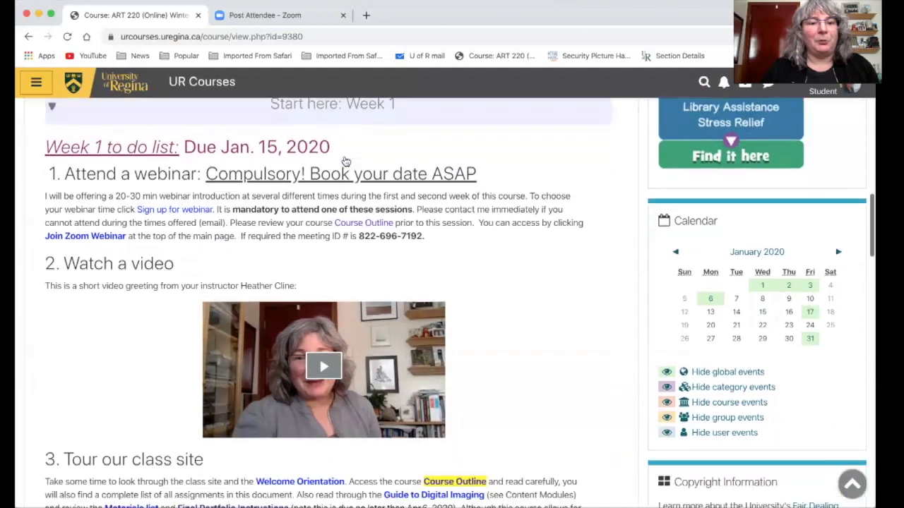
scroll(down, 3)
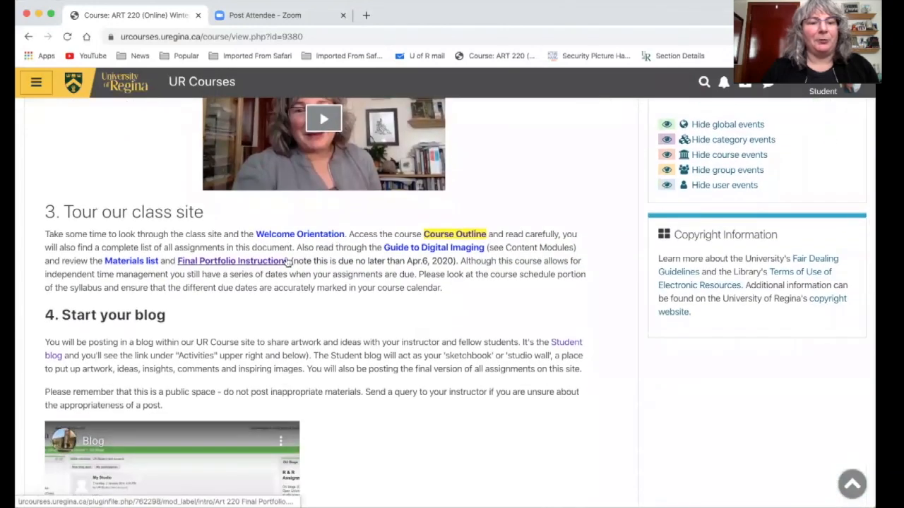
mouse_move(205, 268)
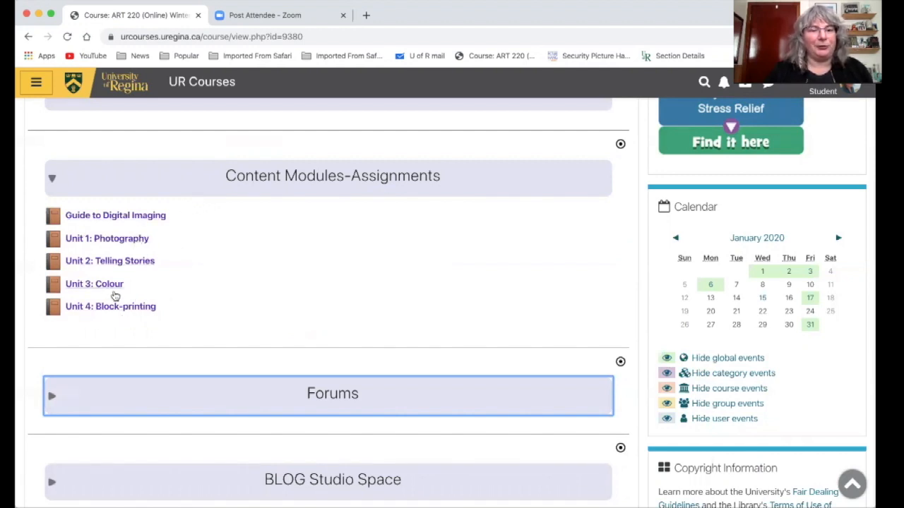
click(115, 214)
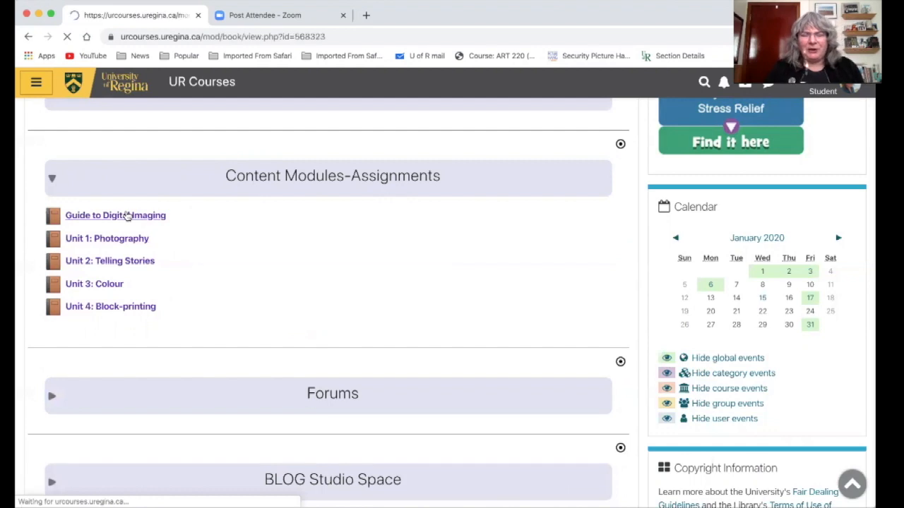
click(116, 215)
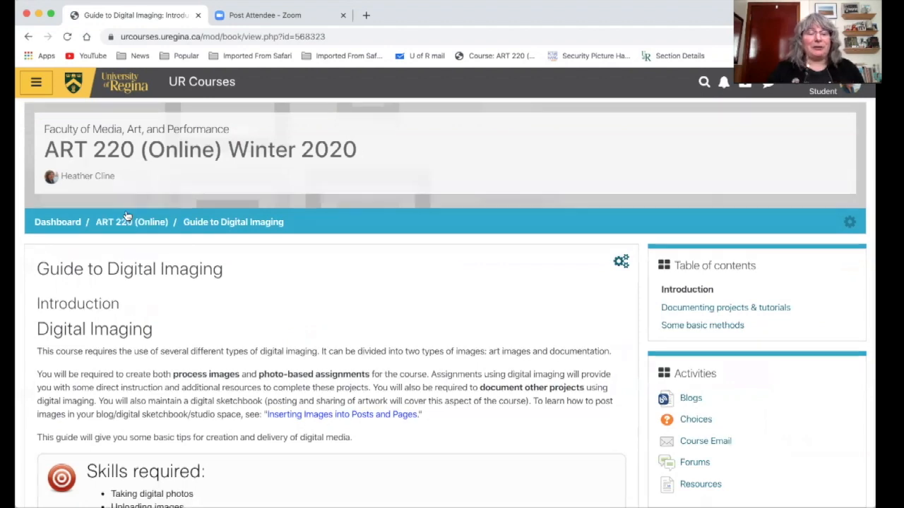
scroll(down, 3)
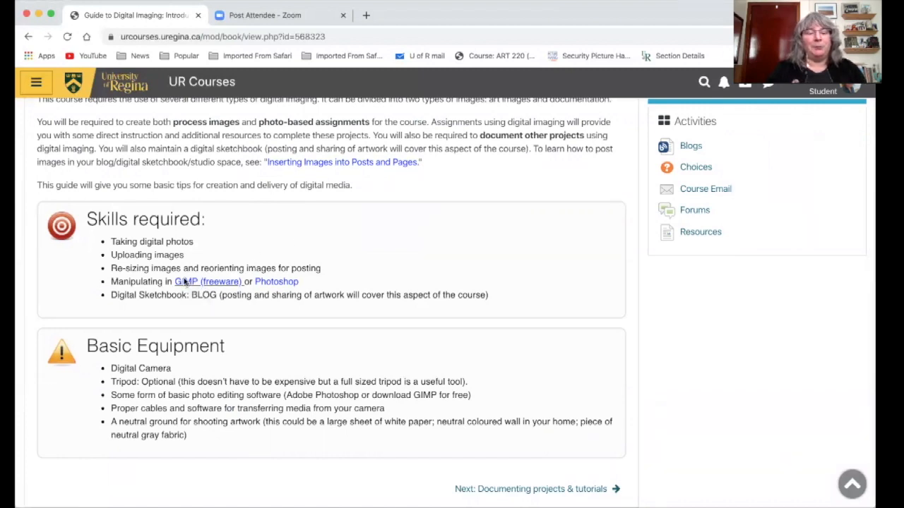
click(209, 281)
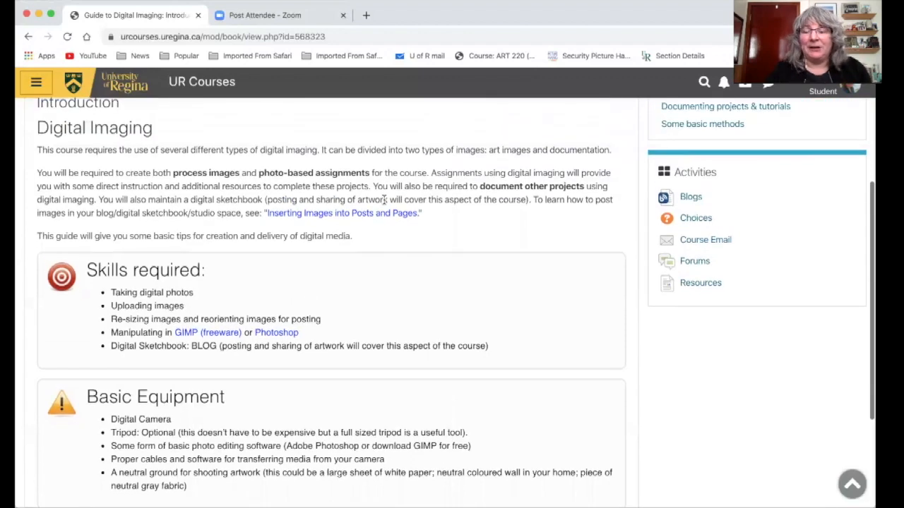
scroll(down, 3)
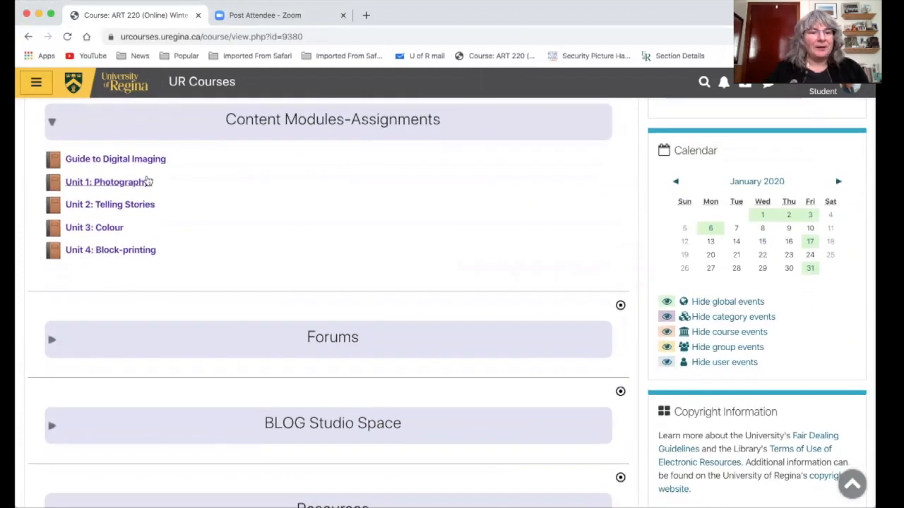
- View Unit 1: Photography's Composition chapter, then return to the ART 220 course home page
click(104, 181)
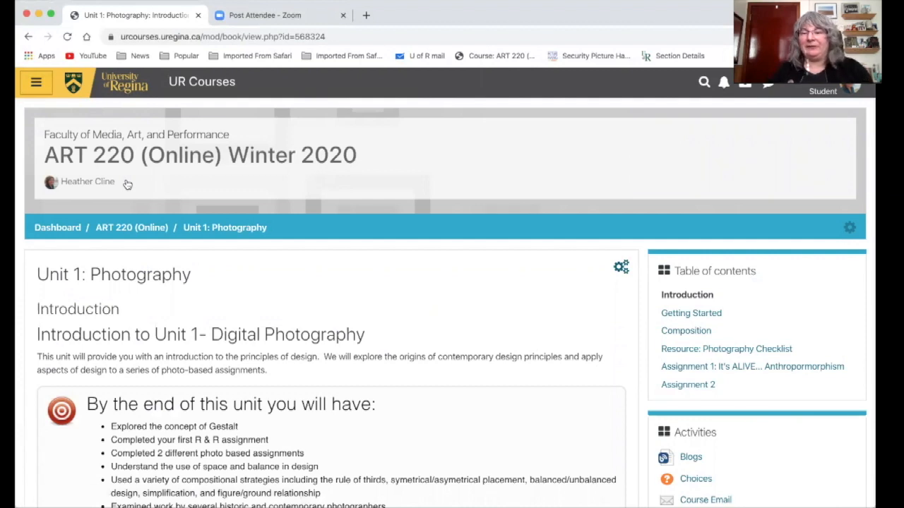
mouse_move(366, 260)
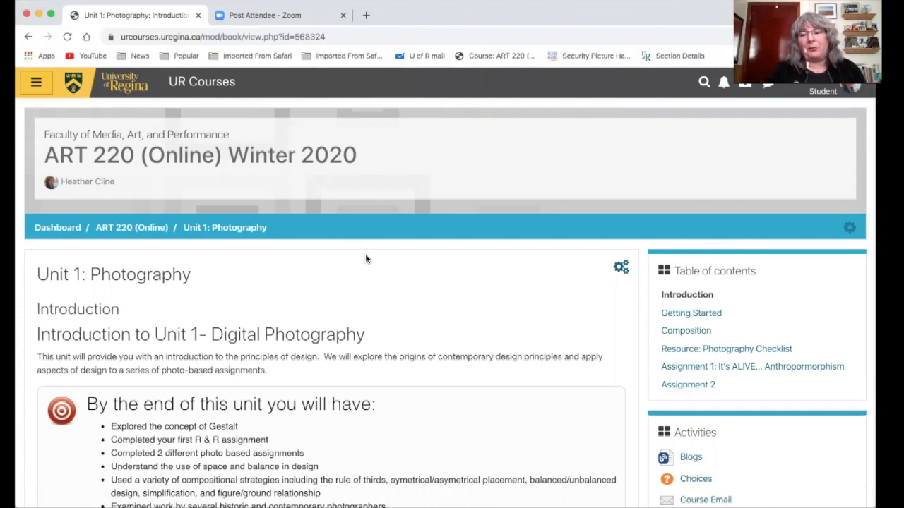
mouse_move(391, 317)
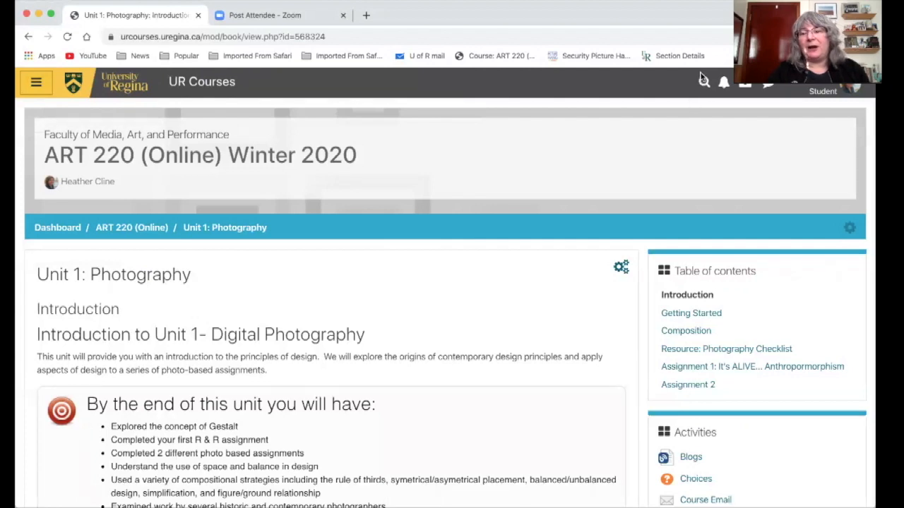
mouse_move(741, 302)
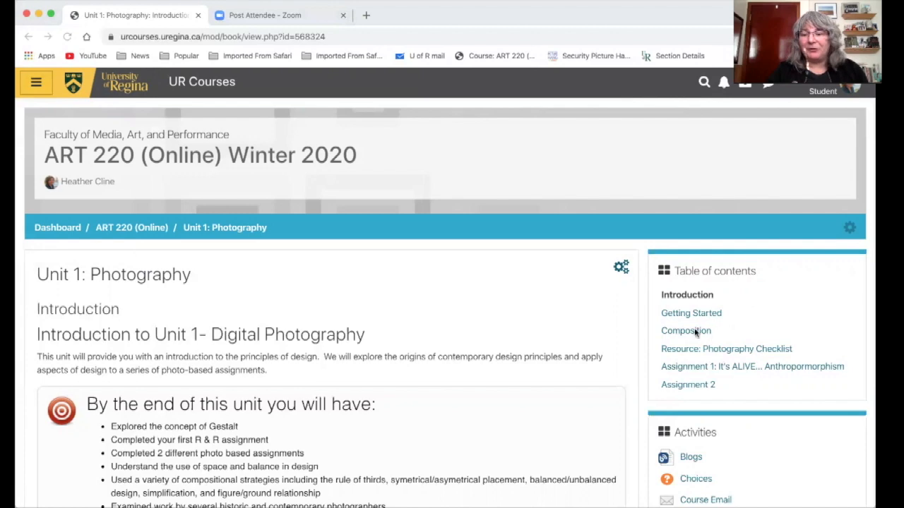
click(686, 330)
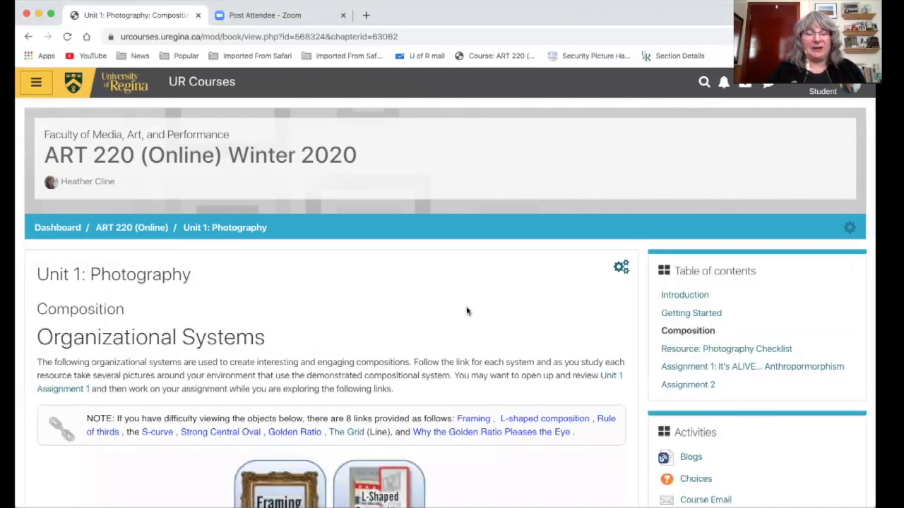
scroll(down, 3)
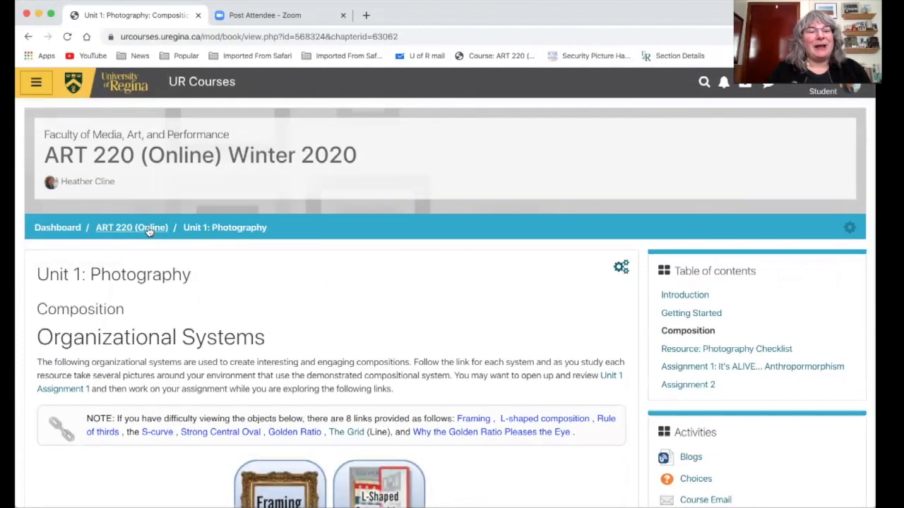
click(131, 227)
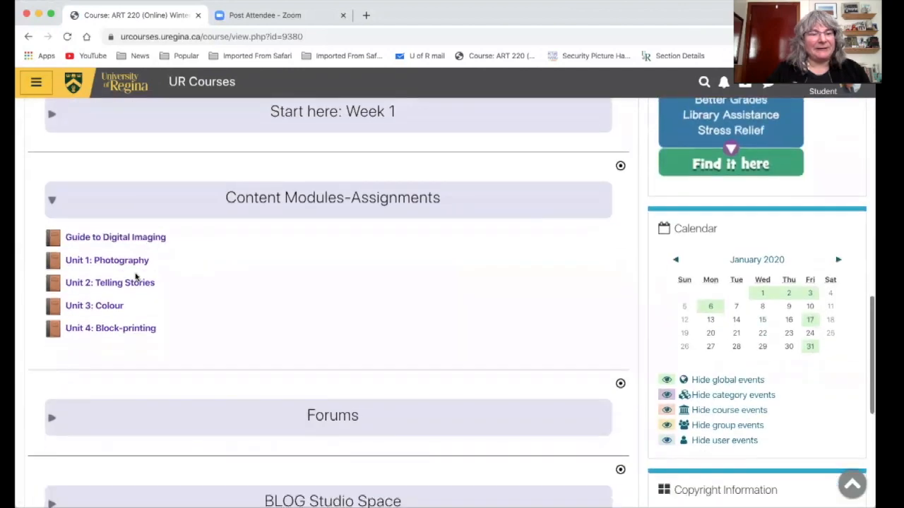
- Open Unit 2: Telling Stories and settle on its Introduction chapter
click(111, 283)
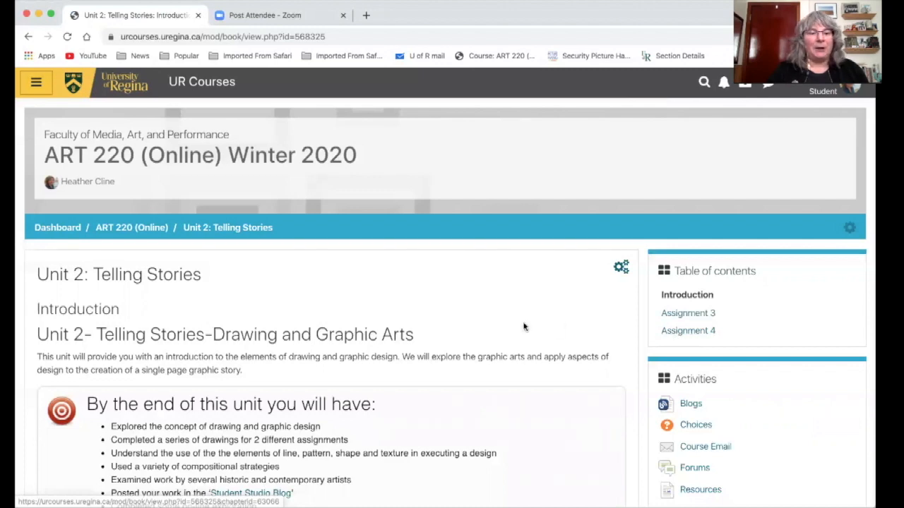
click(687, 314)
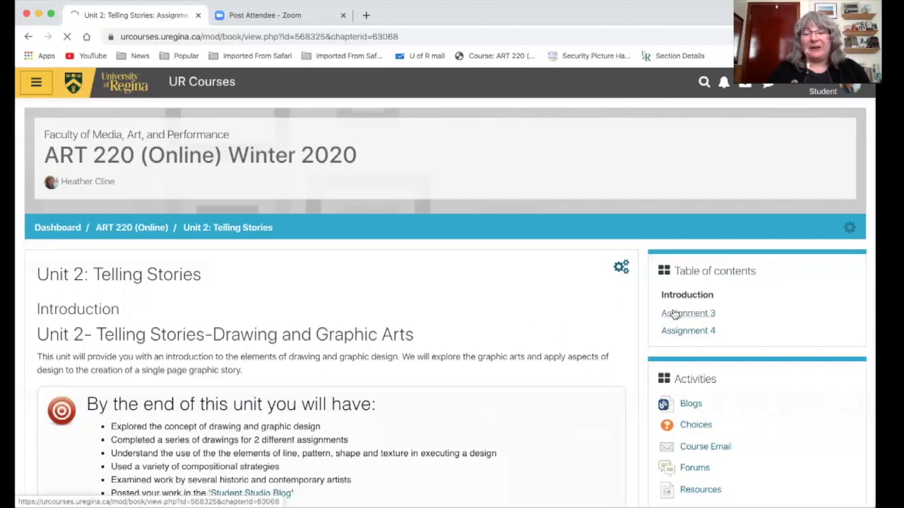
click(687, 314)
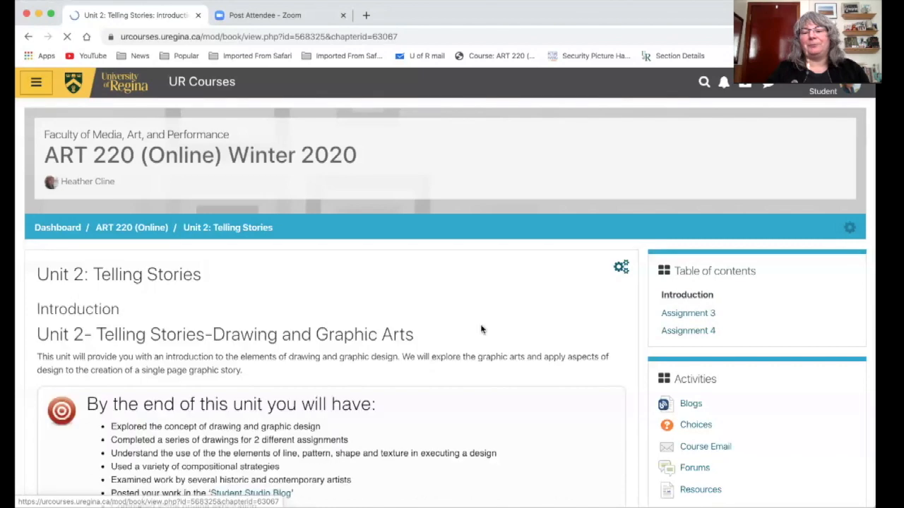
- Read the introduction through the Read & Respond blog assignment and continue to Assignment 3
scroll(down, 3)
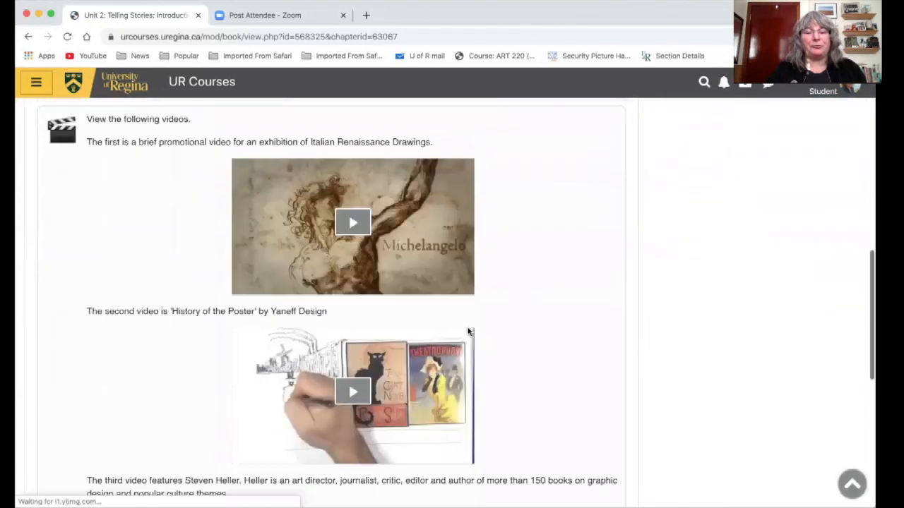
scroll(down, 3)
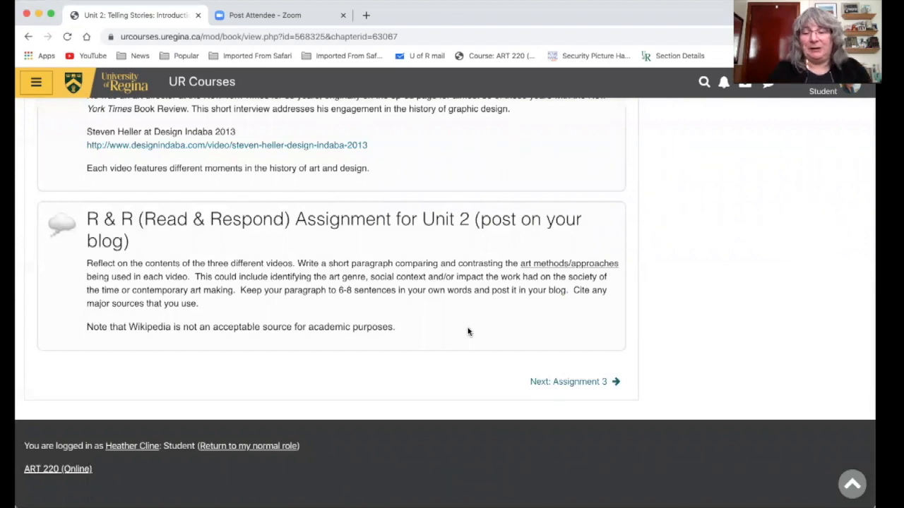
click(572, 381)
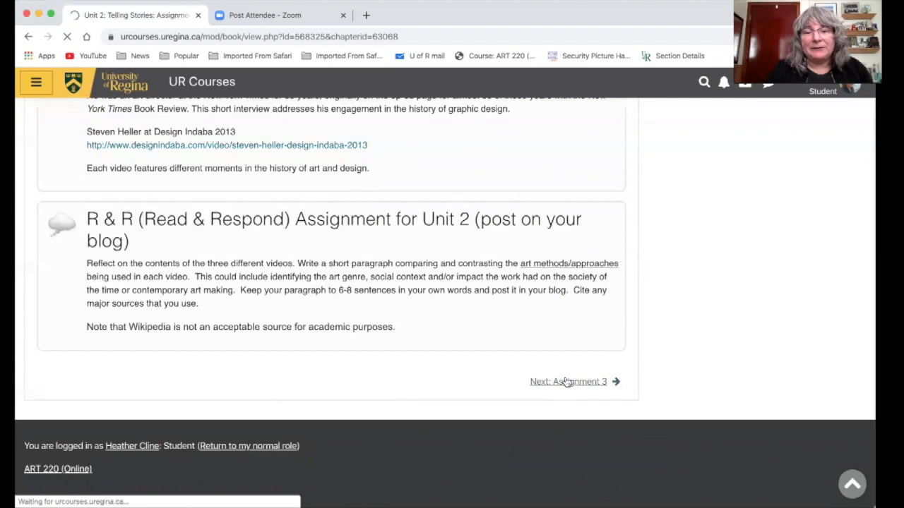
- Read Assignment 3: Drawing Warm-up through its objectives and materials list
click(567, 382)
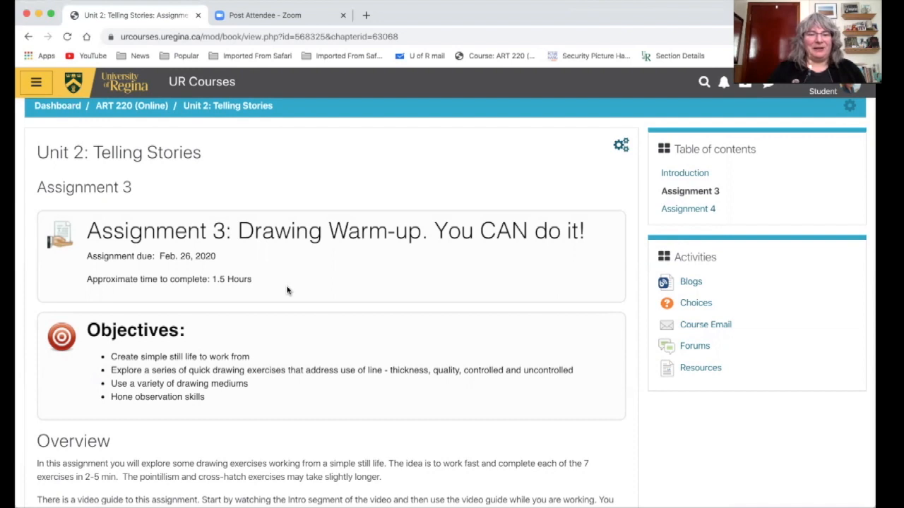
scroll(down, 3)
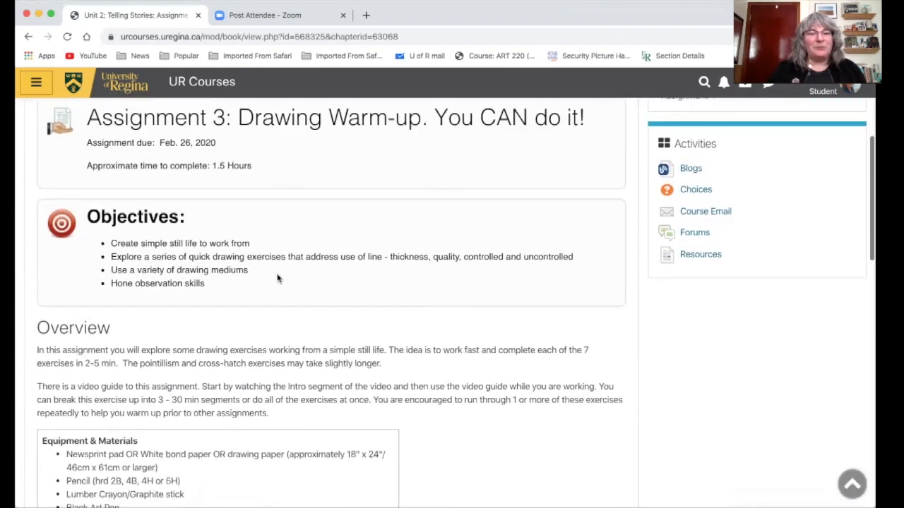
mouse_move(247, 296)
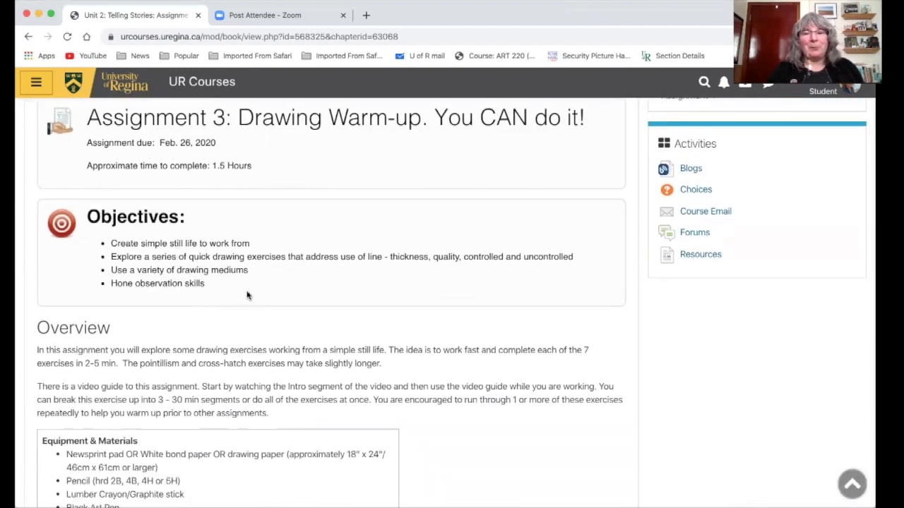
scroll(down, 3)
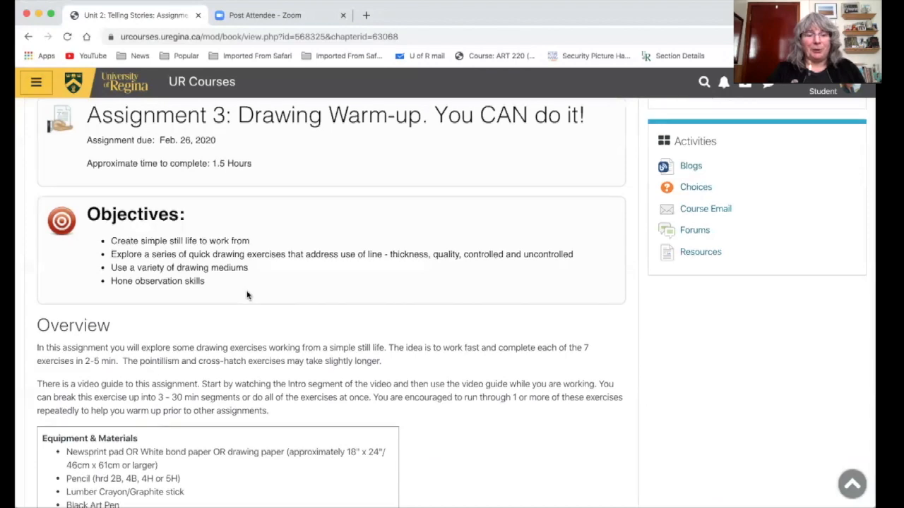
scroll(down, 3)
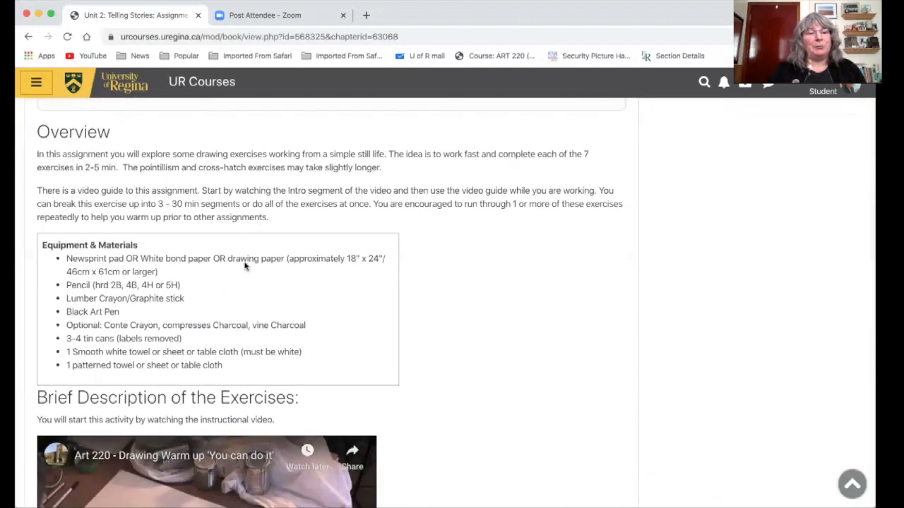
mouse_move(153, 322)
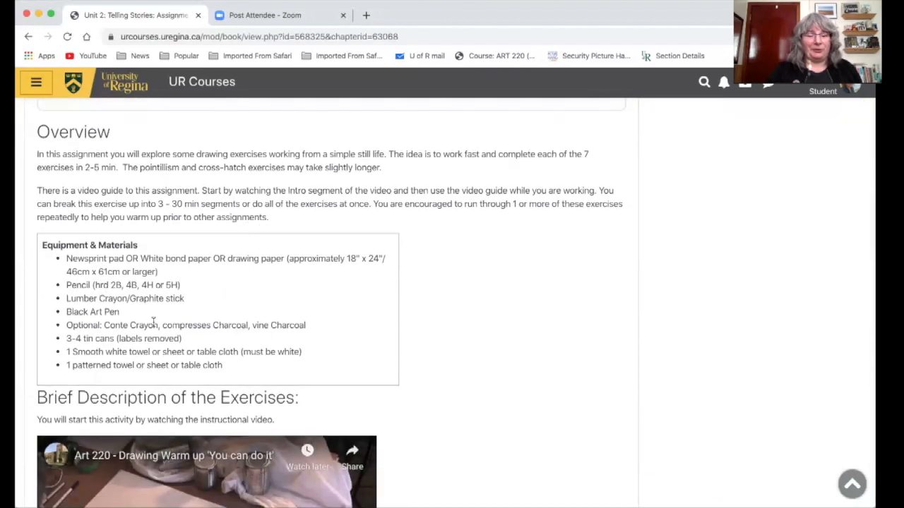
scroll(down, 3)
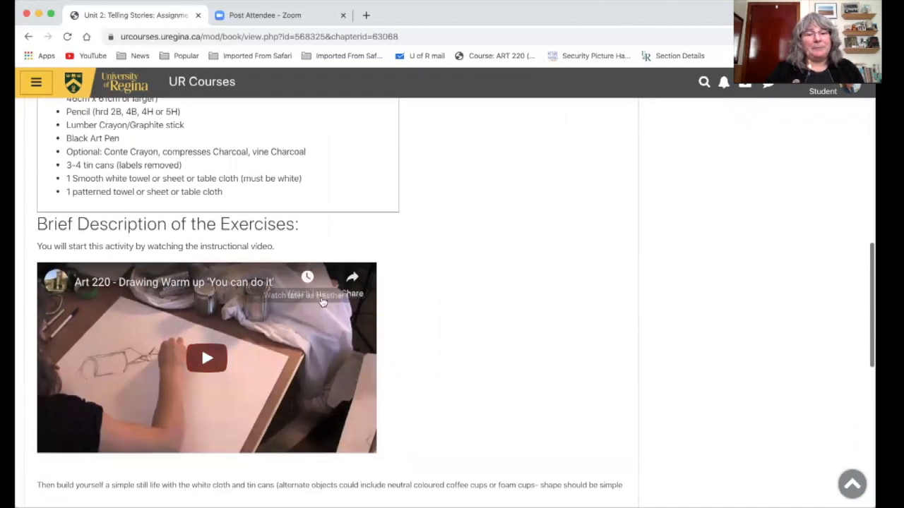
mouse_move(408, 304)
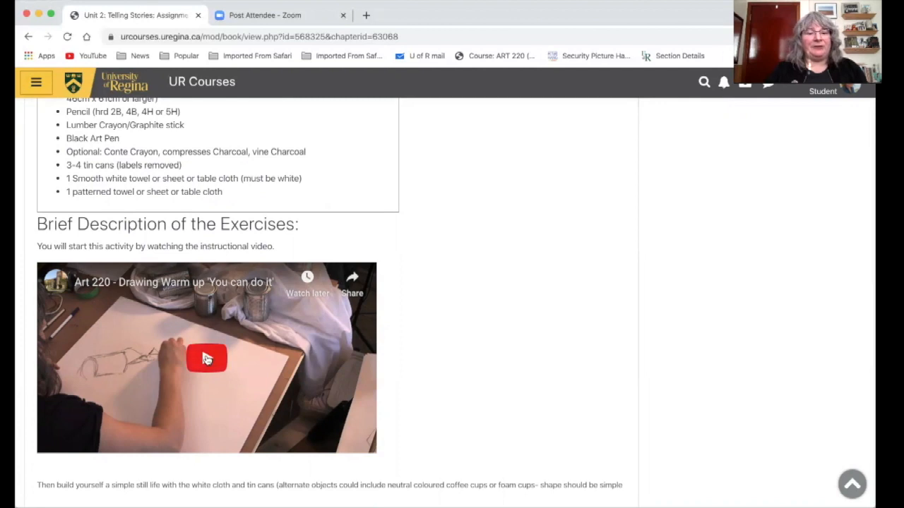
- Play the Drawing Warm up instructional video and return to the top of the chapter
click(207, 359)
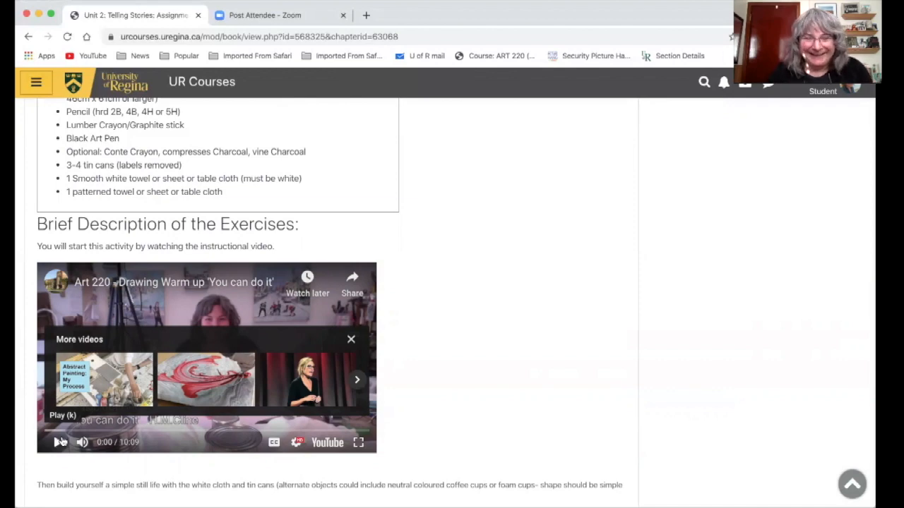
scroll(up, 3)
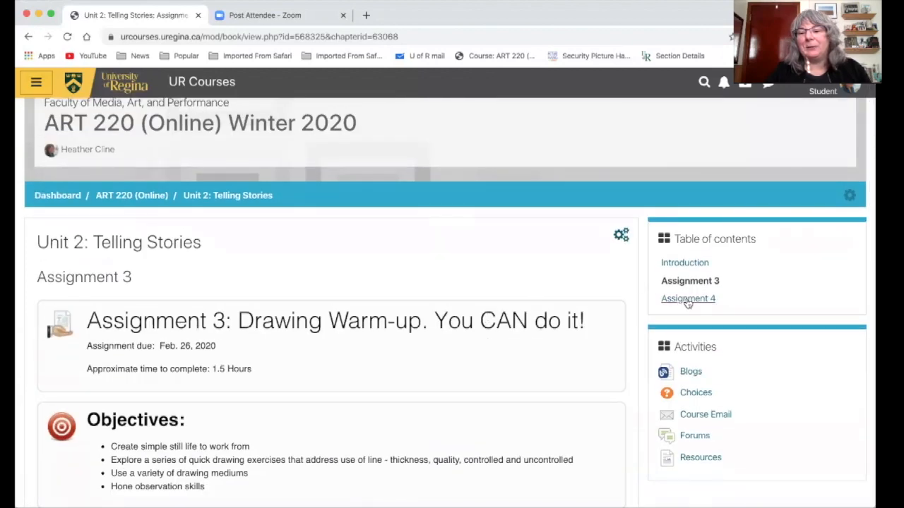
- Open Assignment 4: Graphic Story and start its slideshow planning video
click(687, 298)
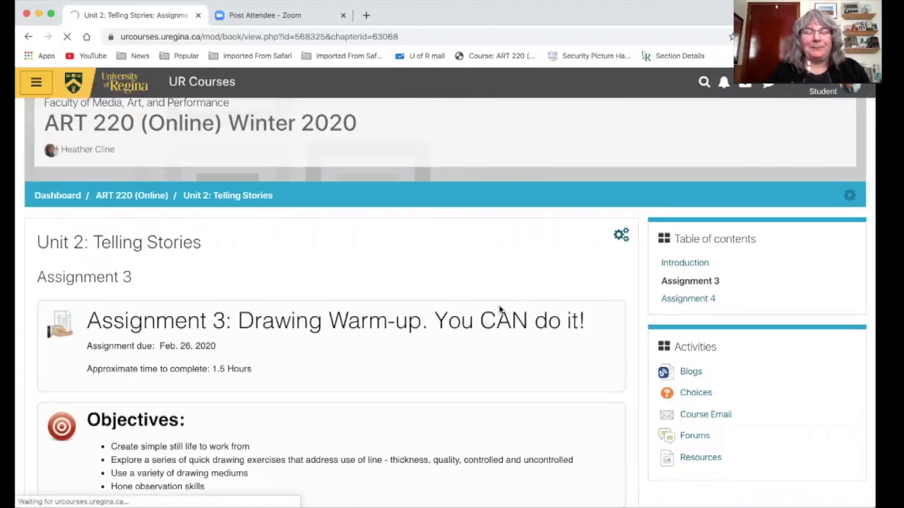
scroll(down, 3)
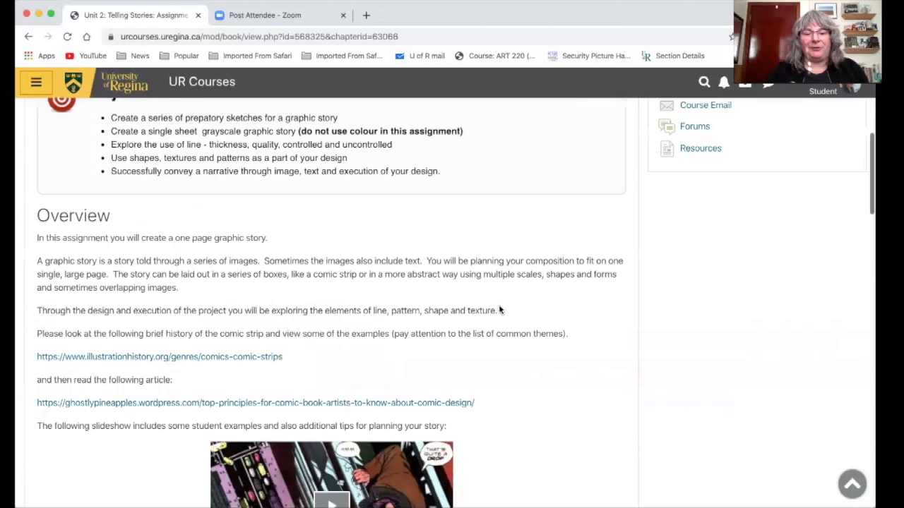
scroll(down, 3)
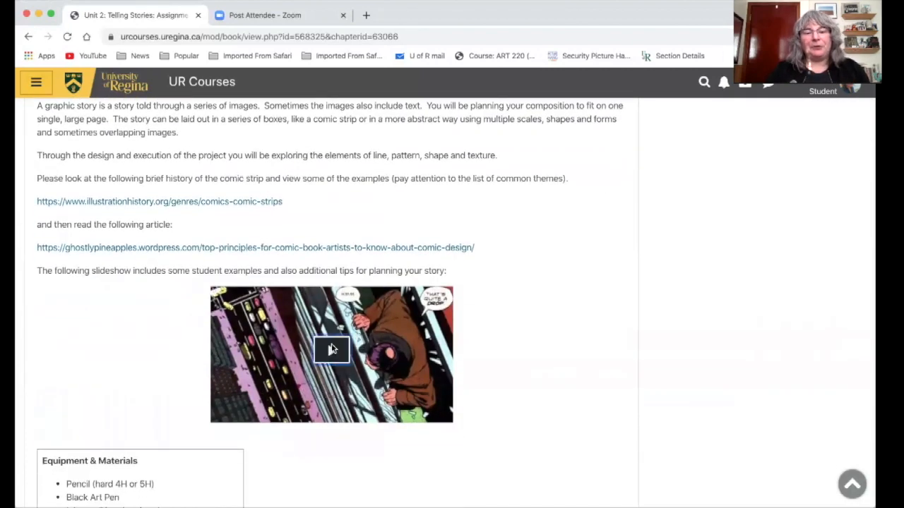
click(332, 350)
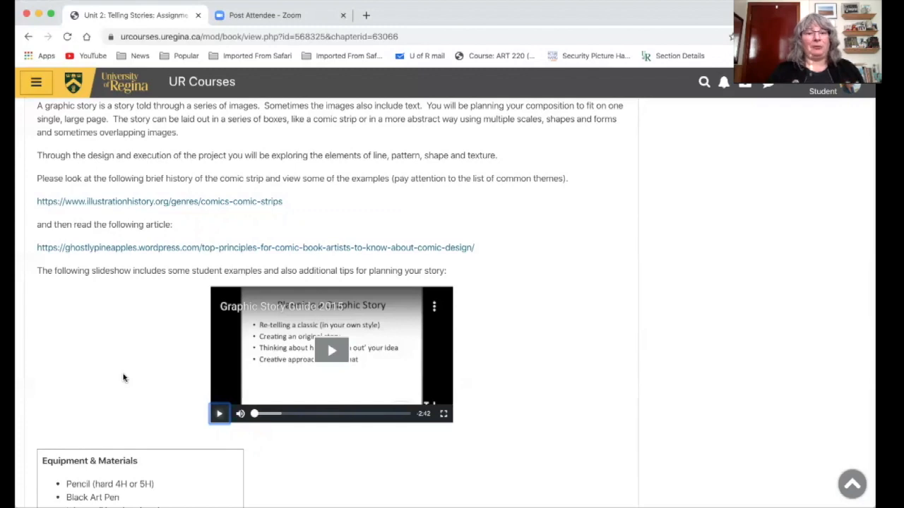
scroll(up, 3)
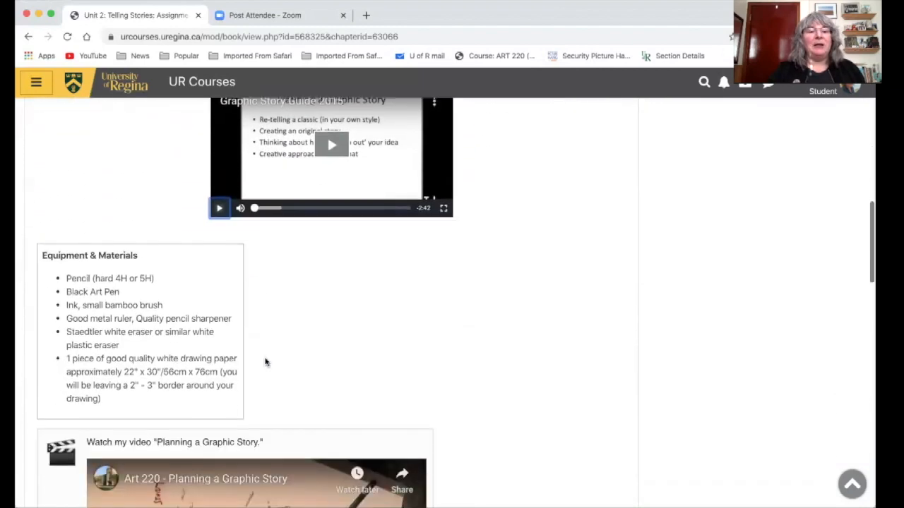
- Read the materials list, step-by-step instructions and submission methods down to the posting checklist
scroll(down, 3)
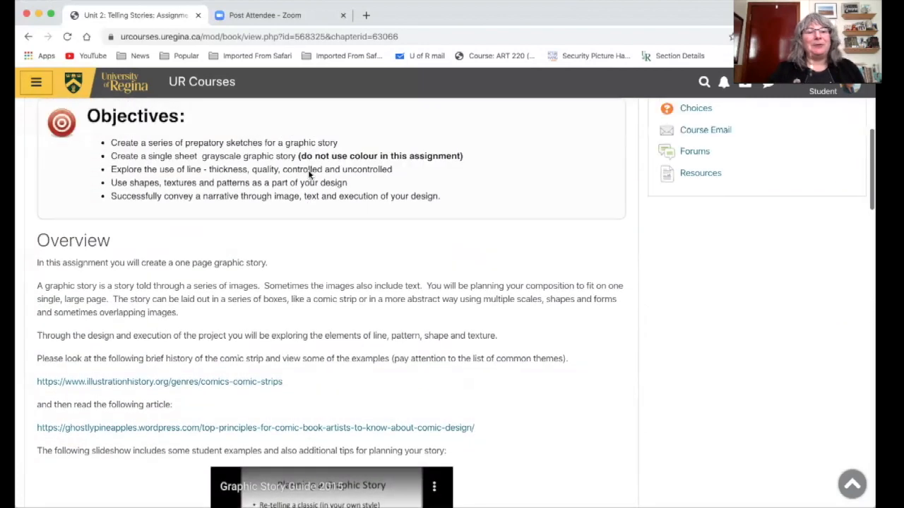
scroll(down, 3)
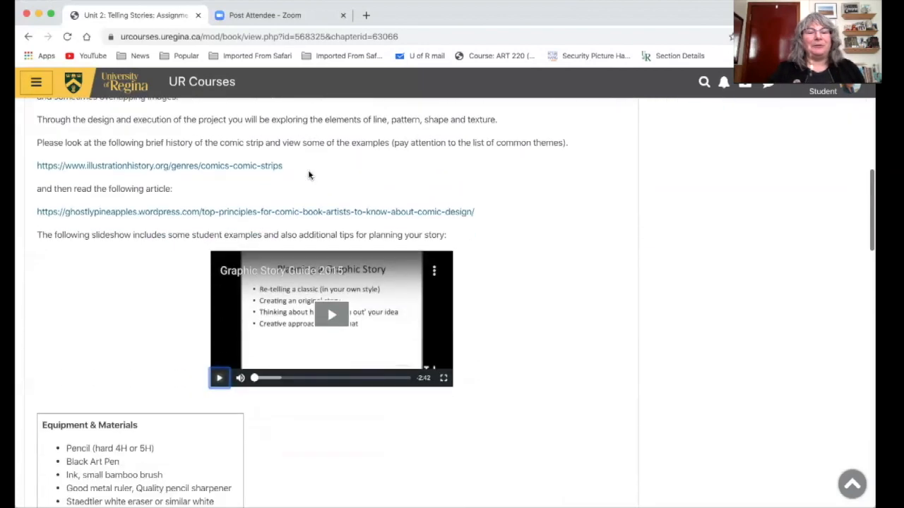
scroll(down, 3)
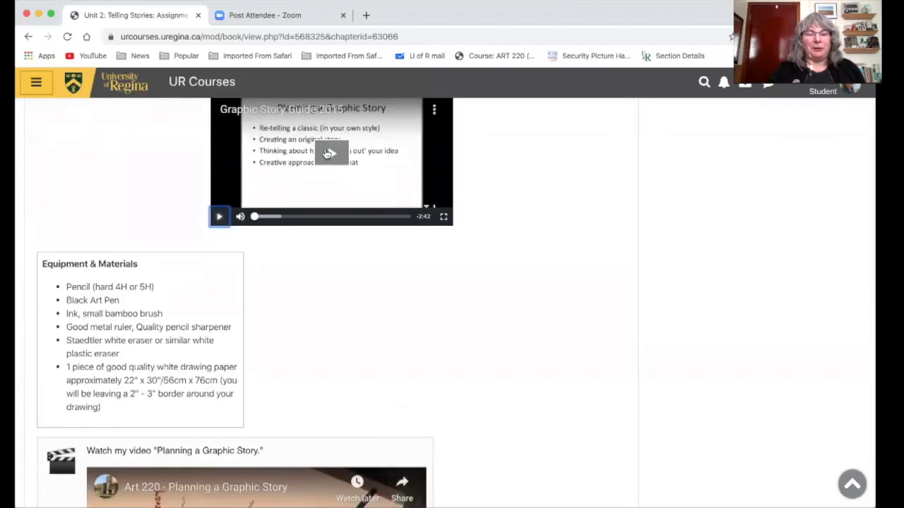
scroll(down, 3)
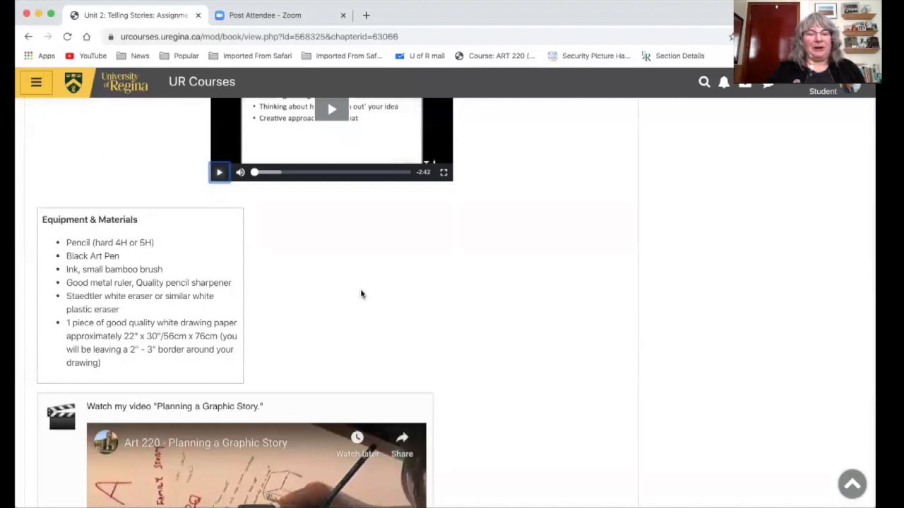
scroll(down, 3)
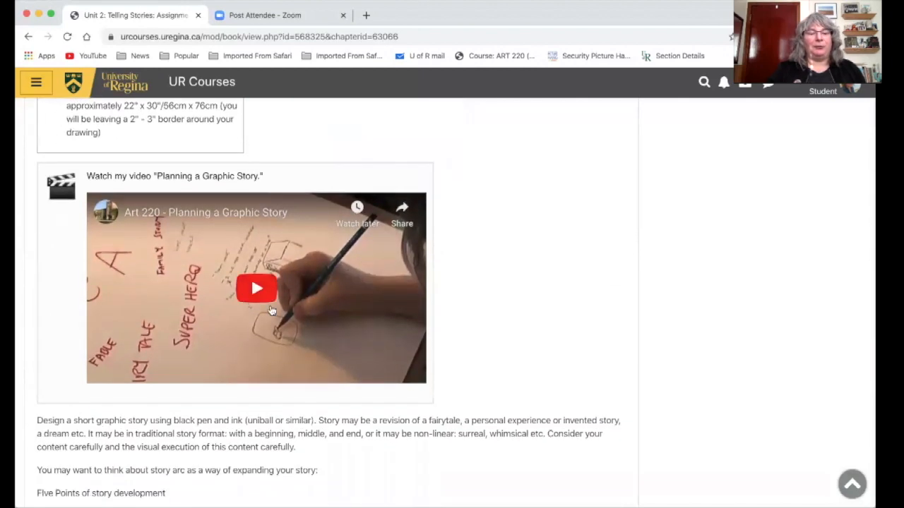
scroll(down, 3)
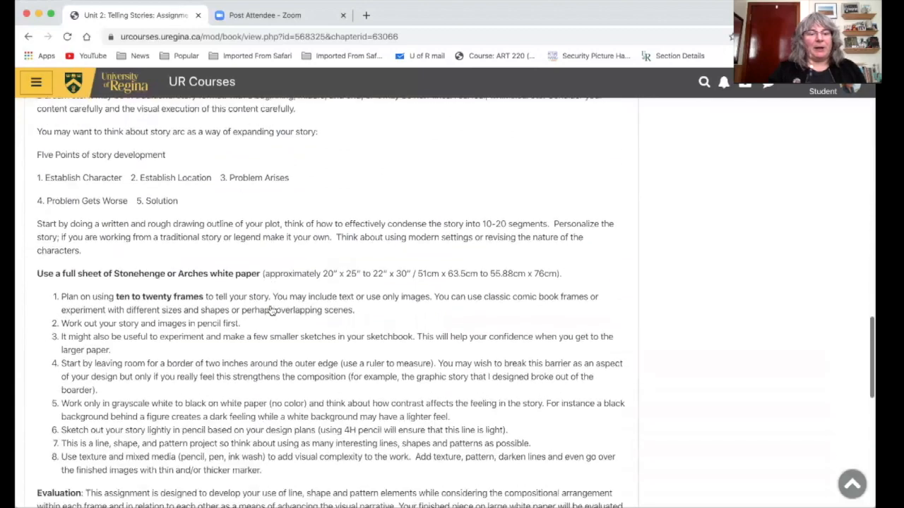
scroll(down, 3)
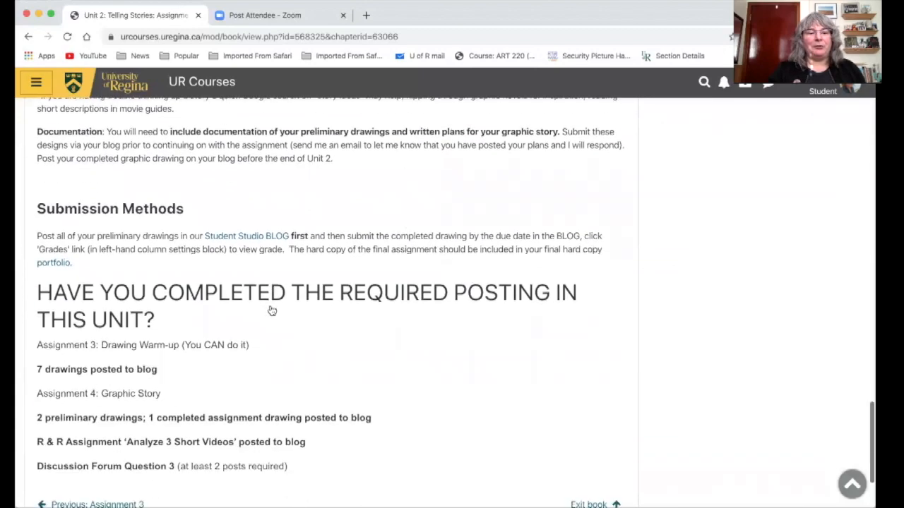
- Read the Unit 2 required-postings checklist and return to Assignment 4's title and objectives
scroll(down, 3)
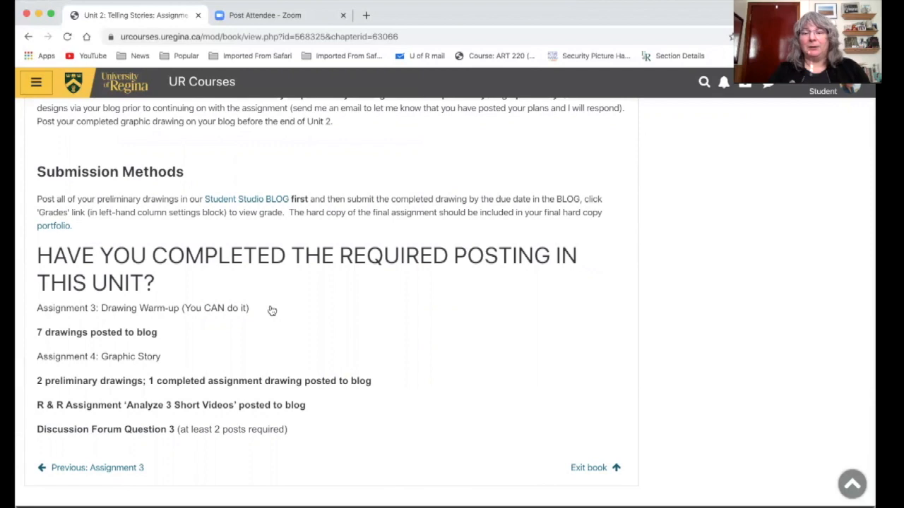
mouse_move(223, 355)
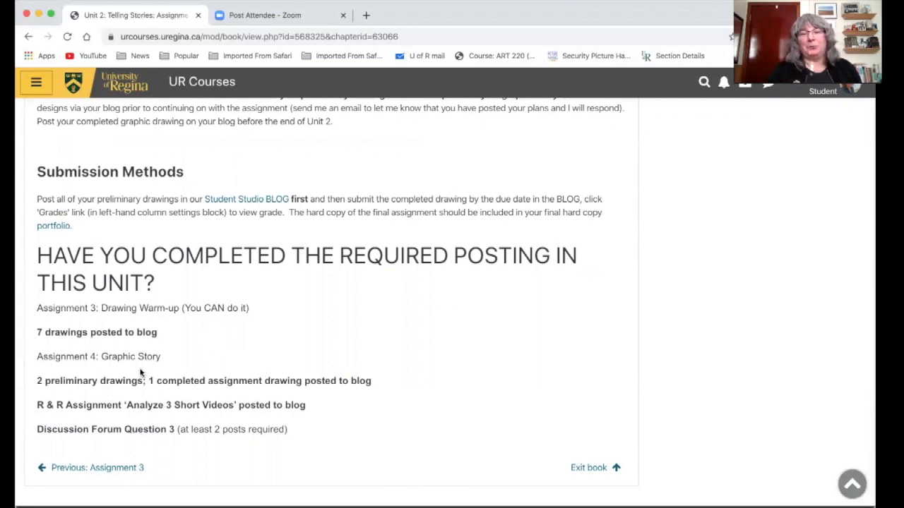
mouse_move(220, 336)
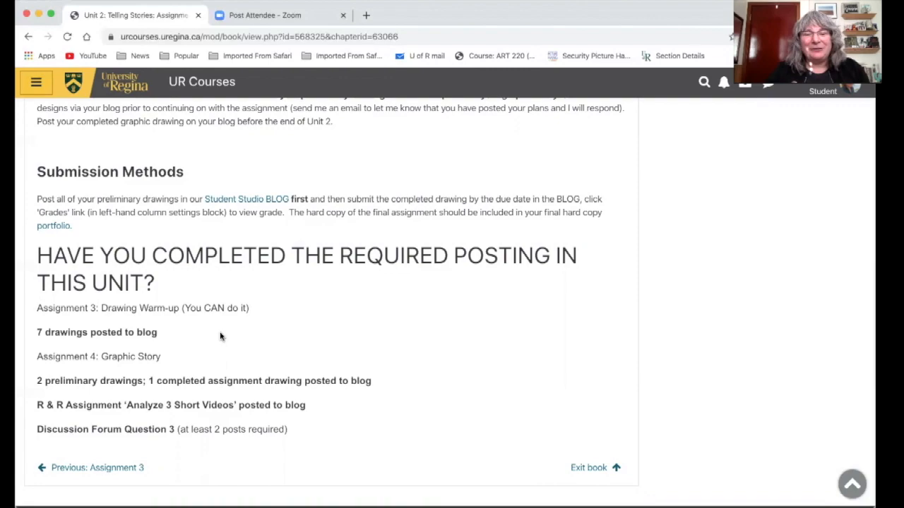
scroll(up, 3)
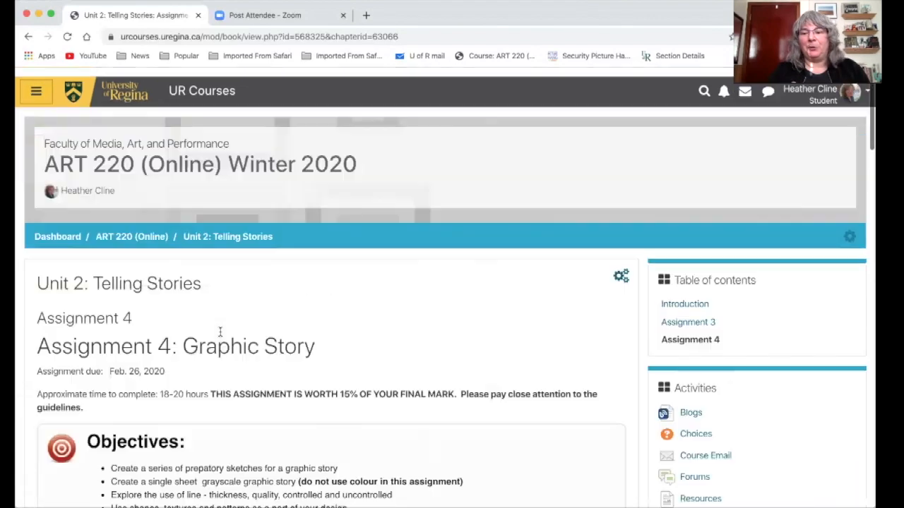
scroll(down, 3)
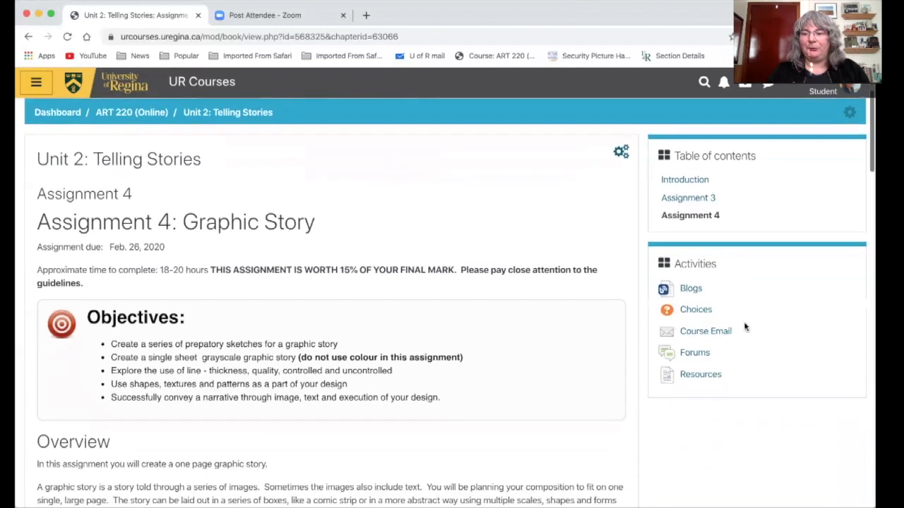
- Open the Student Studio Blog from the course blog list and expand the course navigation panel
click(690, 288)
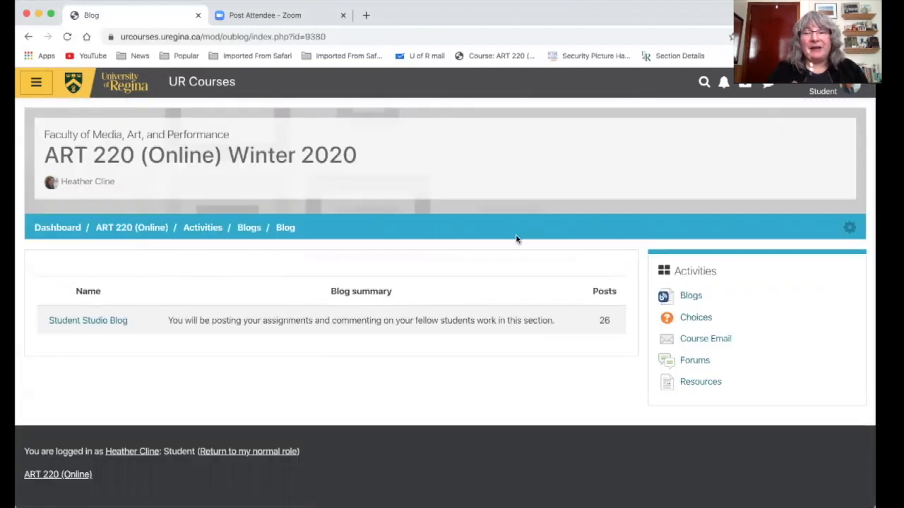
click(87, 319)
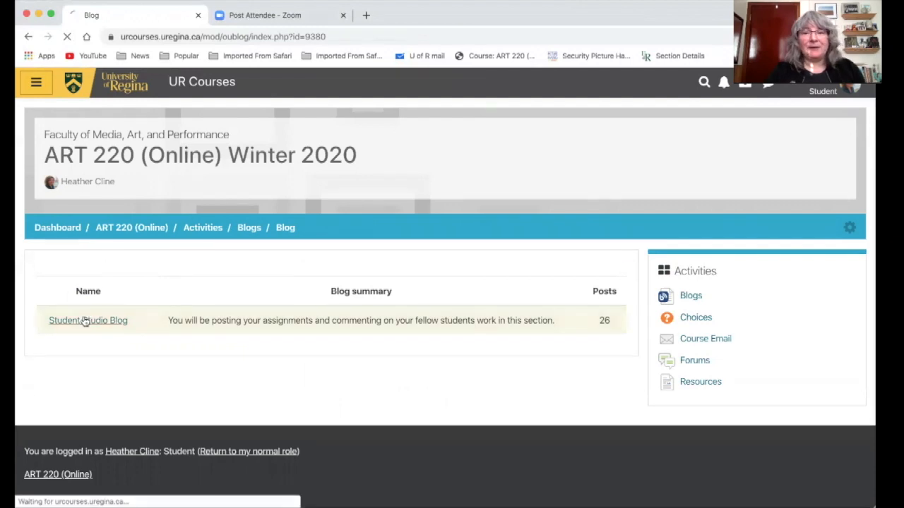
click(87, 319)
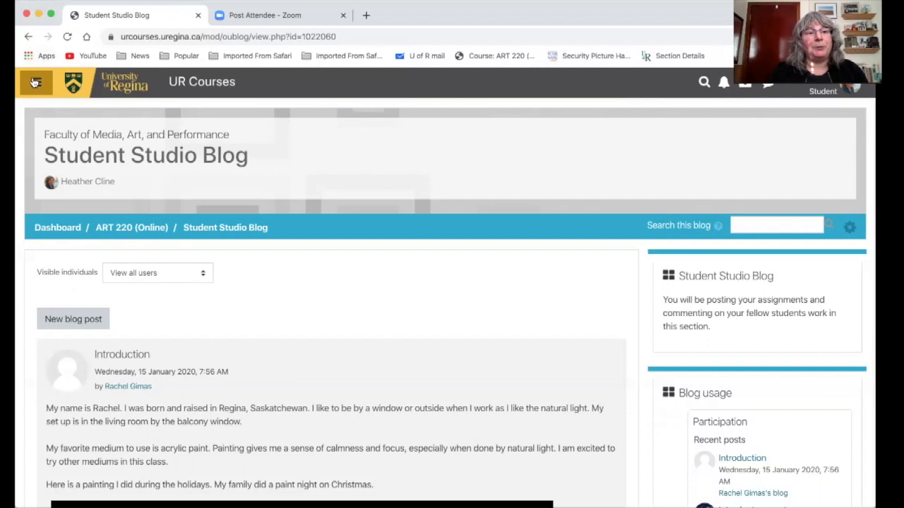
click(35, 82)
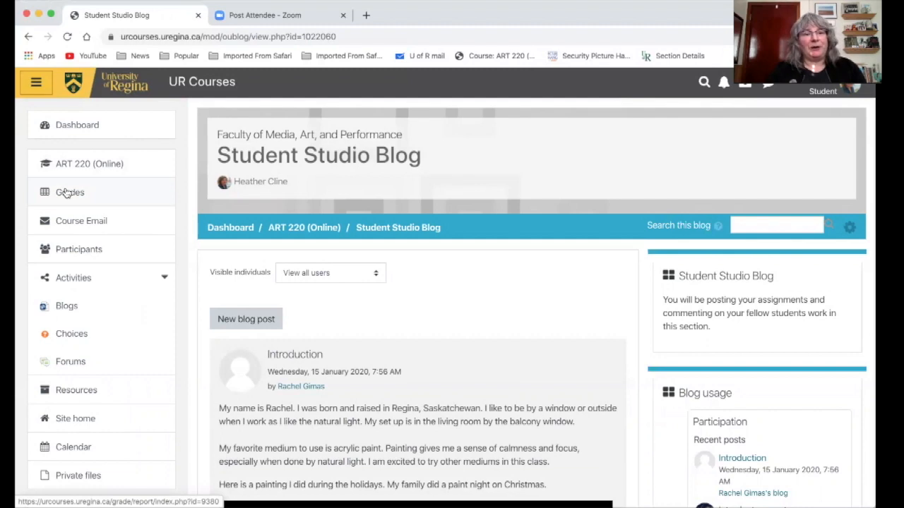
- View the Grades user report for the assignments and hide the navigation panel
click(69, 192)
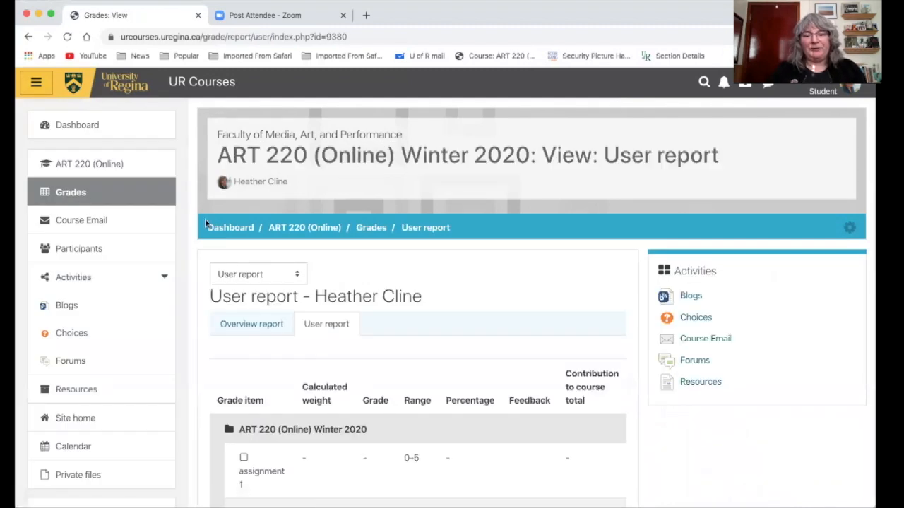
scroll(down, 3)
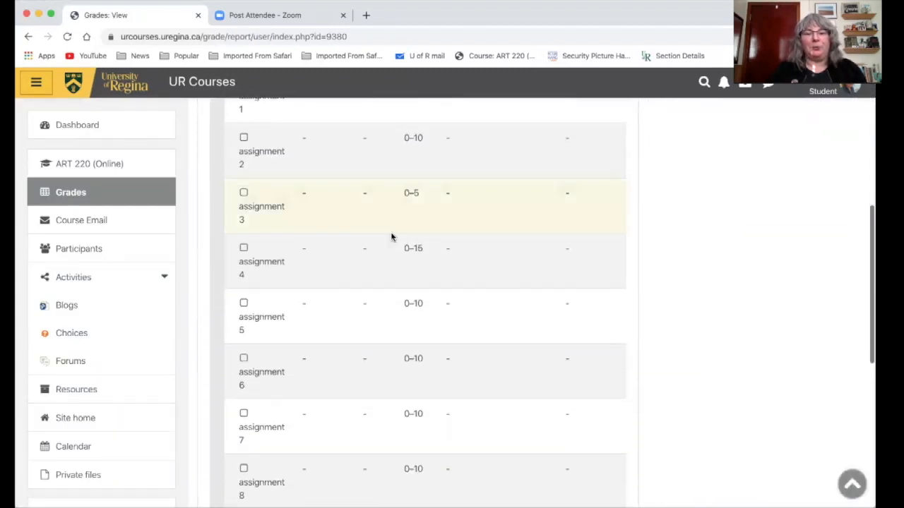
mouse_move(393, 262)
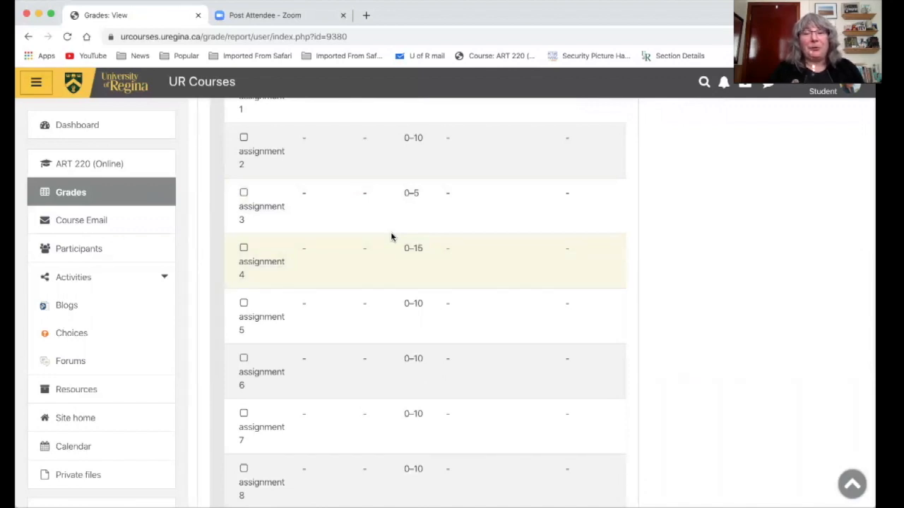
scroll(down, 3)
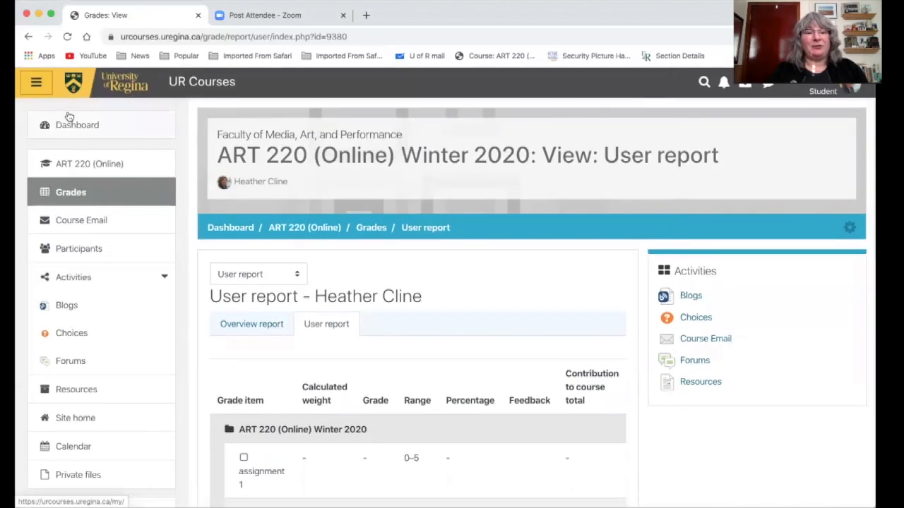
click(35, 82)
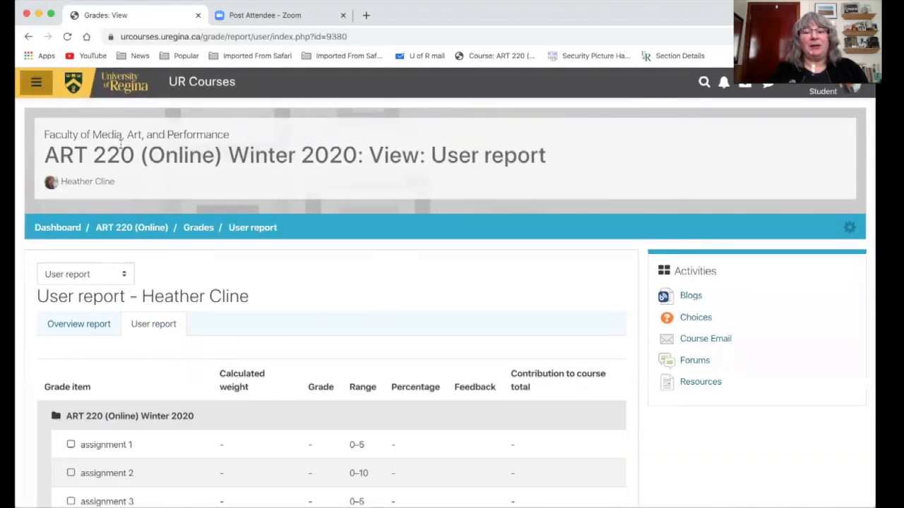
scroll(down, 3)
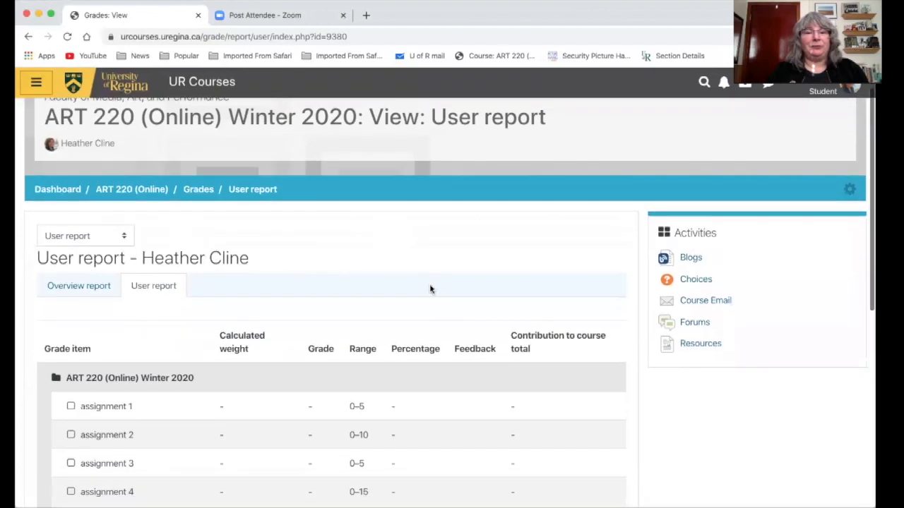
- Open Unit 4: Block-printing's Assignment 7 chapter and read down to its submission methods
click(131, 190)
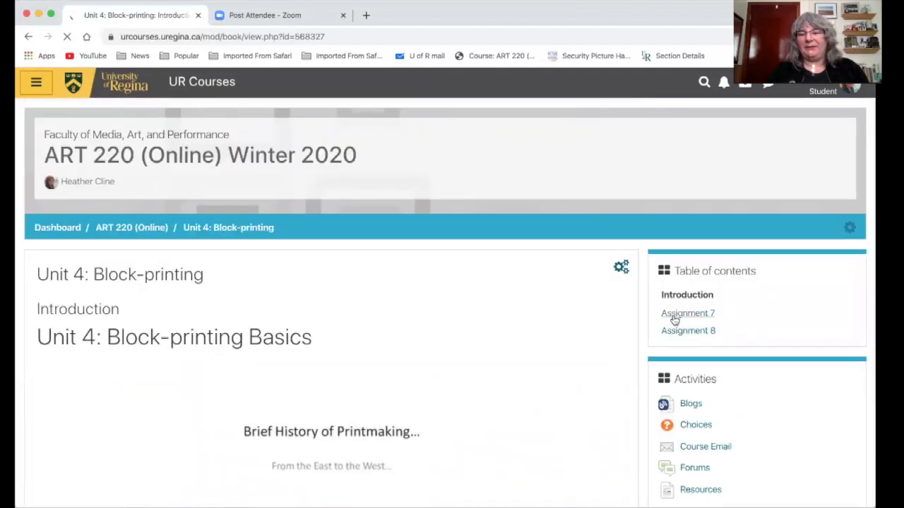
click(686, 313)
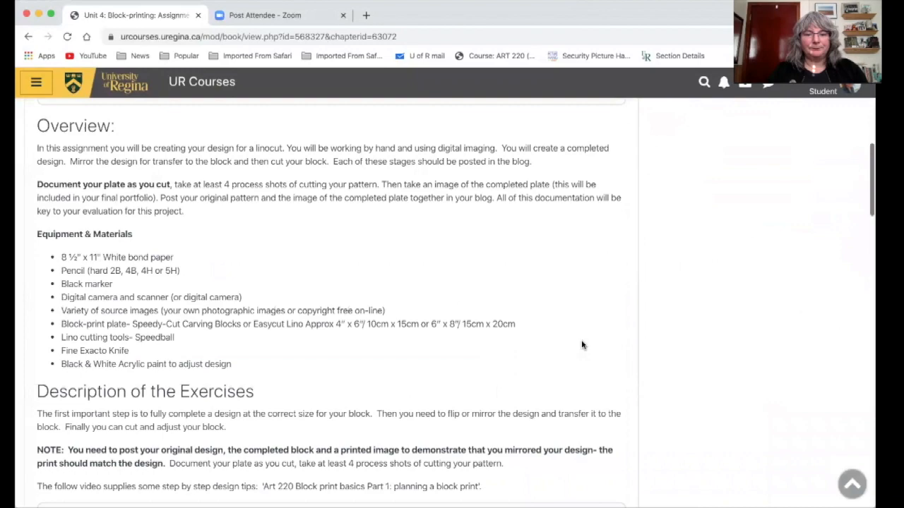
scroll(down, 3)
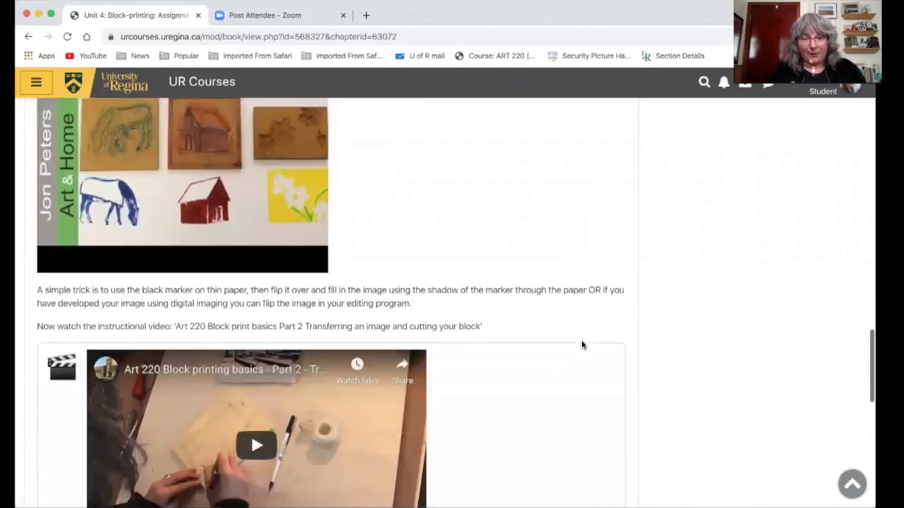
scroll(down, 3)
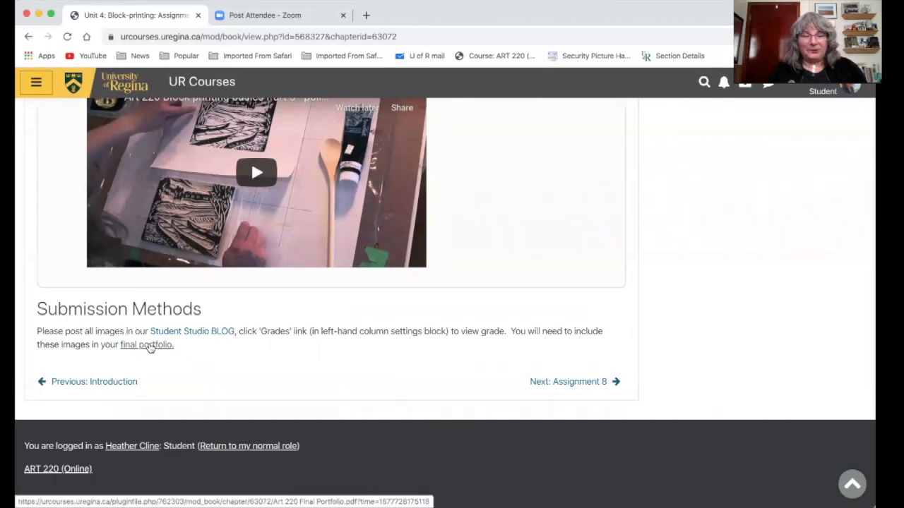
- Open the Art 220 Final Portfolio instructions PDF from Assignment 7's submission notes
click(146, 345)
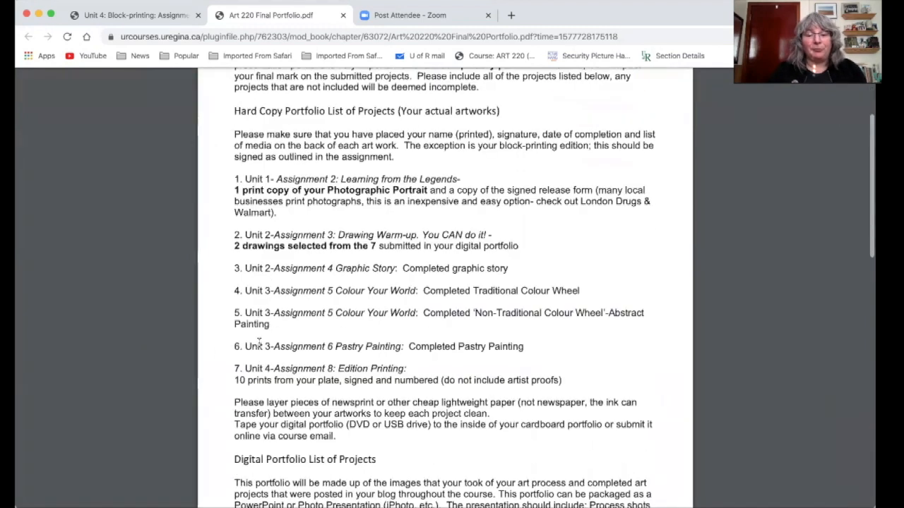
- Read the Final Portfolio PDF's digital project list and drop-off dates, then return to Assignment 7
scroll(down, 3)
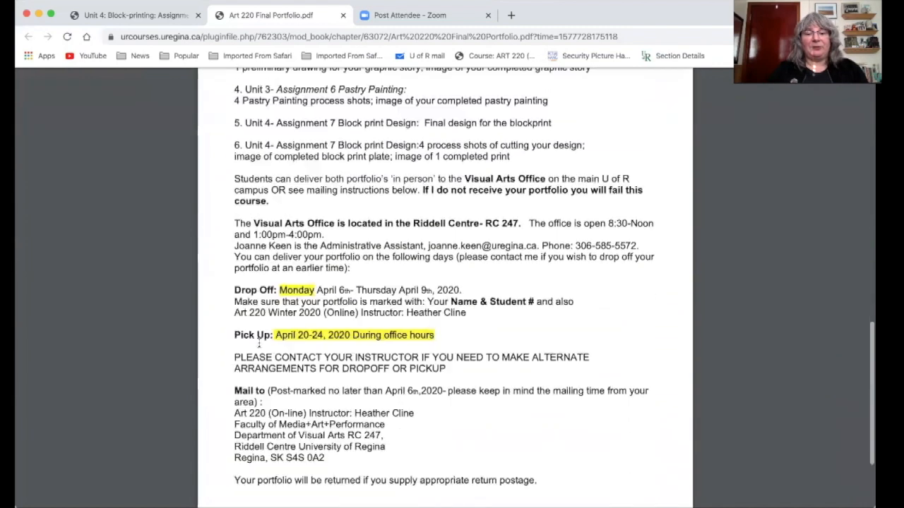
scroll(down, 3)
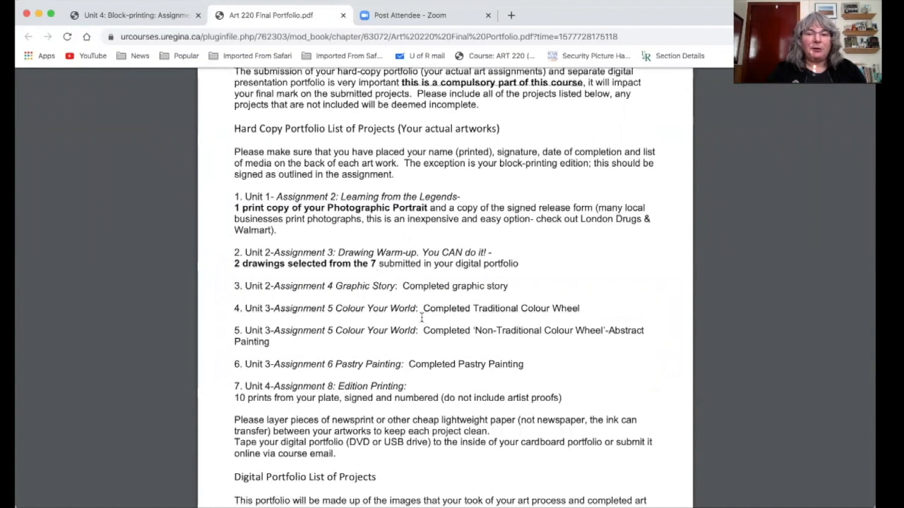
scroll(down, 3)
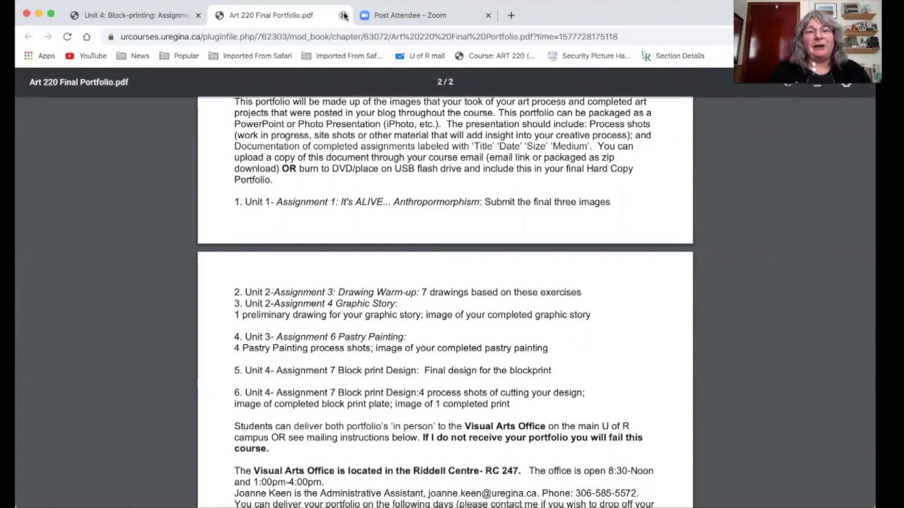
click(345, 14)
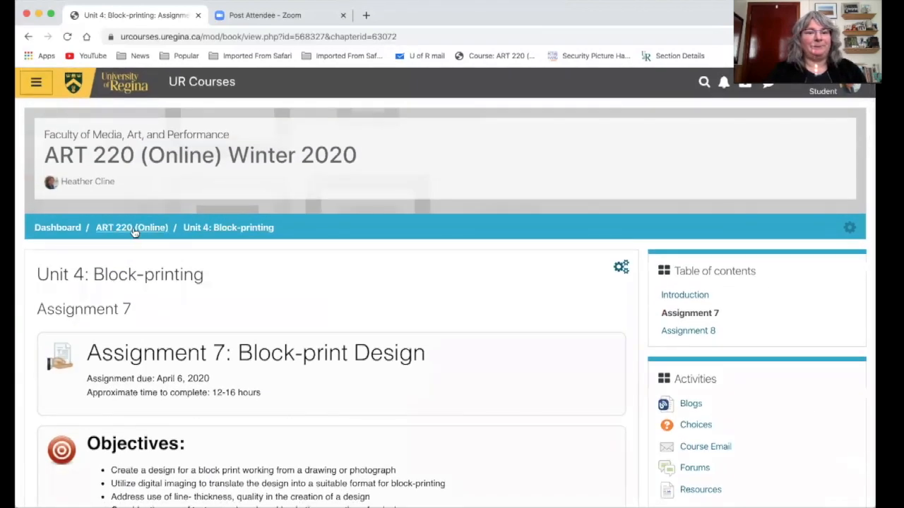
- Go to the ART 220 course home and open the Materials List from the Resources section
click(130, 228)
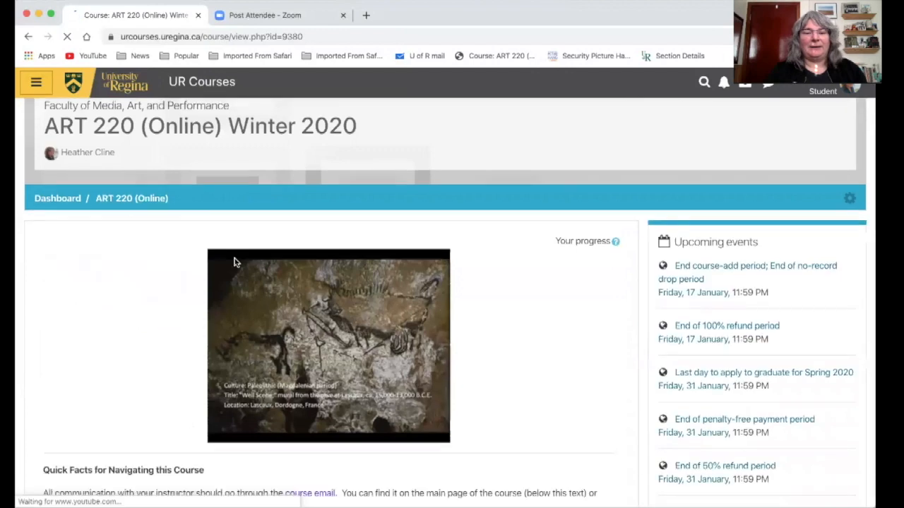
scroll(down, 3)
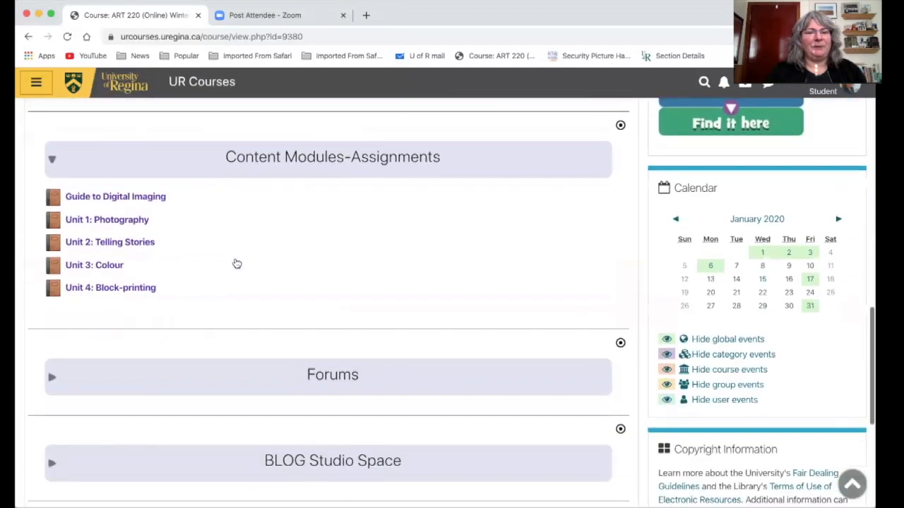
scroll(down, 3)
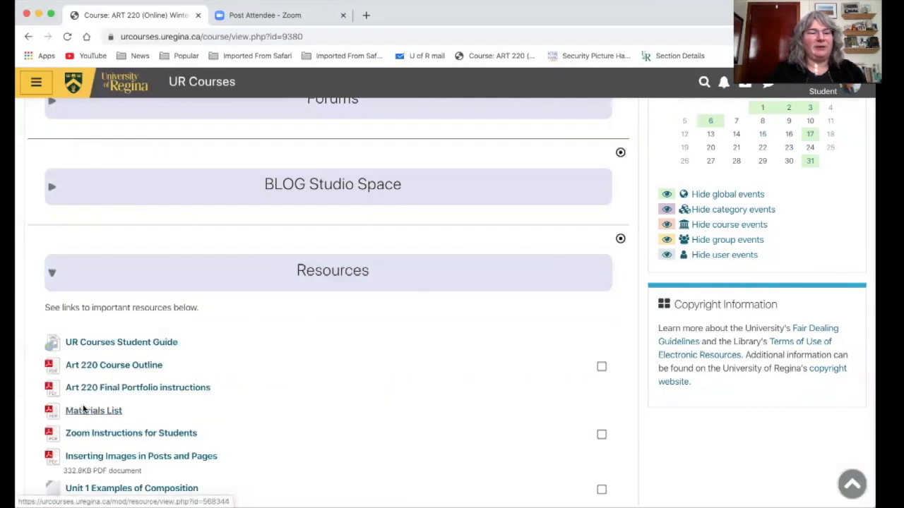
click(93, 410)
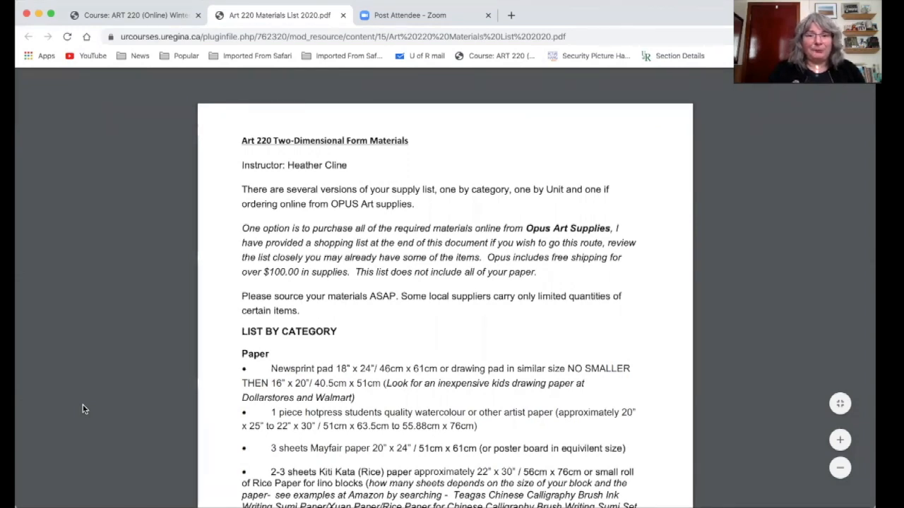
mouse_move(415, 334)
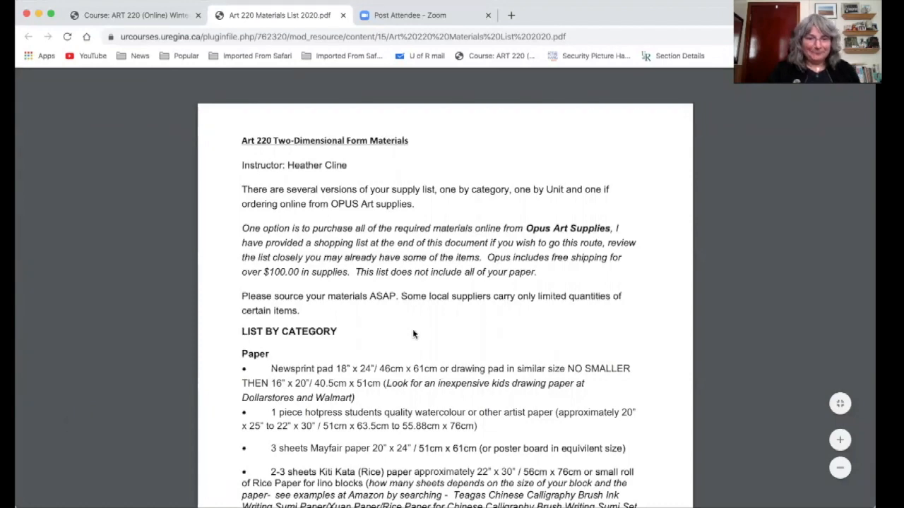
- Read the Materials List PDF past paint, drawing materials, tools and optional items to the List by Unit
scroll(down, 3)
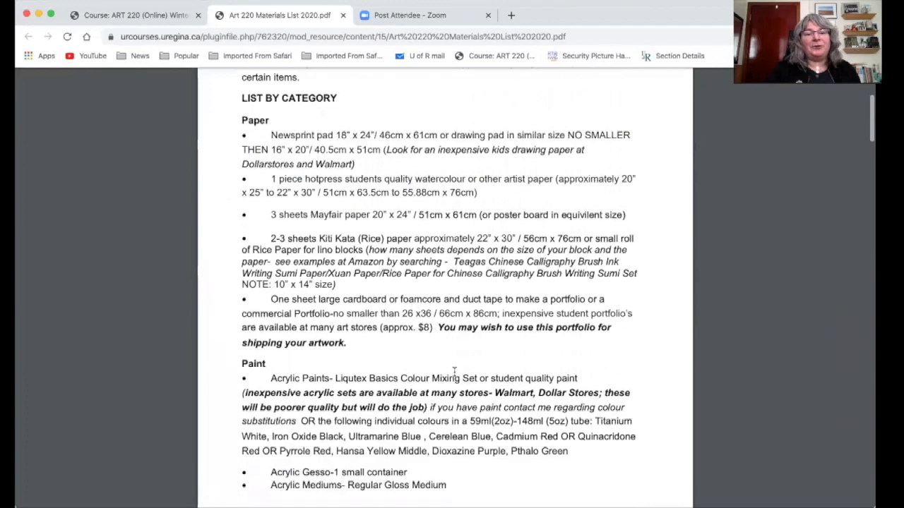
scroll(down, 3)
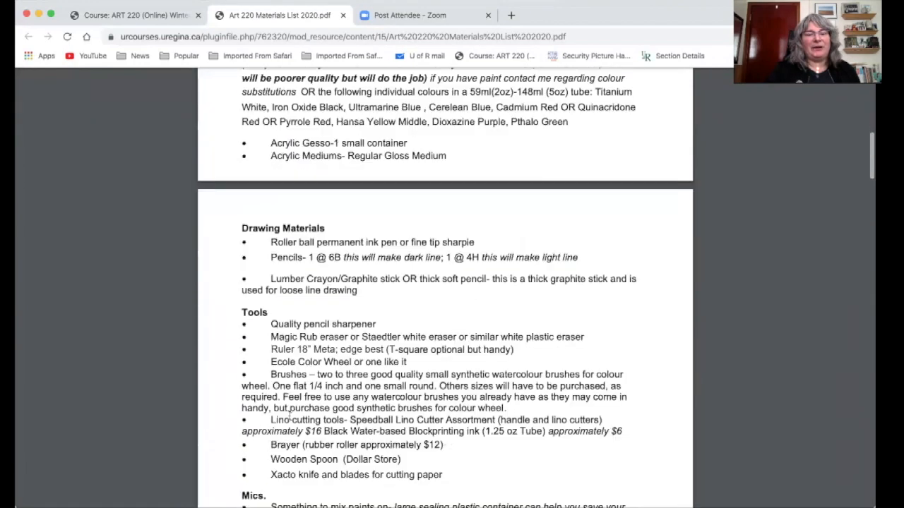
scroll(down, 3)
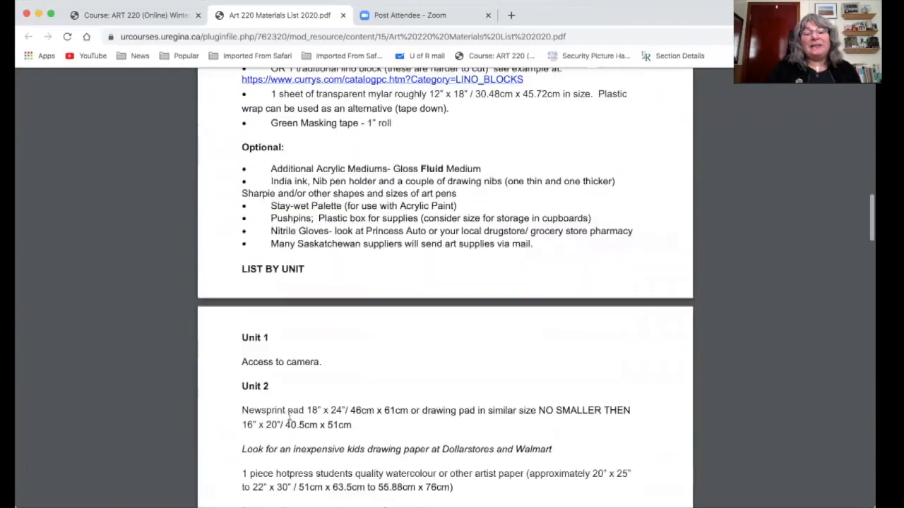
scroll(down, 3)
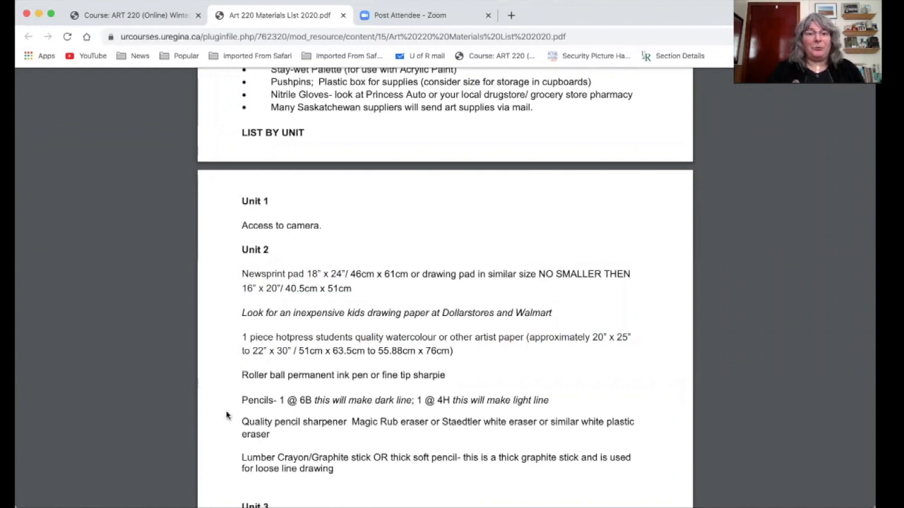
mouse_move(341, 228)
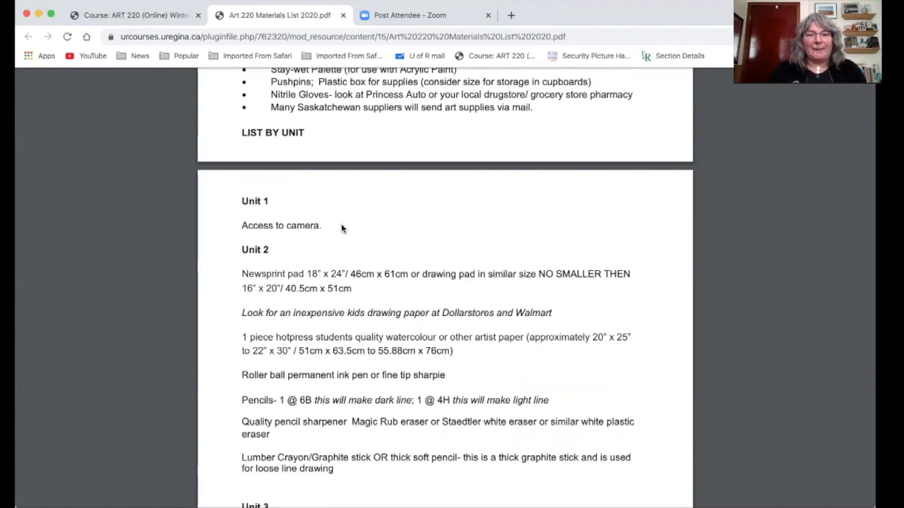
- Read the Unit 2, 3 and 4 supply lists and optional items down to the Local Suppliers section
scroll(down, 3)
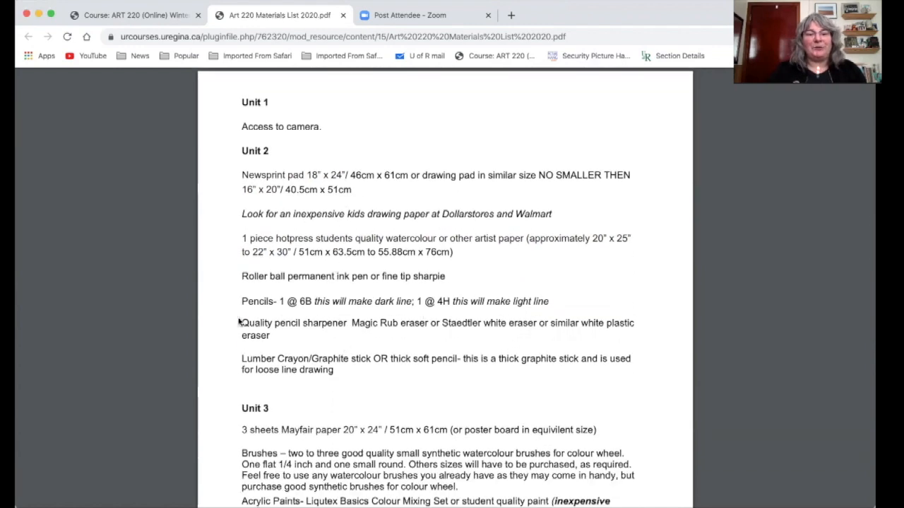
scroll(down, 3)
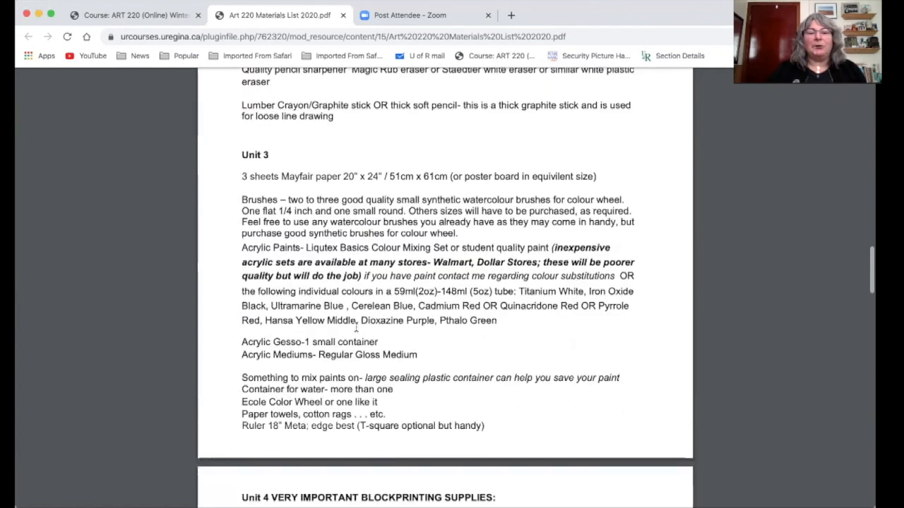
scroll(down, 3)
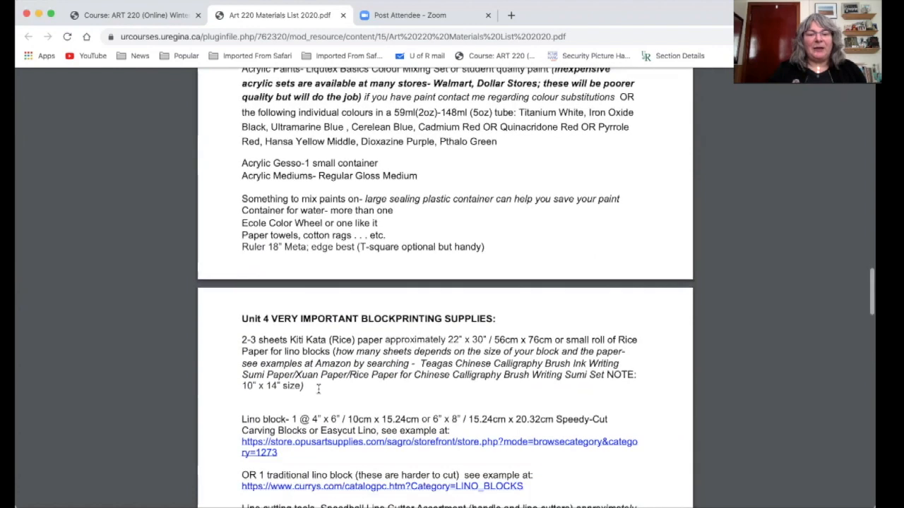
scroll(down, 3)
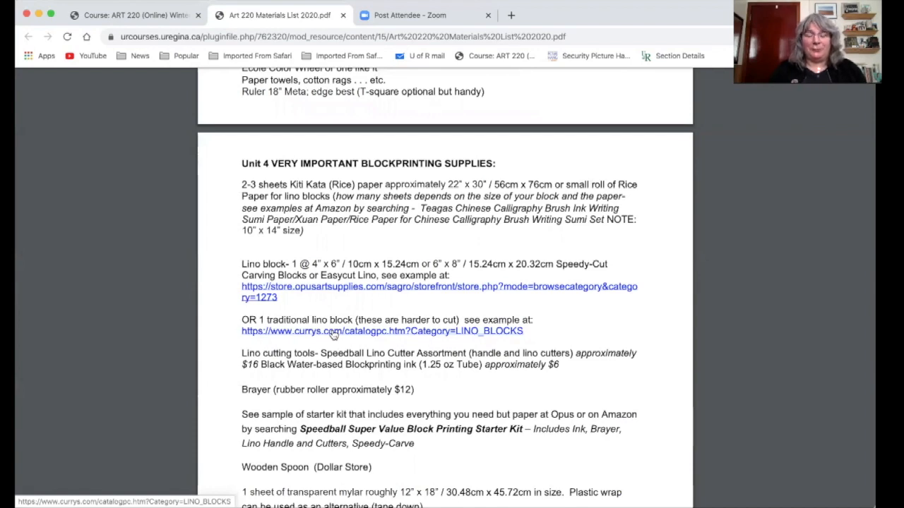
scroll(down, 3)
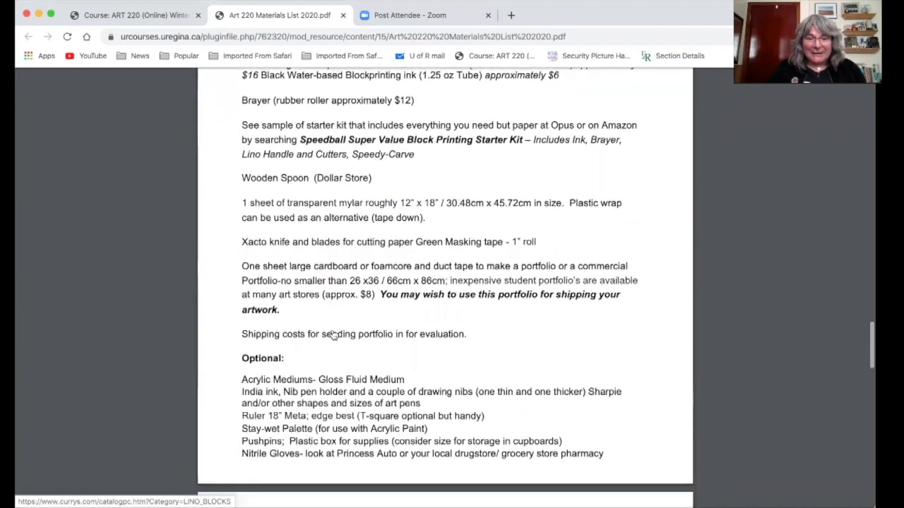
scroll(down, 3)
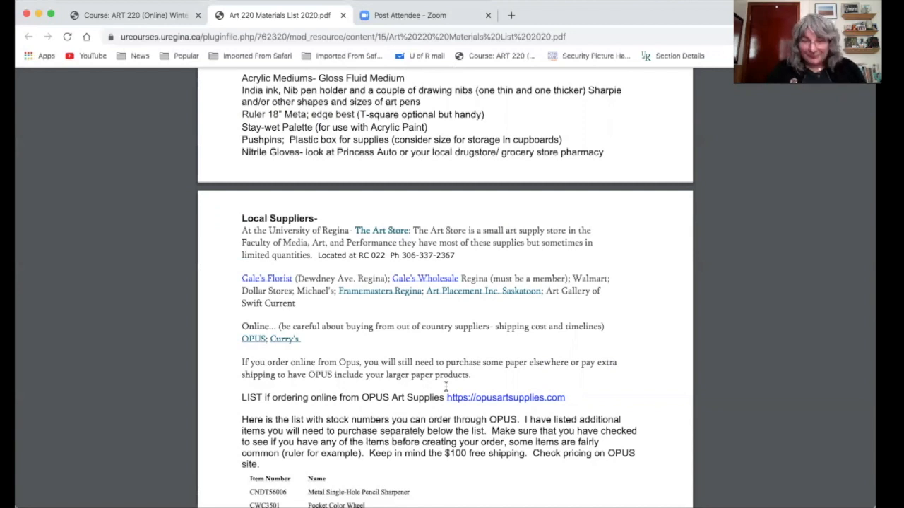
- Review the OPUS stock-number ordering list, then return to the ART 220 course page at the blog section
scroll(down, 3)
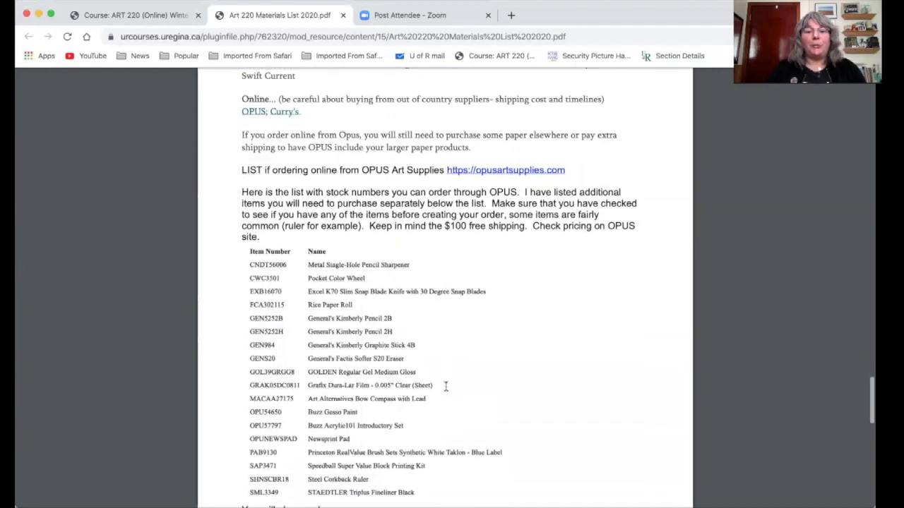
scroll(down, 3)
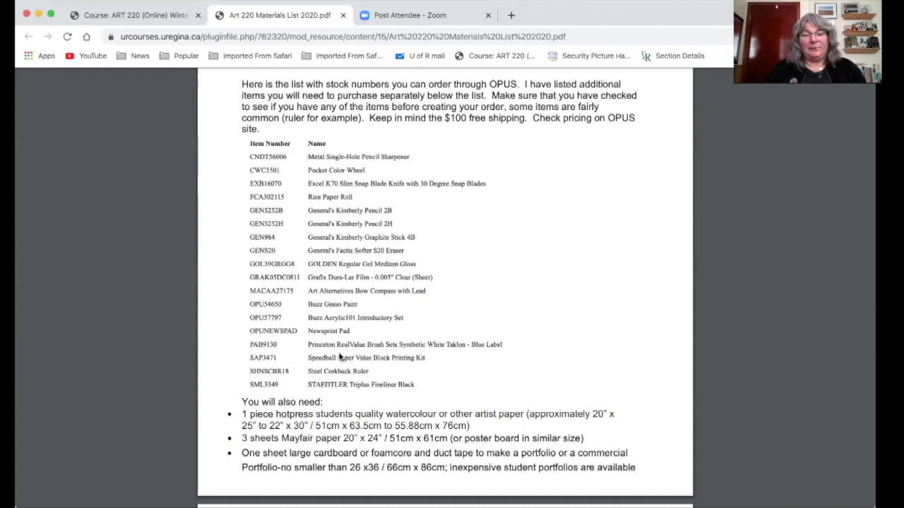
mouse_move(432, 365)
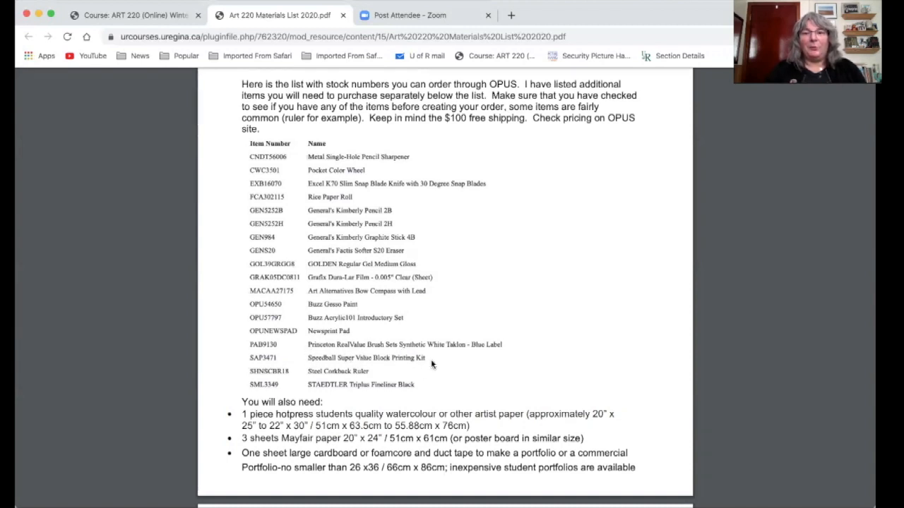
scroll(up, 3)
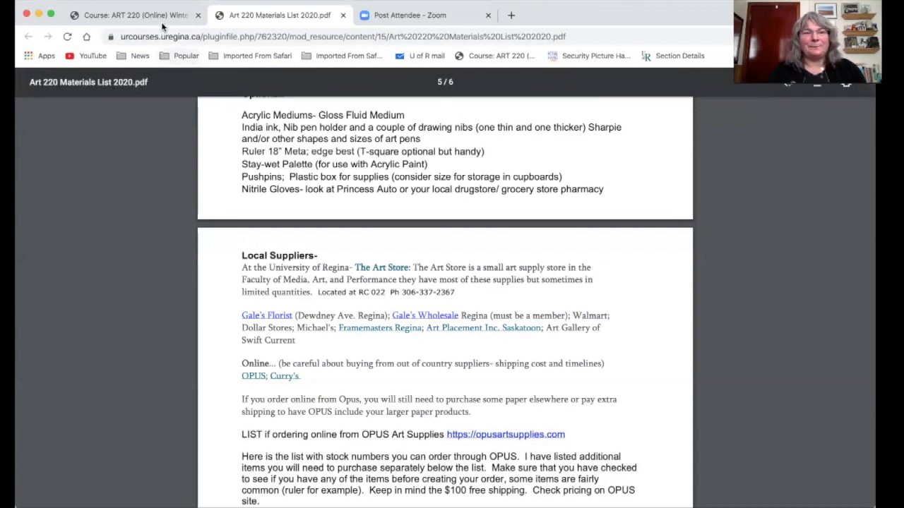
click(127, 14)
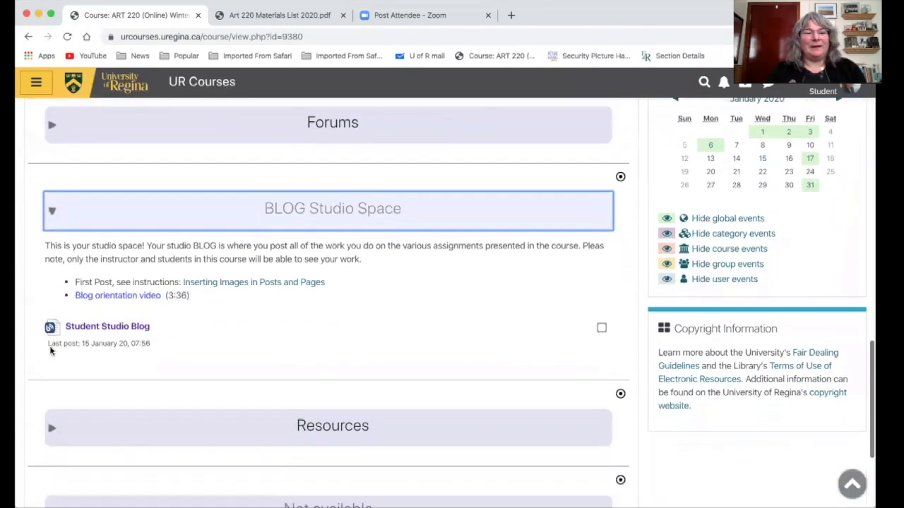
- Open the Student Studio Blog and filter Visible individuals to a single student's posts
click(107, 325)
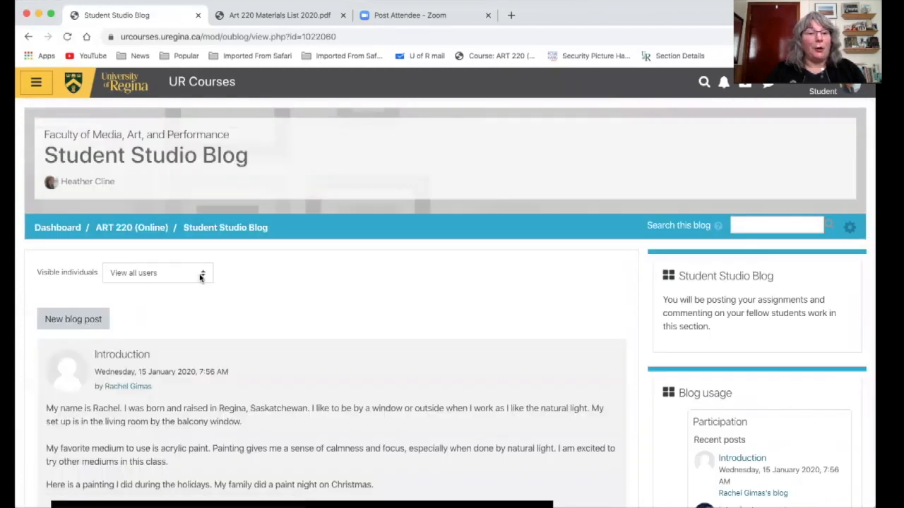
scroll(down, 3)
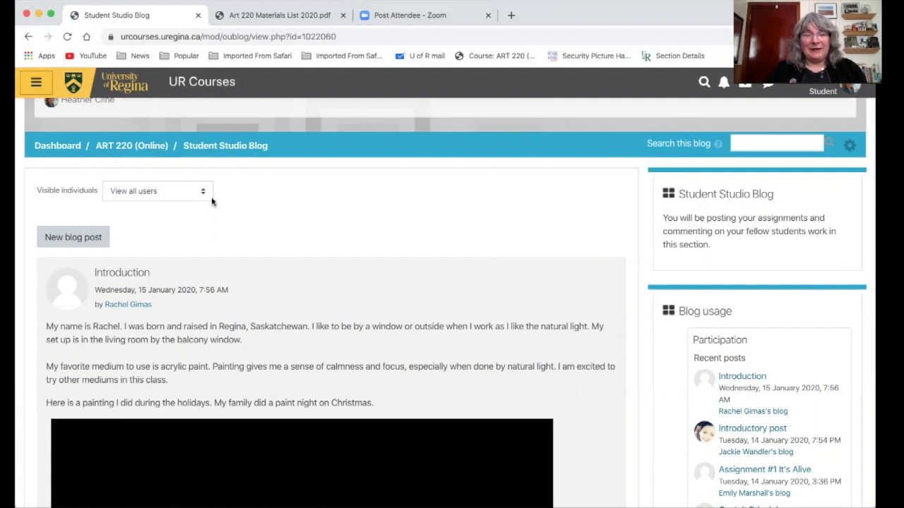
click(156, 191)
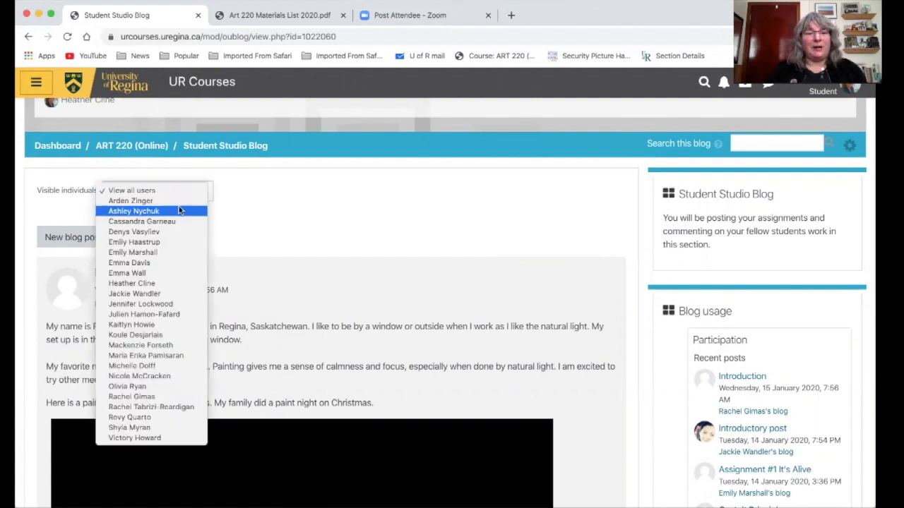
click(133, 232)
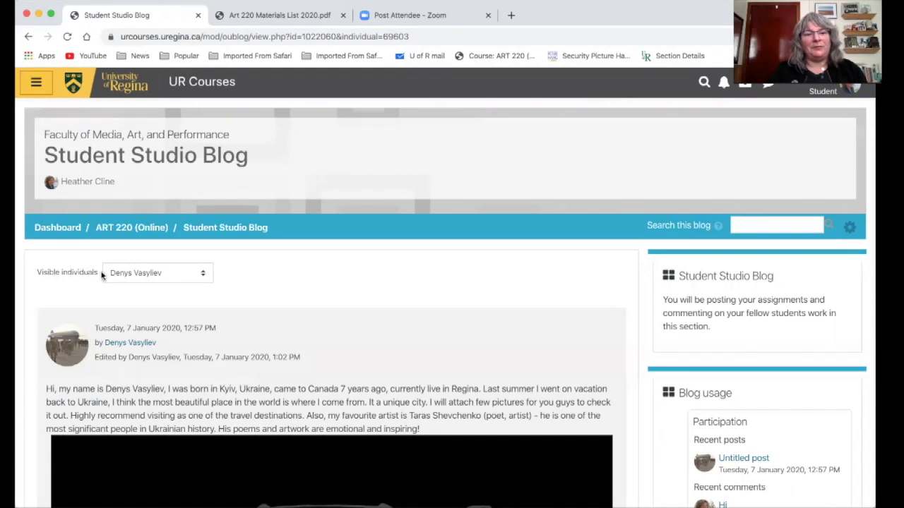
- Switch the blog back to all users, then filter it again to one student's posts
click(156, 272)
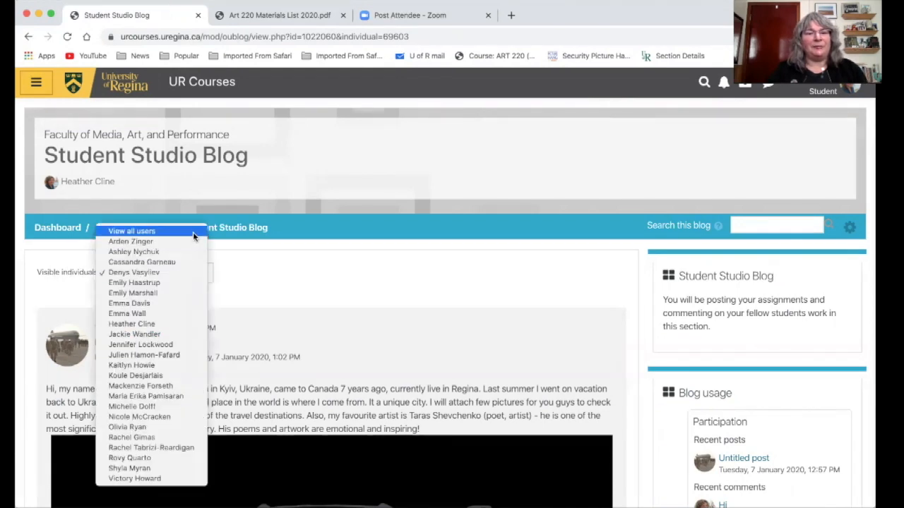
click(132, 232)
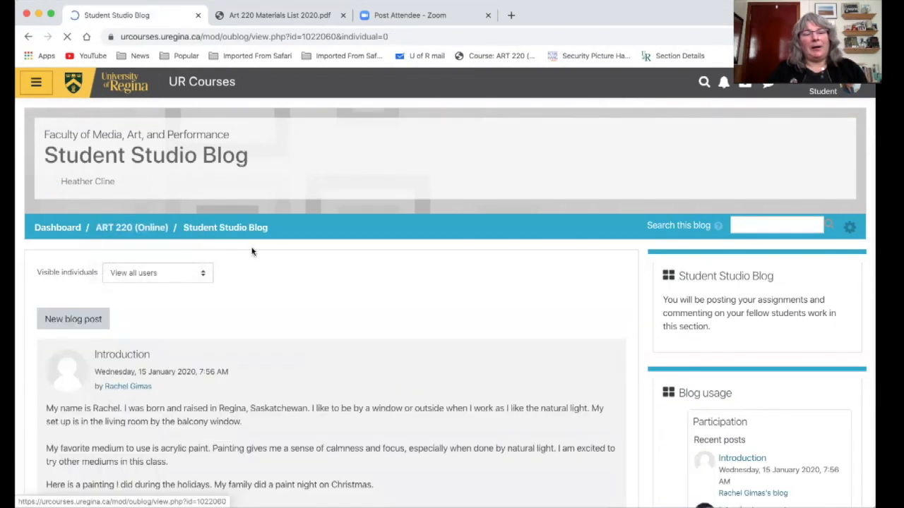
scroll(down, 3)
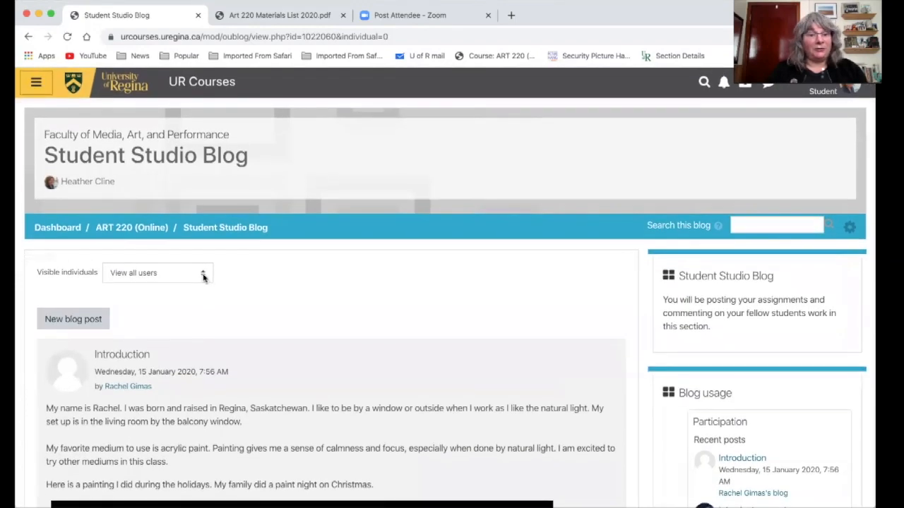
click(155, 273)
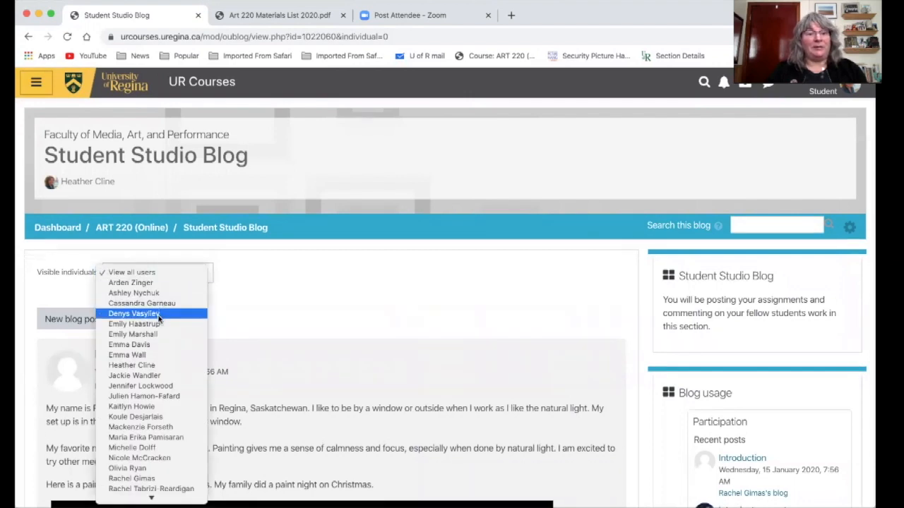
click(134, 313)
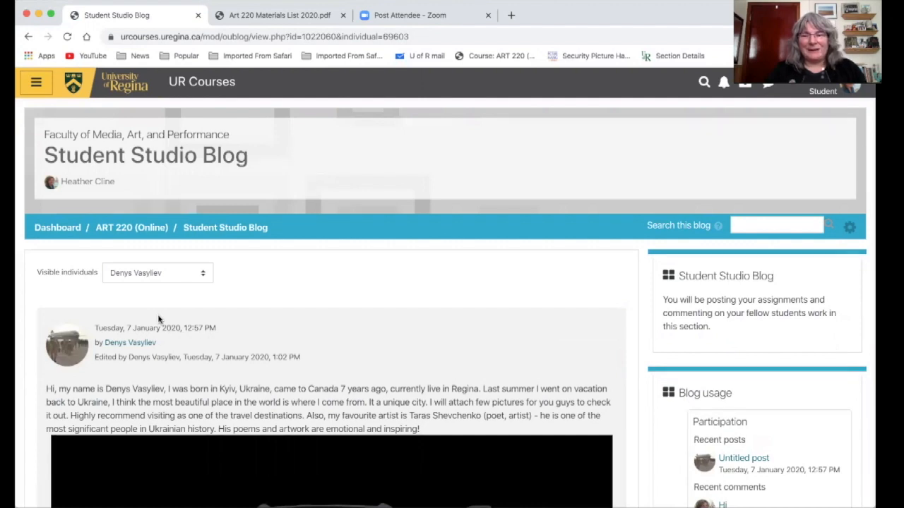
mouse_move(412, 268)
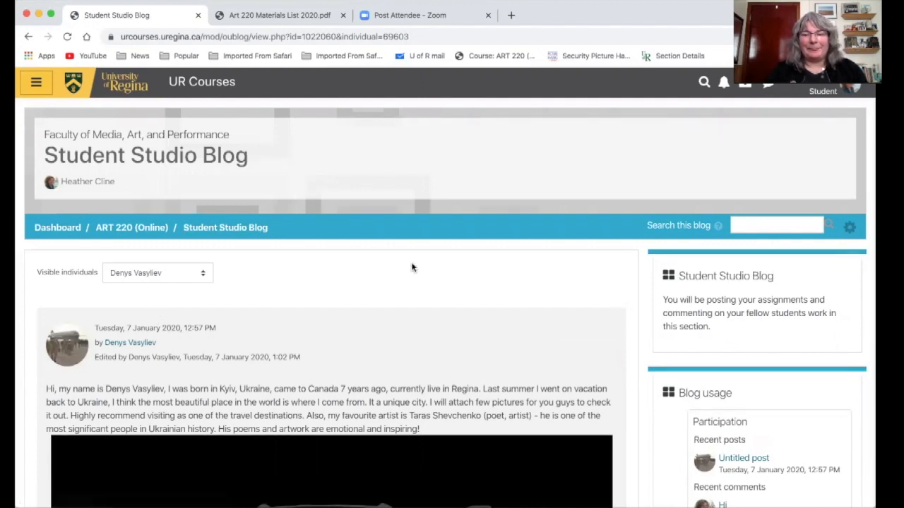
scroll(down, 3)
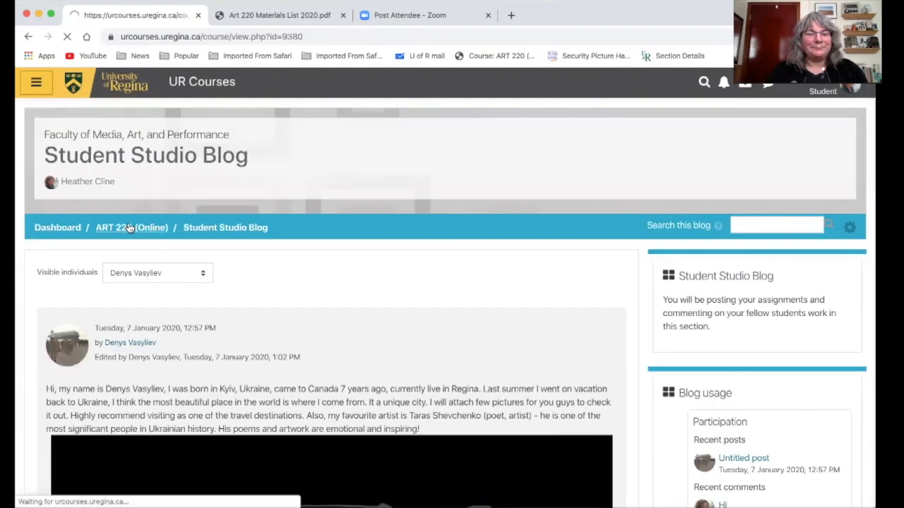
- Open Week 1: Discussion Forum Question 1 from the course page and read through the nested student replies
click(131, 227)
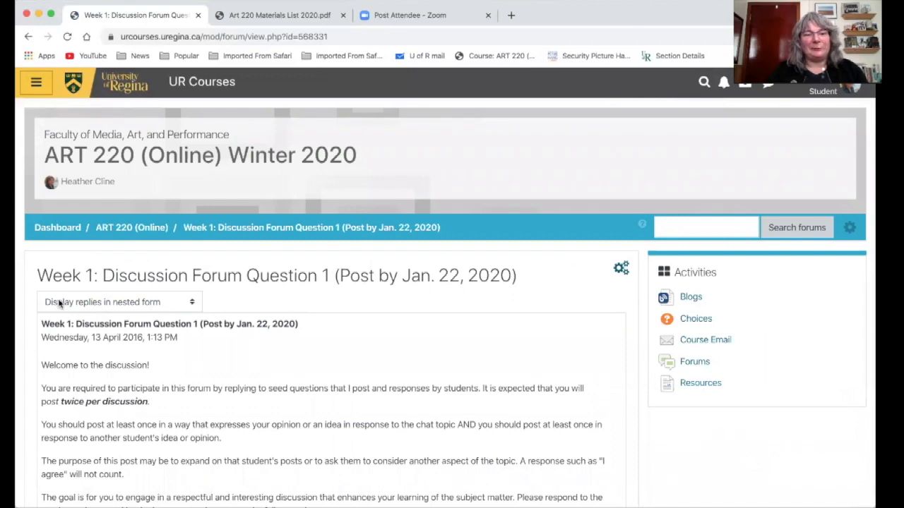
scroll(down, 3)
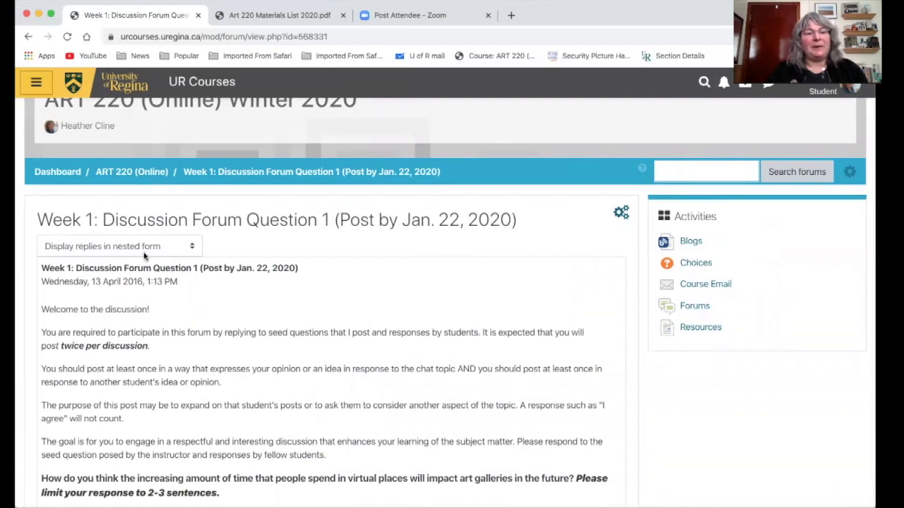
scroll(down, 3)
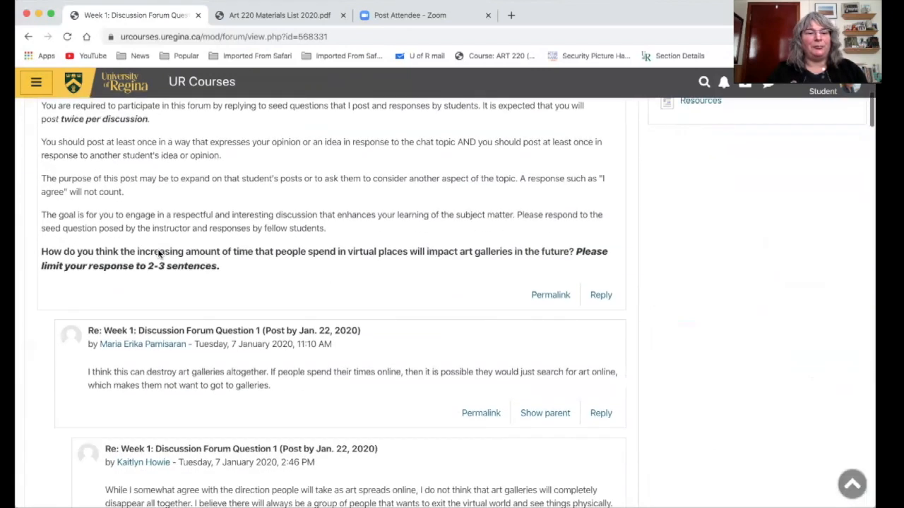
scroll(down, 3)
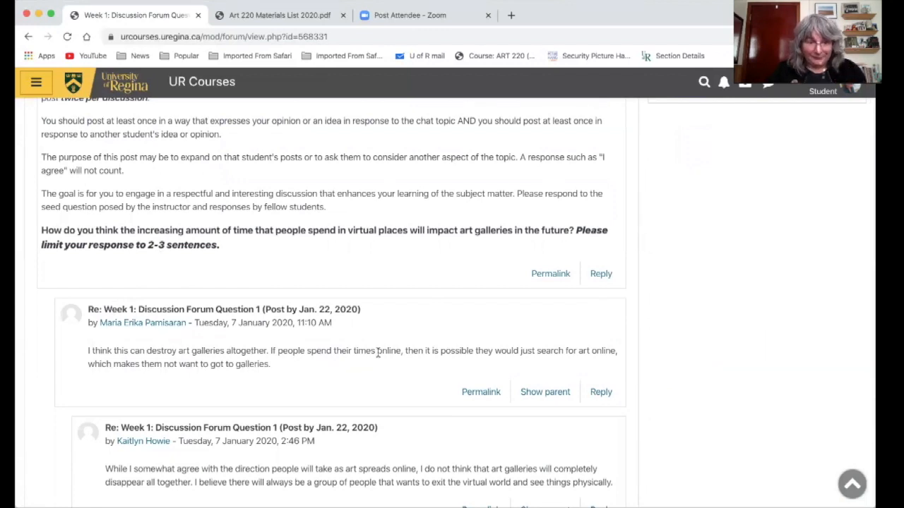
scroll(down, 3)
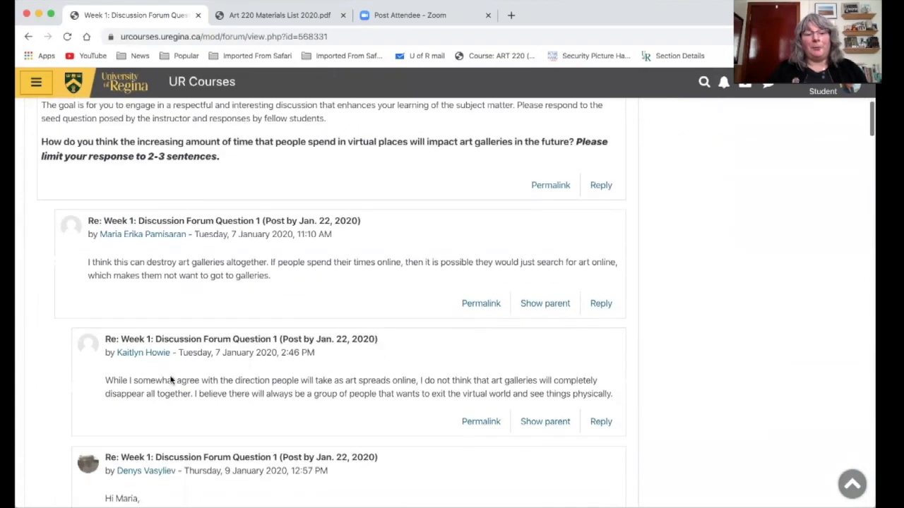
mouse_move(257, 261)
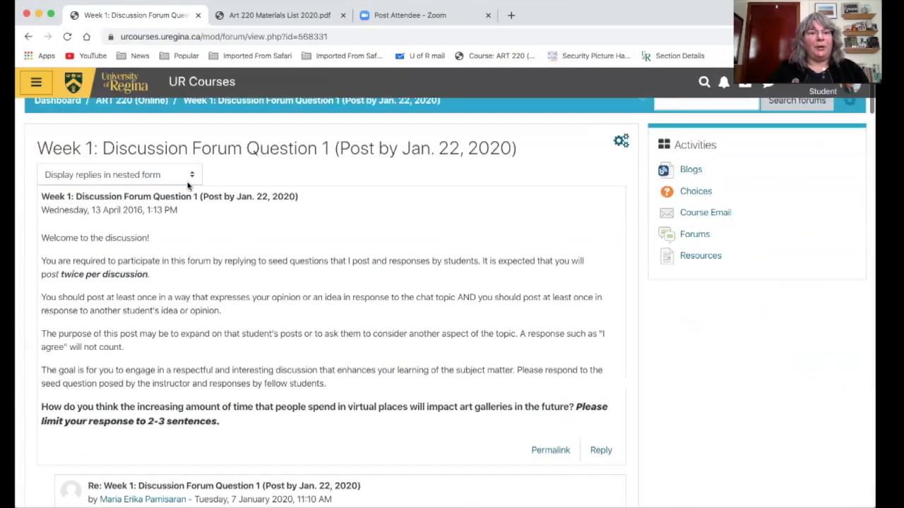
click(116, 175)
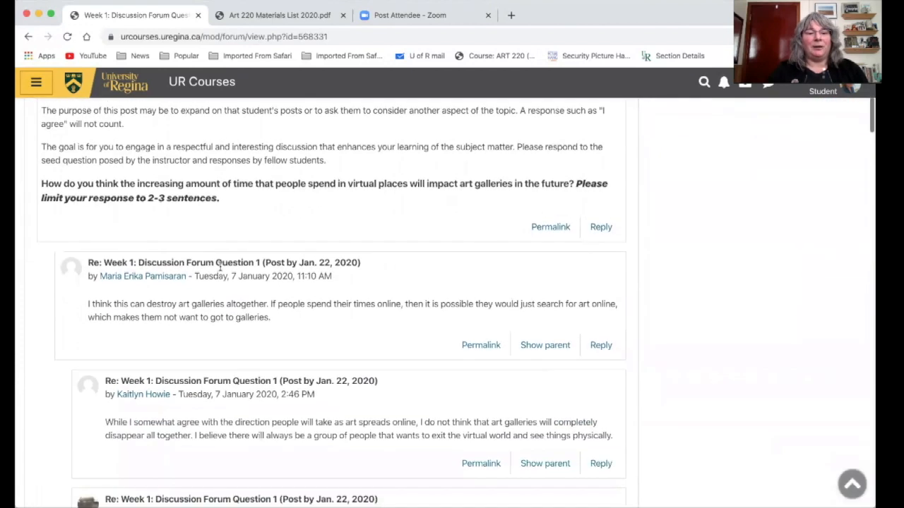
scroll(down, 3)
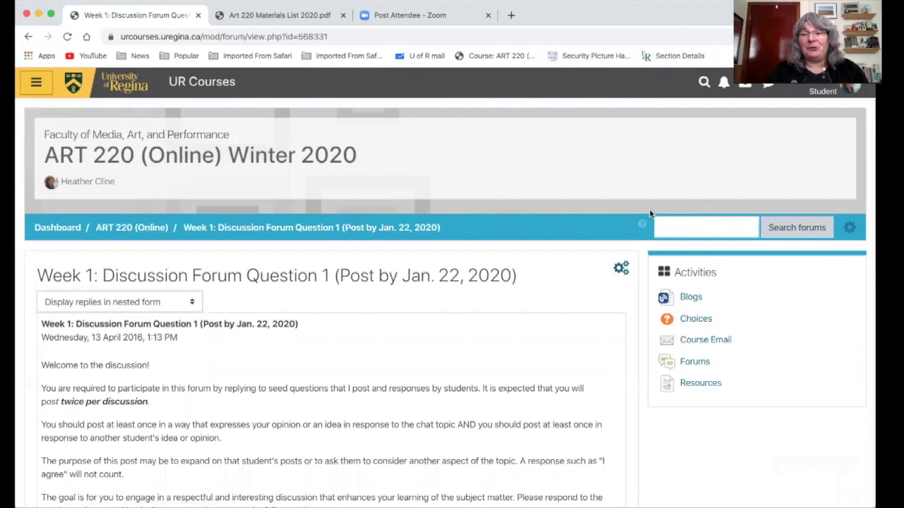
- Search the course forums for the name 'Deny'
click(705, 226)
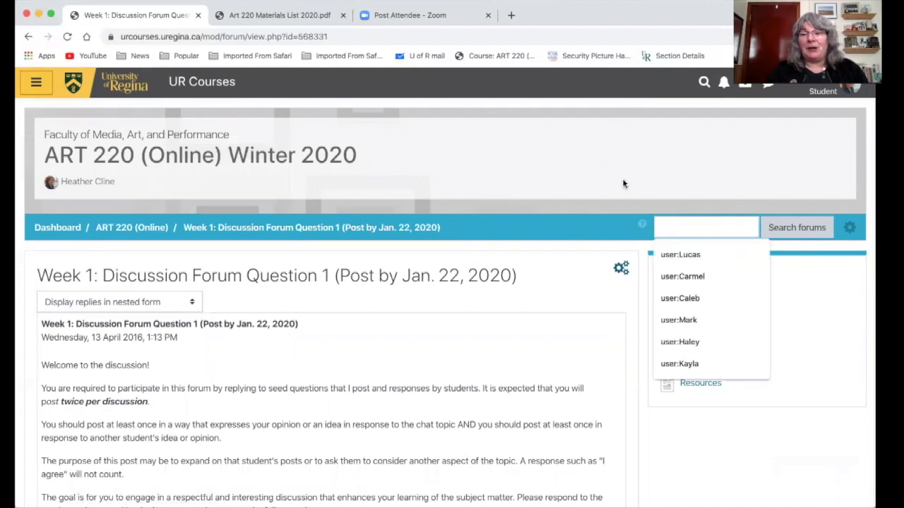
mouse_move(590, 192)
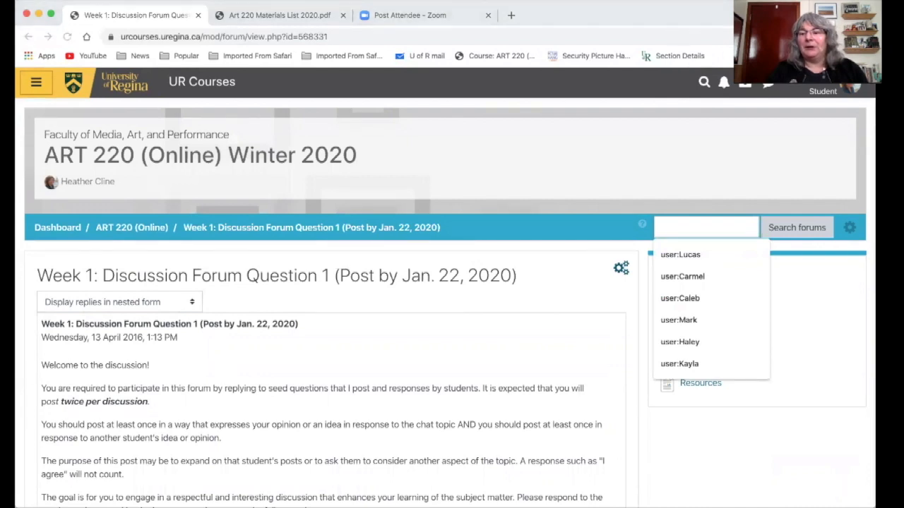
mouse_move(683, 220)
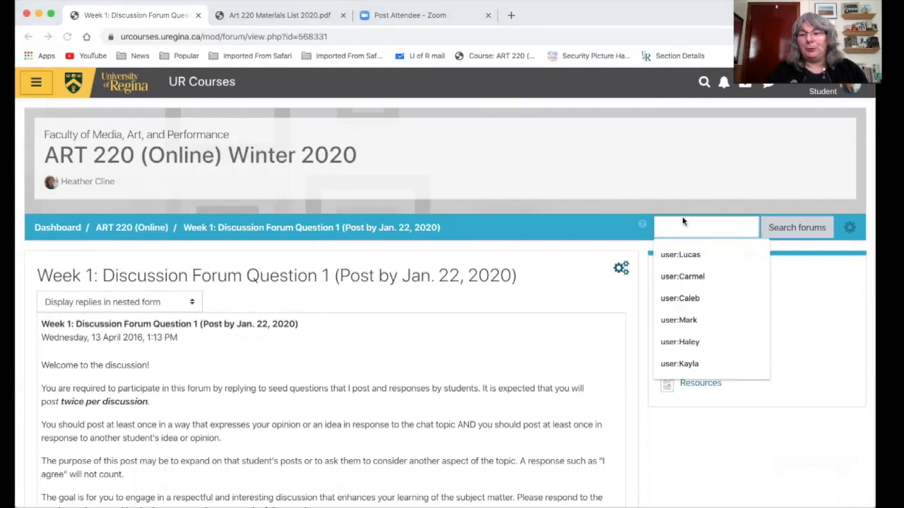
mouse_move(621, 217)
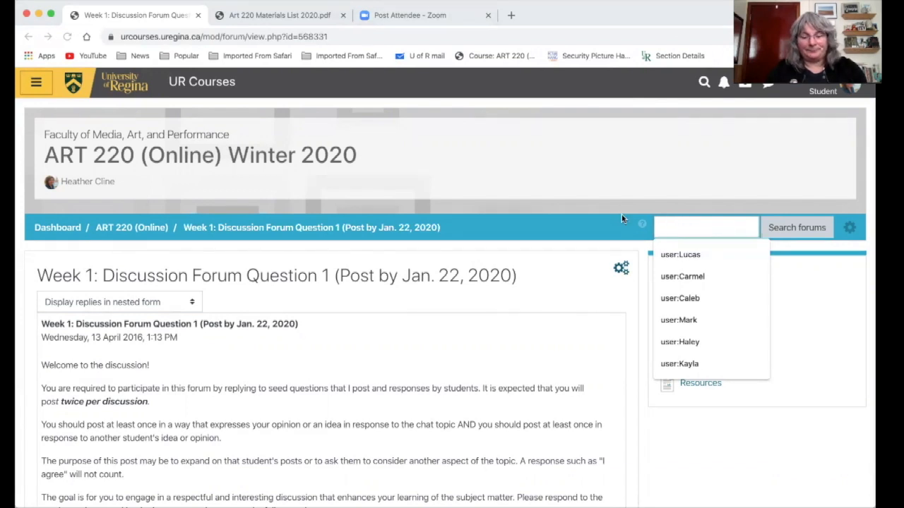
mouse_move(663, 220)
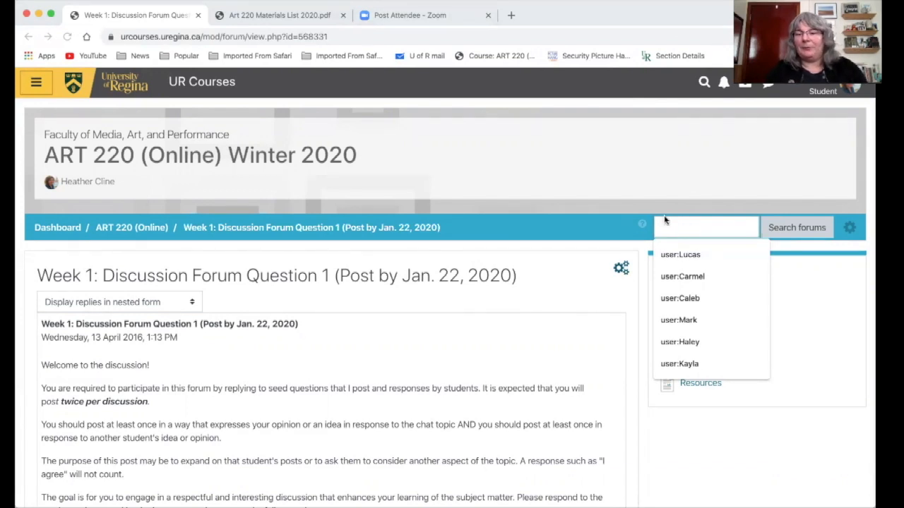
text(D)
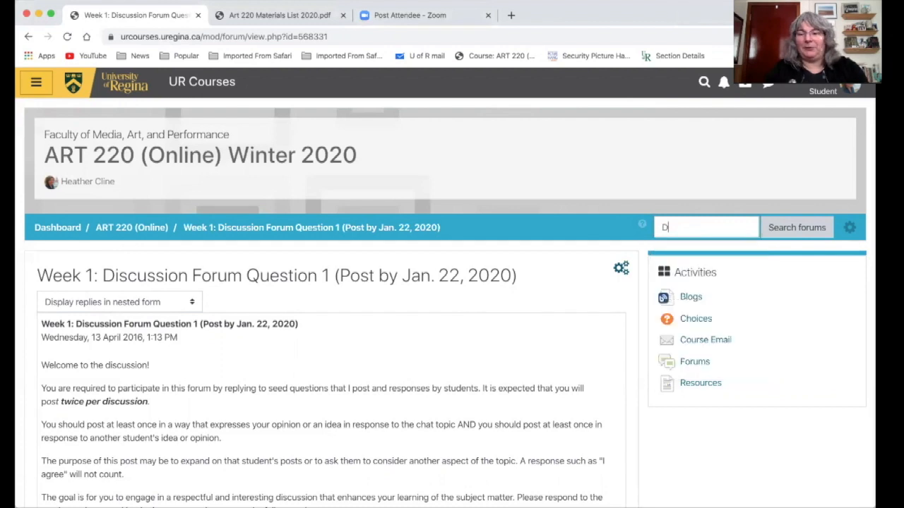
text(enys)
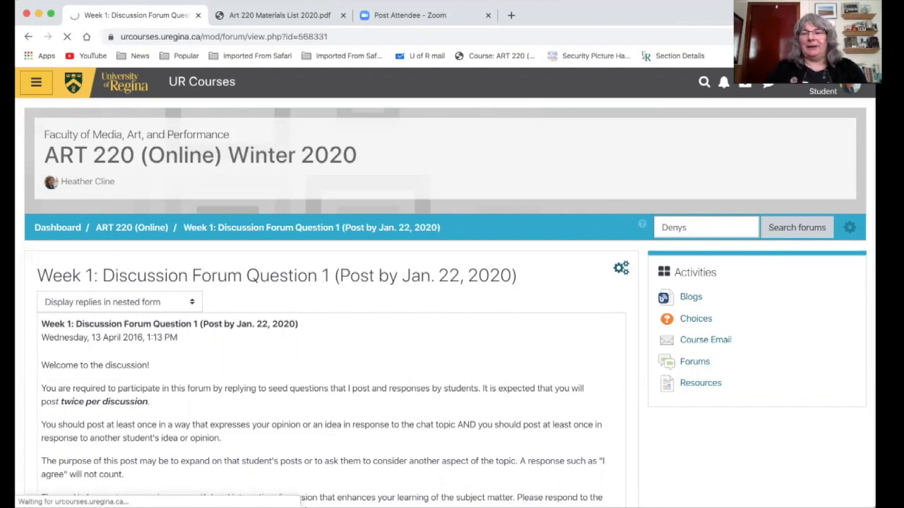
click(796, 225)
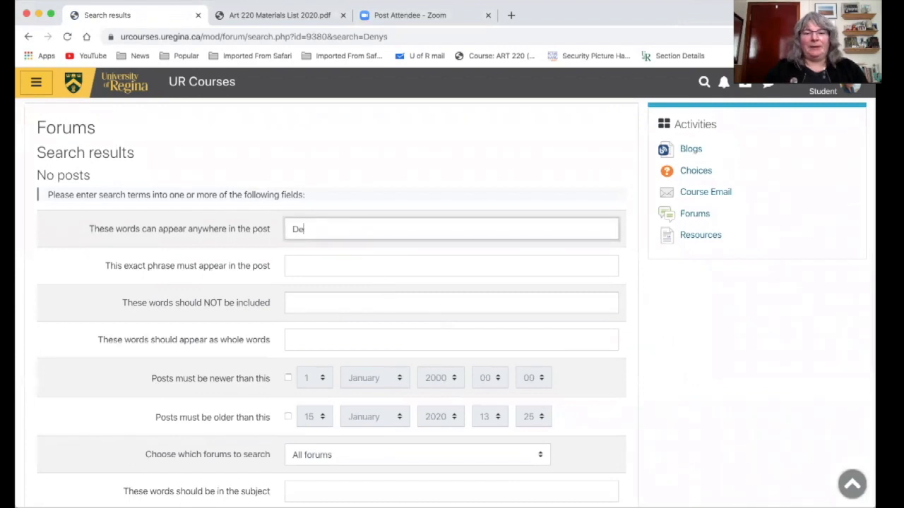
- Run the advanced forum search with author 'Denys', listing that student's three Week 1 posts
scroll(down, 3)
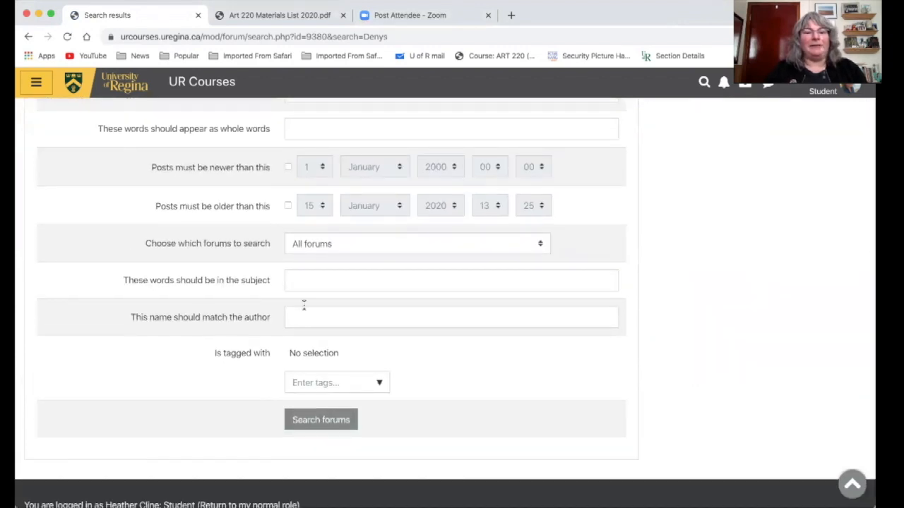
click(451, 317)
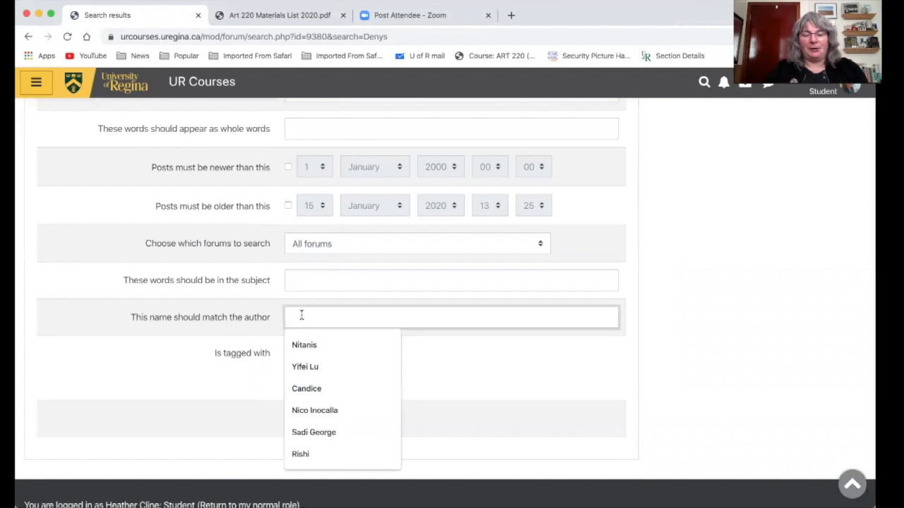
text(Denys)
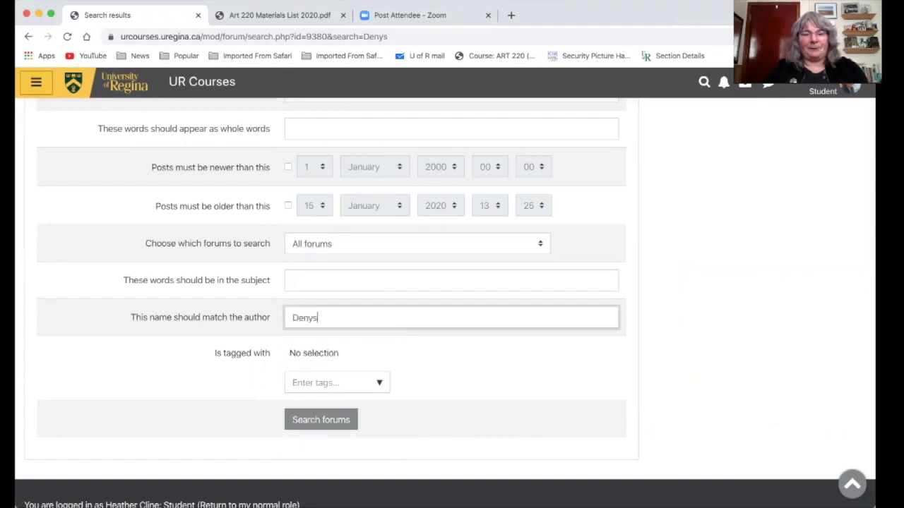
click(321, 420)
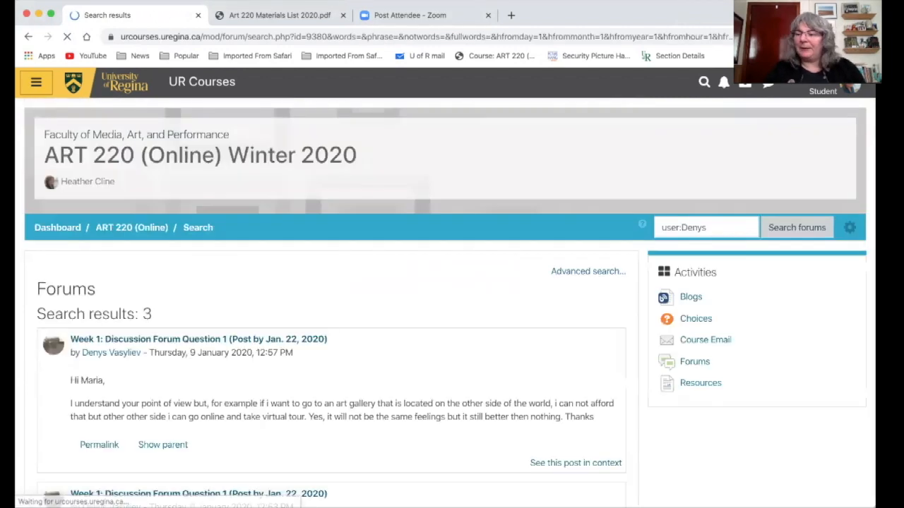
scroll(down, 3)
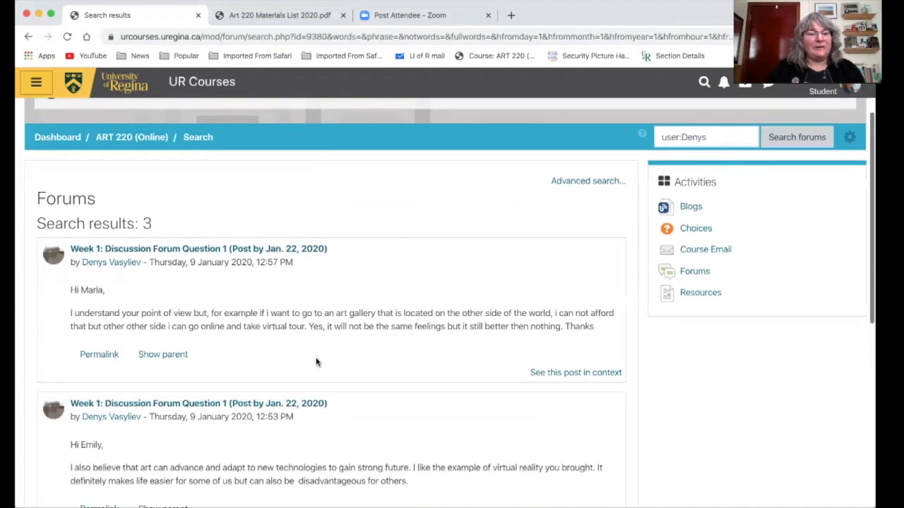
scroll(down, 3)
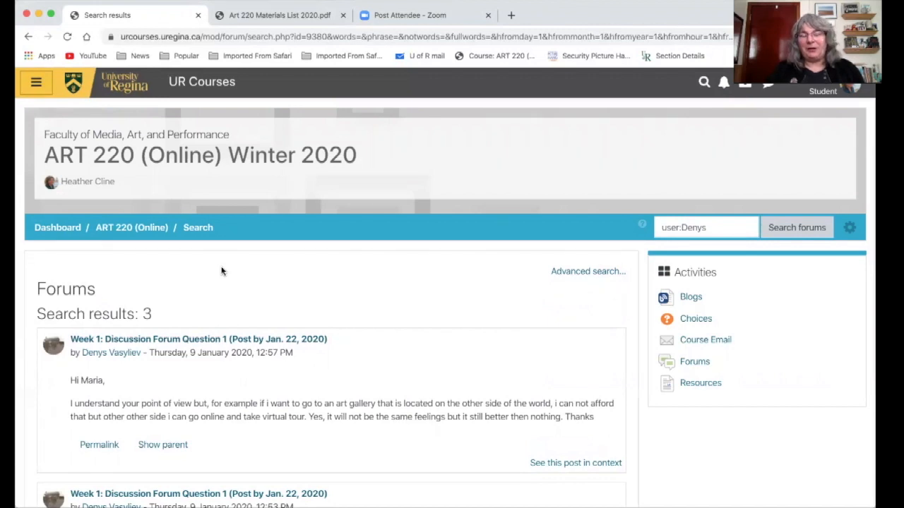
mouse_move(127, 259)
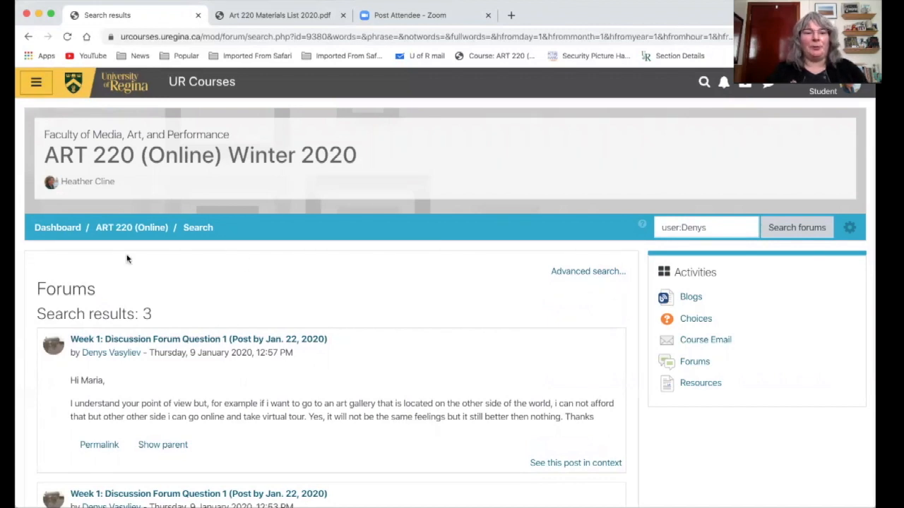
- From the course home, expand Content Modules-Assignments and open the Unit 1: Photography lesson
click(131, 227)
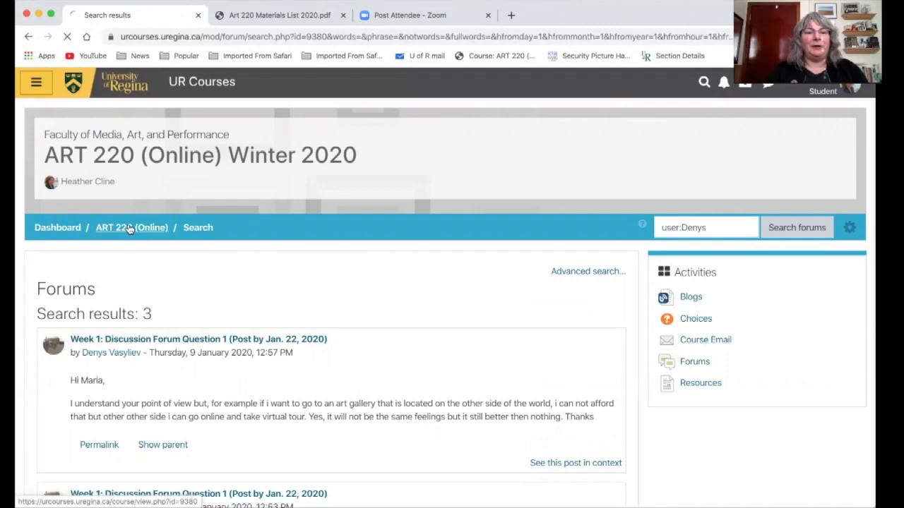
click(130, 228)
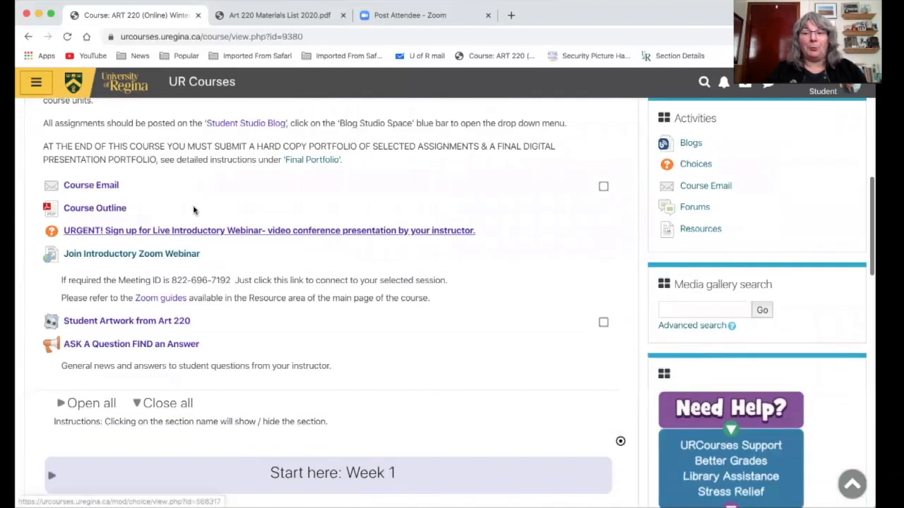
scroll(down, 3)
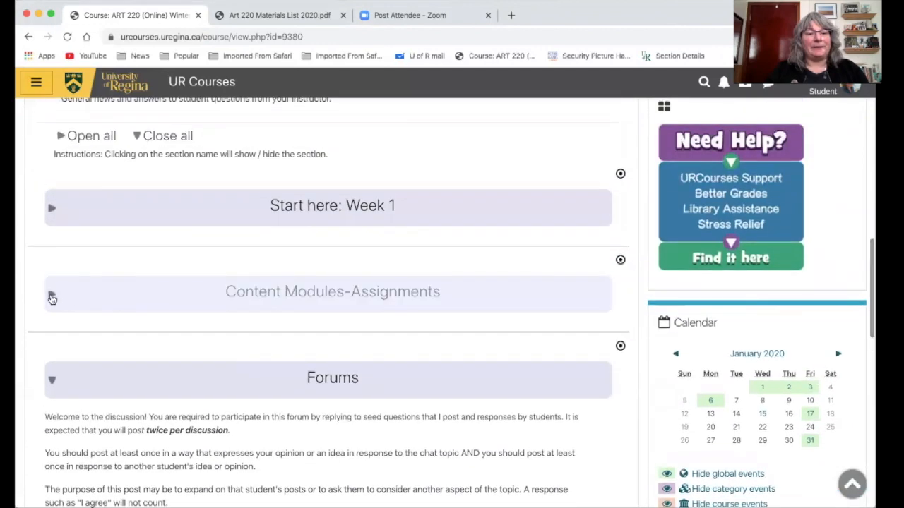
click(51, 295)
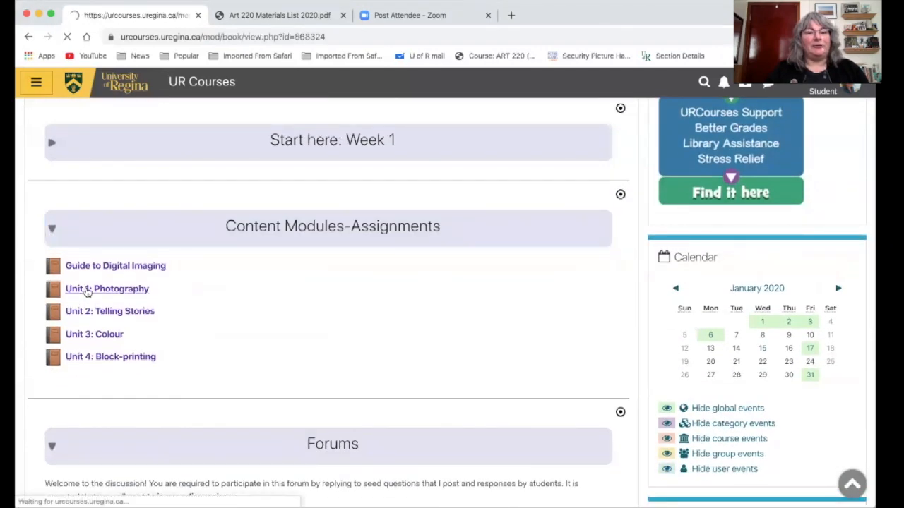
click(107, 288)
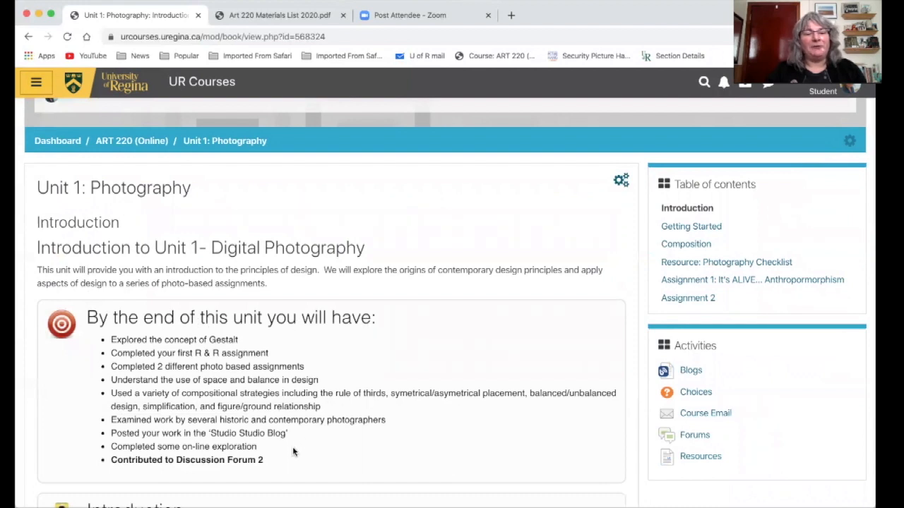
- Read Unit 1: Photography's introduction and learning outcomes list
scroll(down, 3)
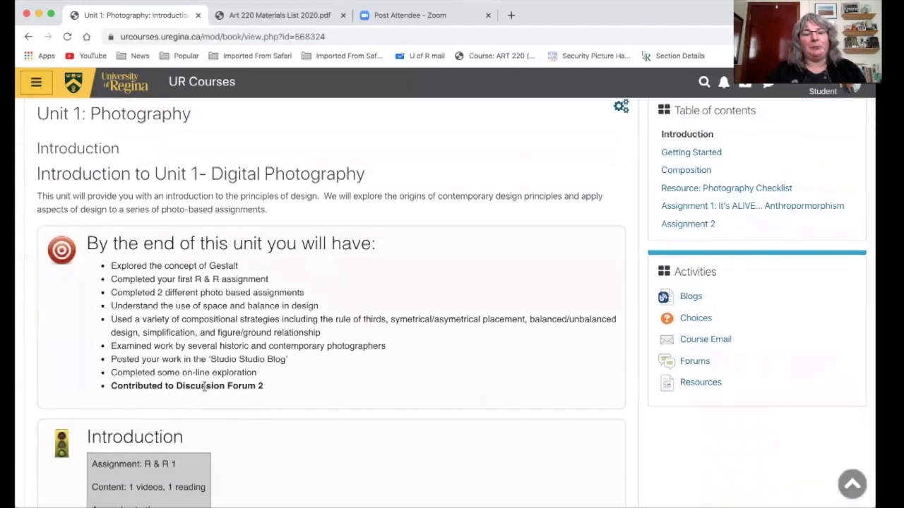
mouse_move(294, 398)
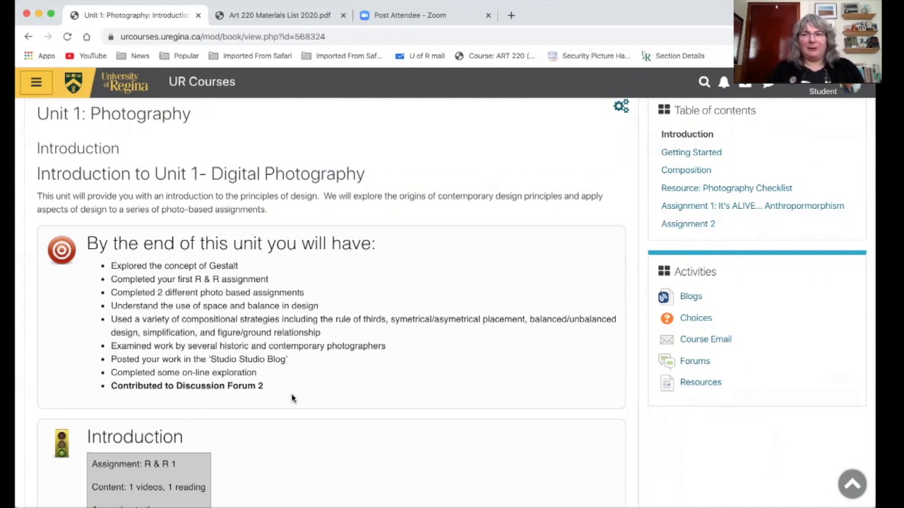
mouse_move(342, 329)
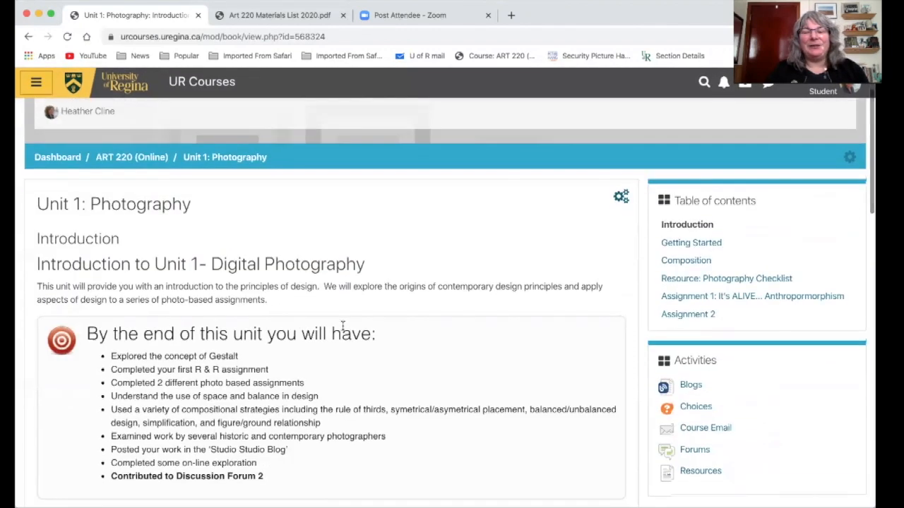
scroll(down, 3)
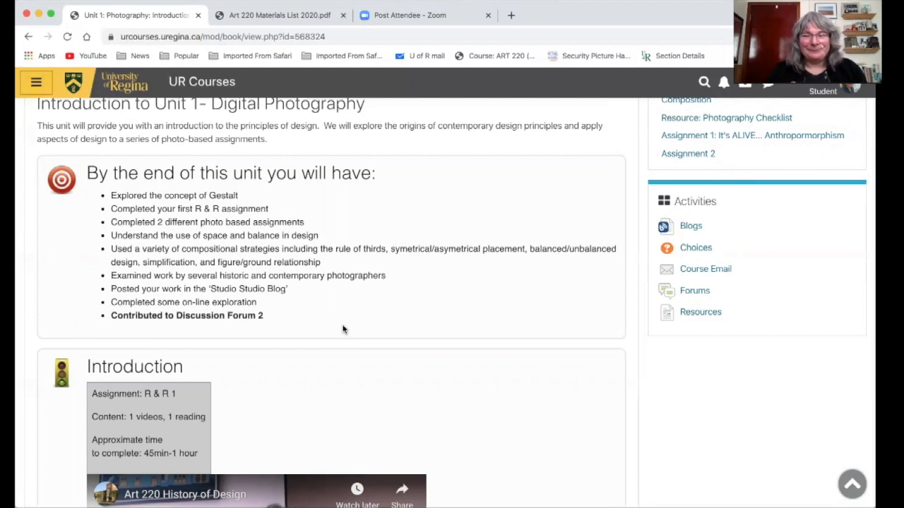
scroll(down, 3)
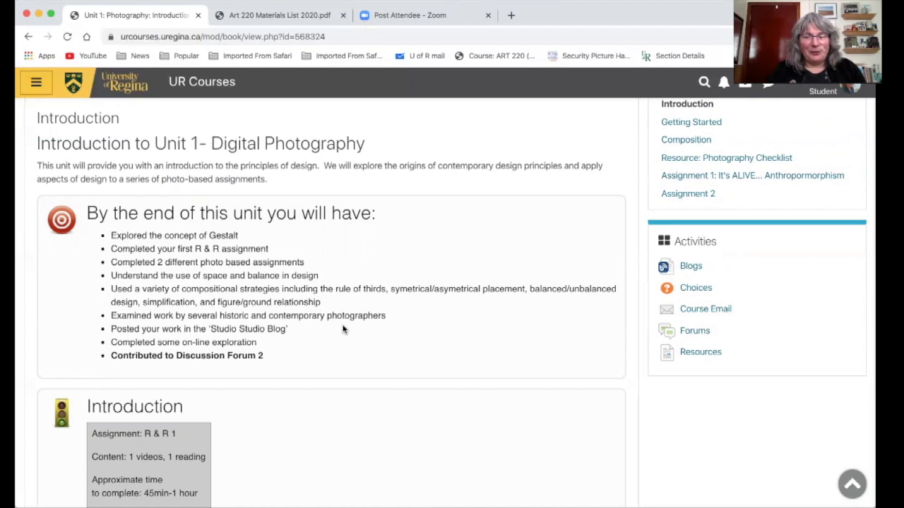
mouse_move(454, 361)
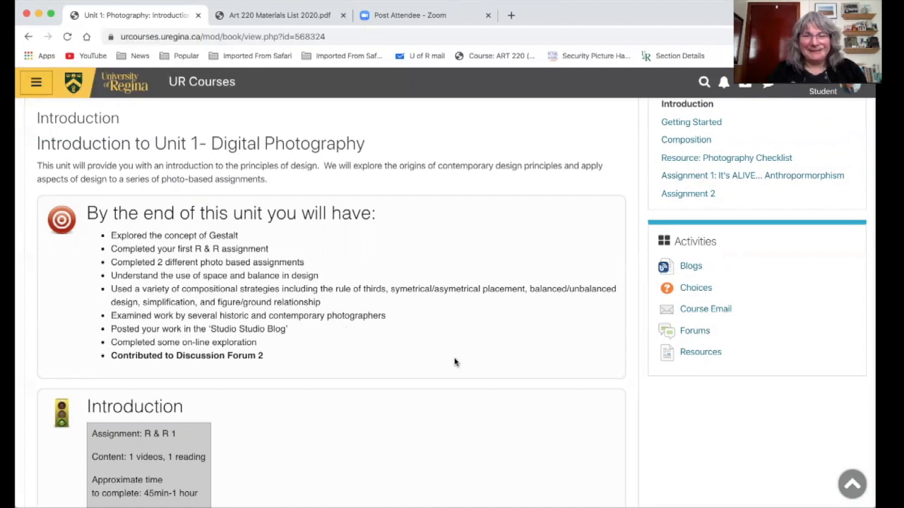
mouse_move(740, 268)
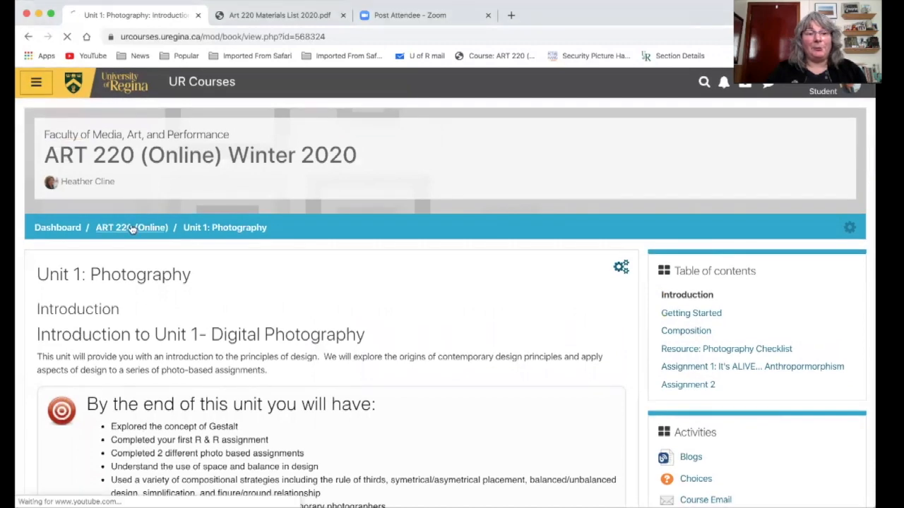
- View the empty ASK A Question FIND an Answer forum, then return to the ART 220 course home
click(130, 228)
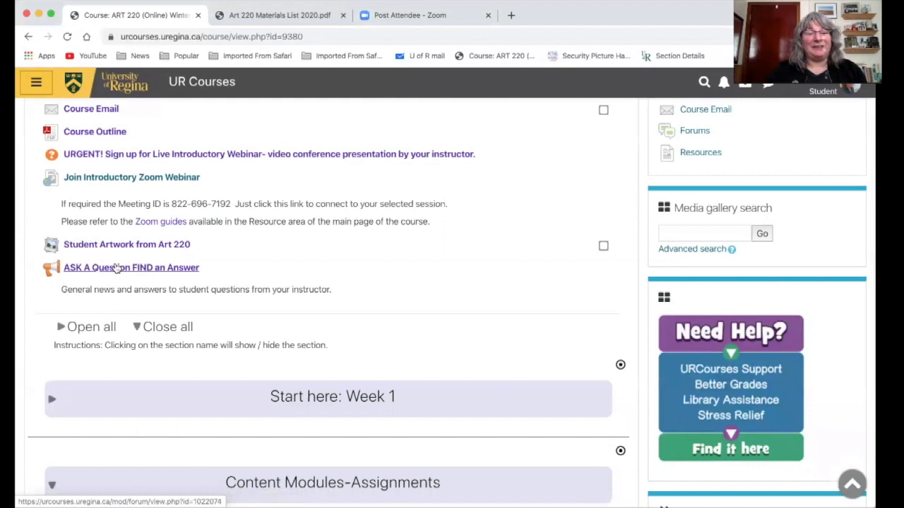
click(130, 267)
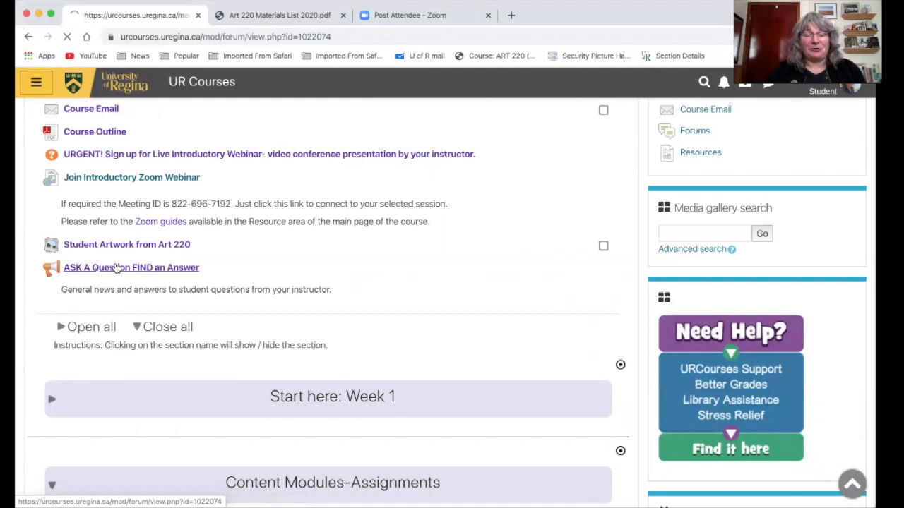
click(129, 269)
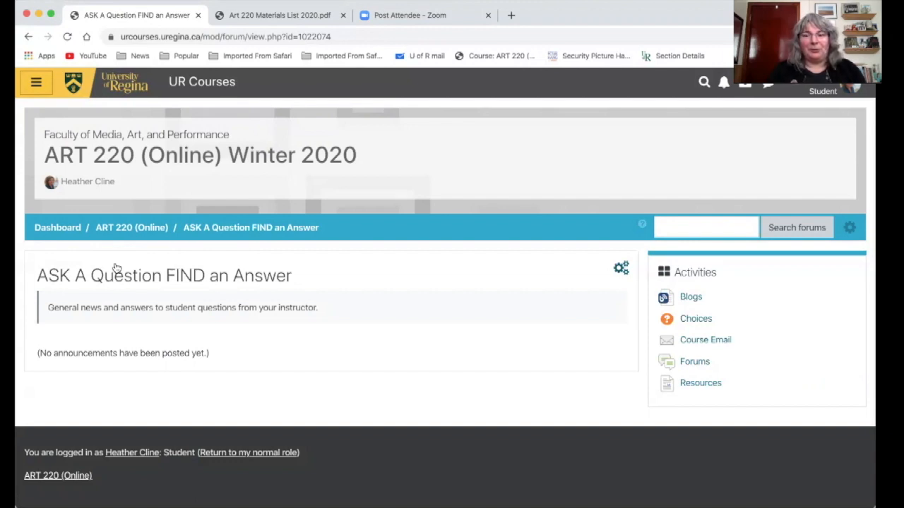
click(131, 227)
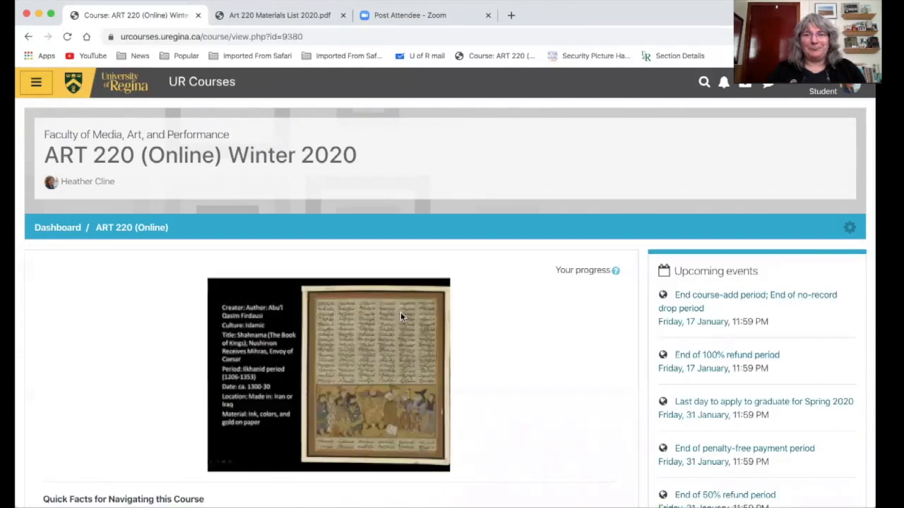